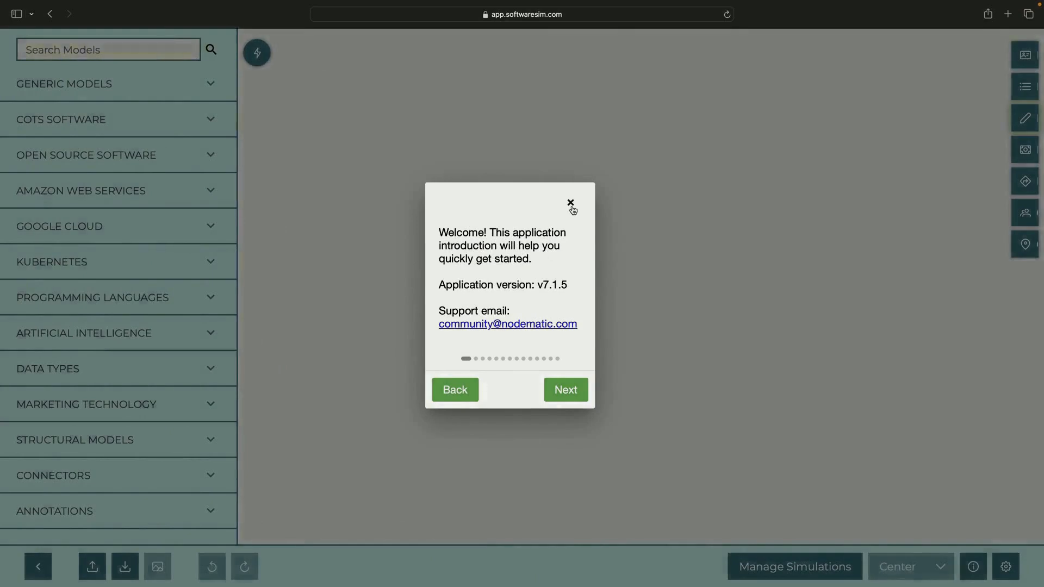
Close Nodematic's welcome dialog to reveal the empty modelling canvas
{"action": "left_click", "coordinate": [570, 202]}
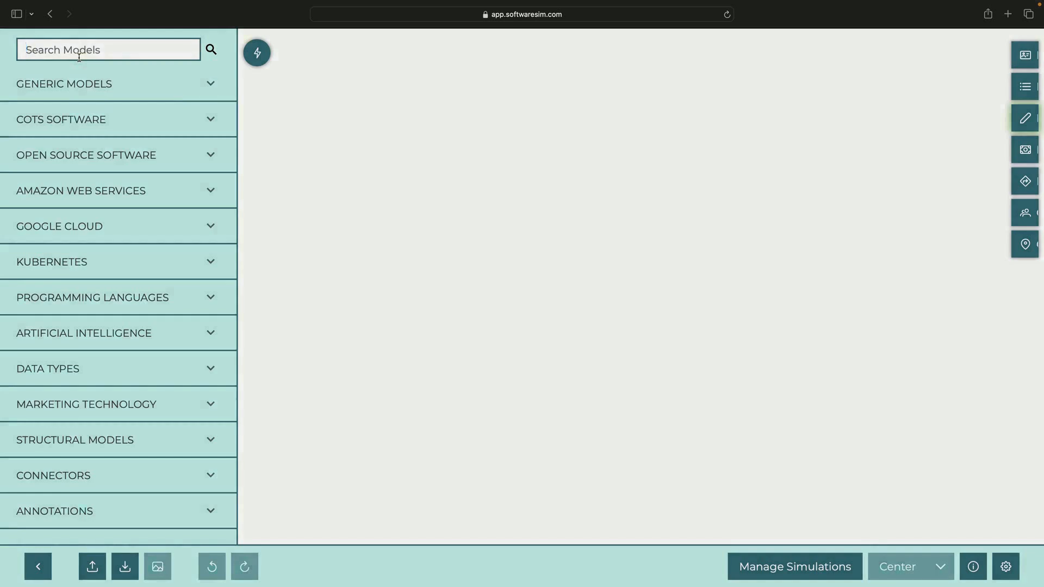
Add a Hugging Face Spaces node described 'Spaces allow you…', then search 'nvidi' for Nvidia A100s
{"action": "type", "text": "hugg"}
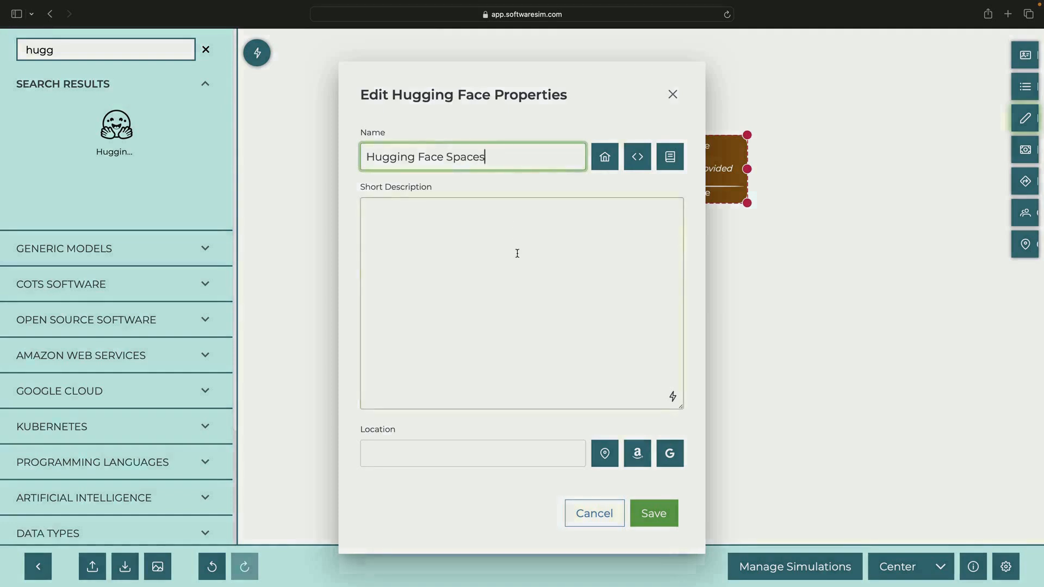
{"action": "type", "text": "Spaces allow you to build and share ML apps easi"}
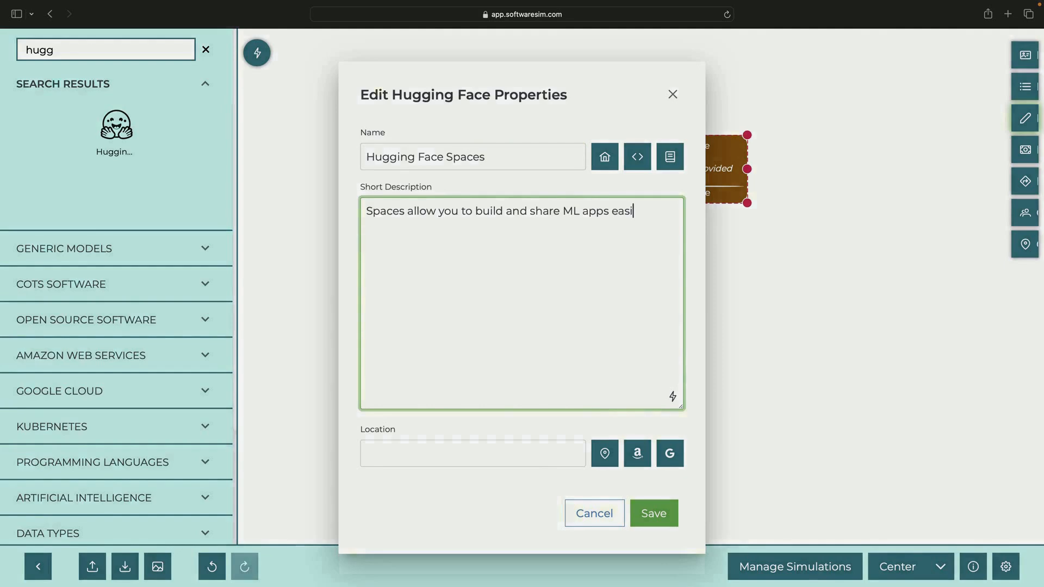
{"action": "left_click", "coordinate": [653, 513]}
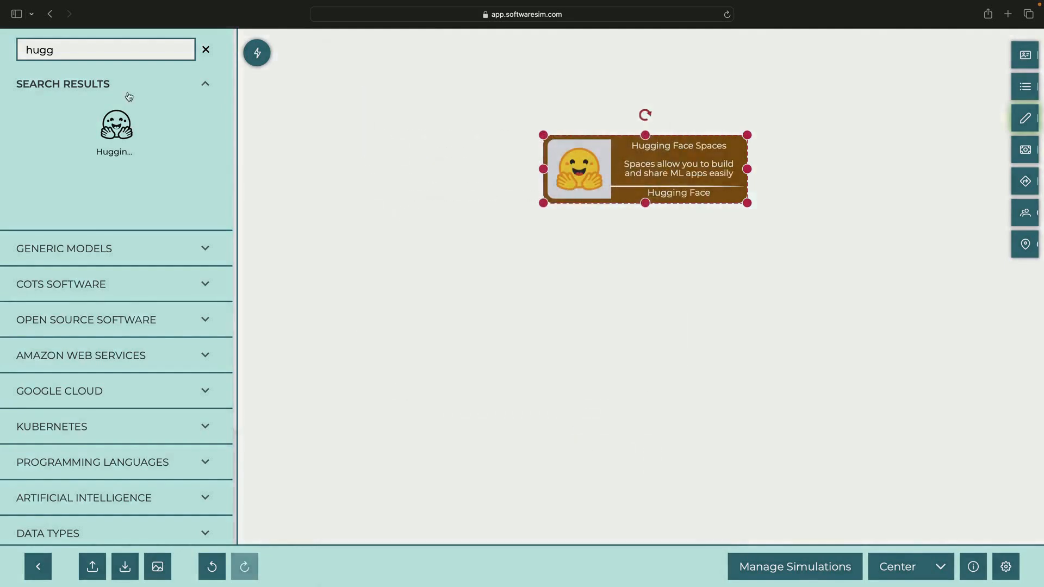
{"action": "type", "text": "nvidi"}
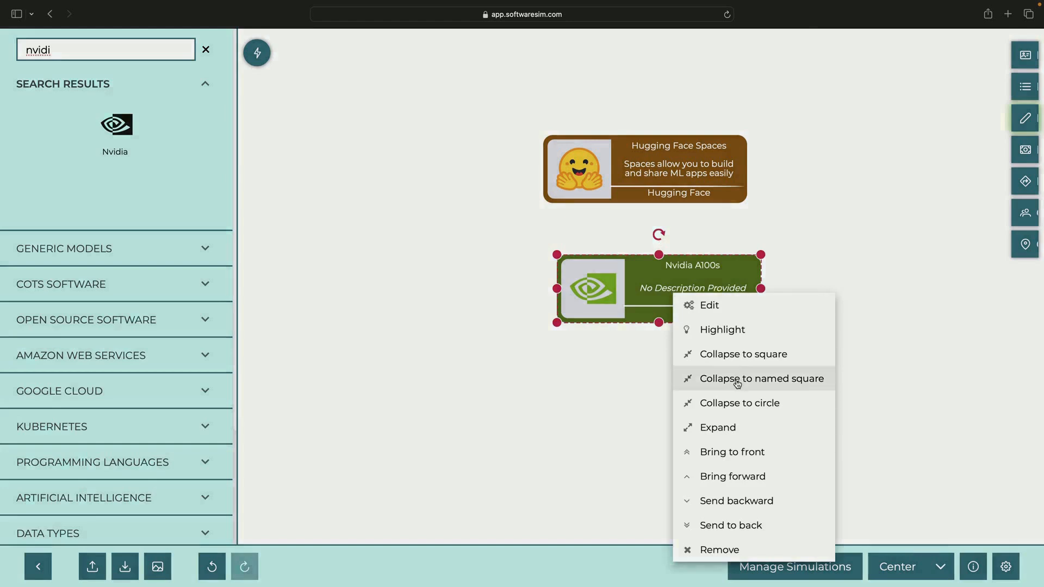
Collapse the Nvidia A100s node into a small named square
{"action": "left_click", "coordinate": [762, 378]}
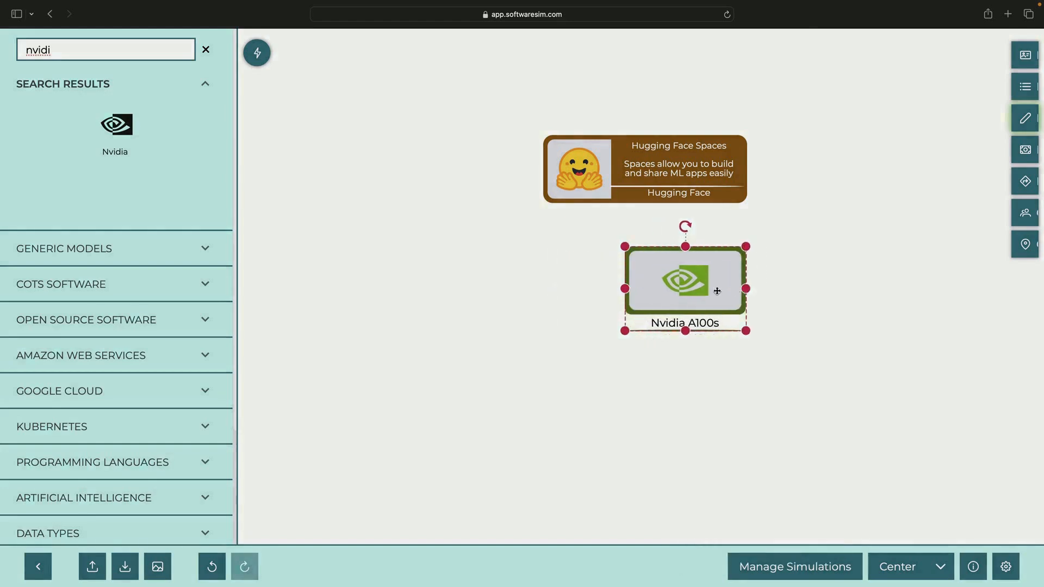
{"action": "left_click_drag", "start_coordinate": [686, 291], "coordinate": [649, 293]}
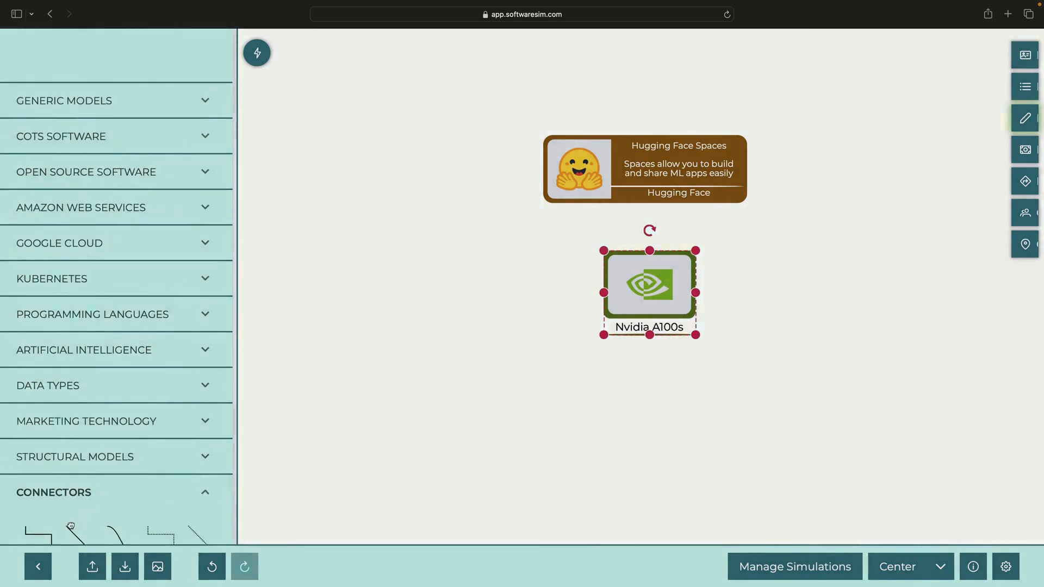
Connect the Hugging Face Spaces nodes to the Nvidia square with arrows and reposition them
{"action": "left_click_drag", "start_coordinate": [644, 202], "coordinate": [487, 252]}
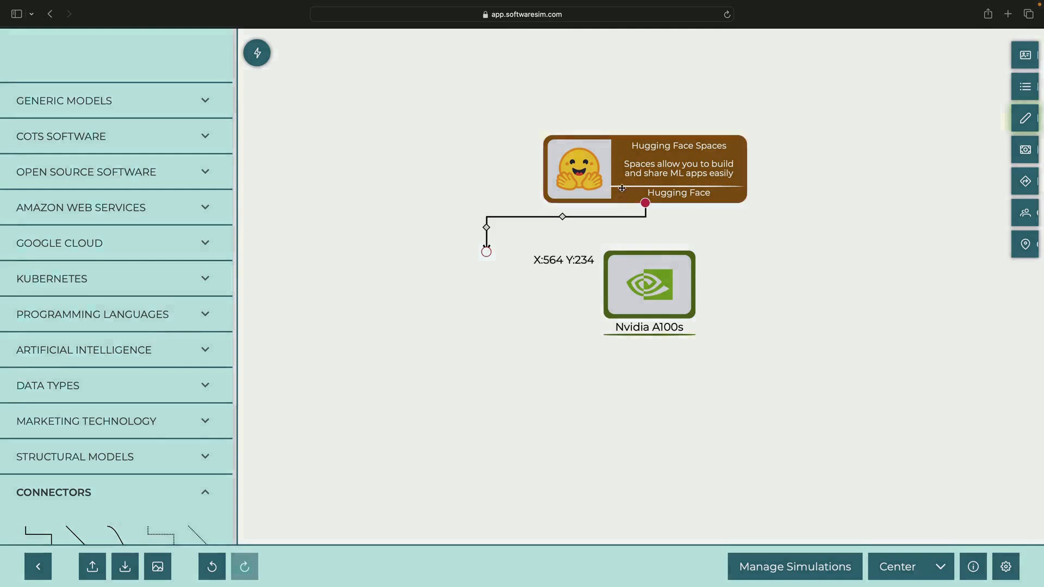
{"action": "left_click_drag", "start_coordinate": [644, 168], "coordinate": [556, 186]}
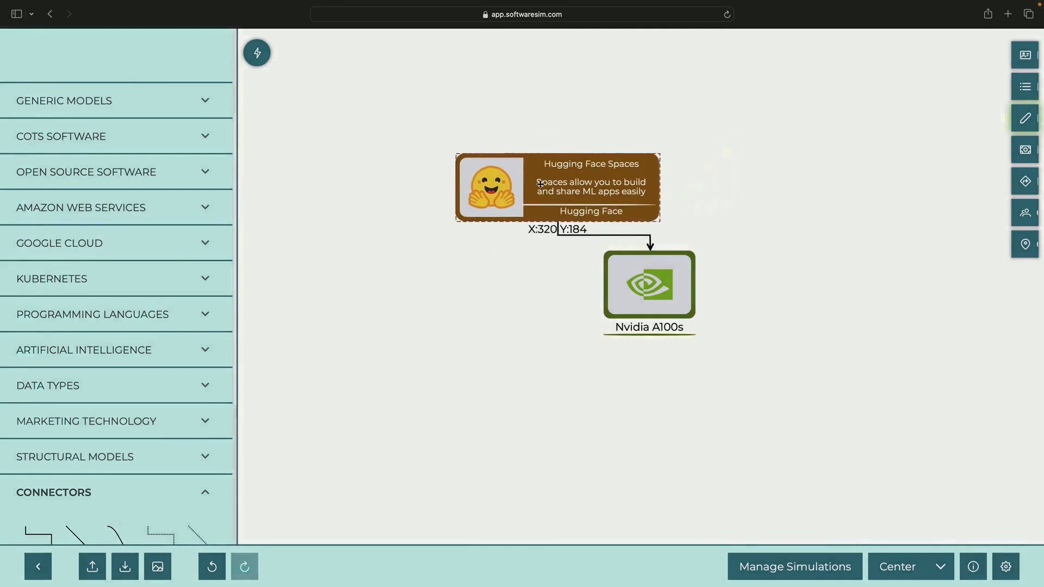
{"action": "left_click_drag", "start_coordinate": [558, 186], "coordinate": [776, 140]}
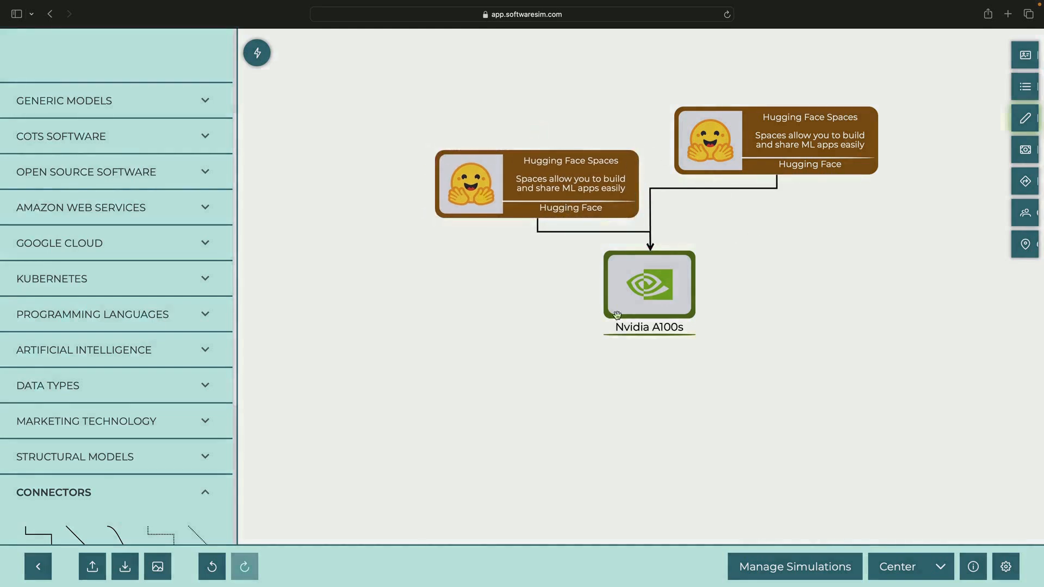
{"action": "left_click_drag", "start_coordinate": [775, 140], "coordinate": [775, 186]}
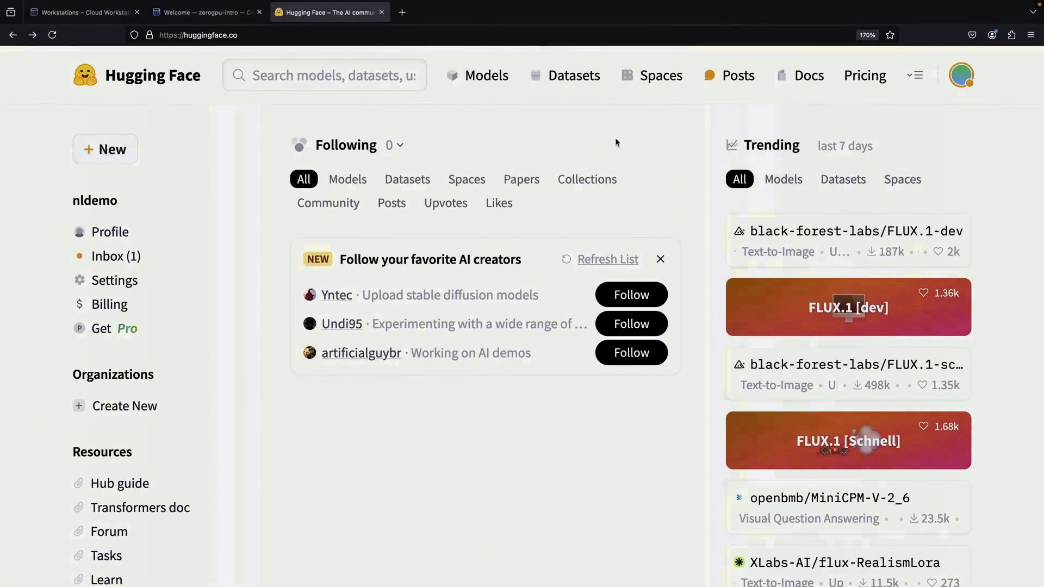
Browse the ZeroGPU Spaces collection from the Spaces directory, scrolling through the listing
{"action": "left_click", "coordinate": [660, 75]}
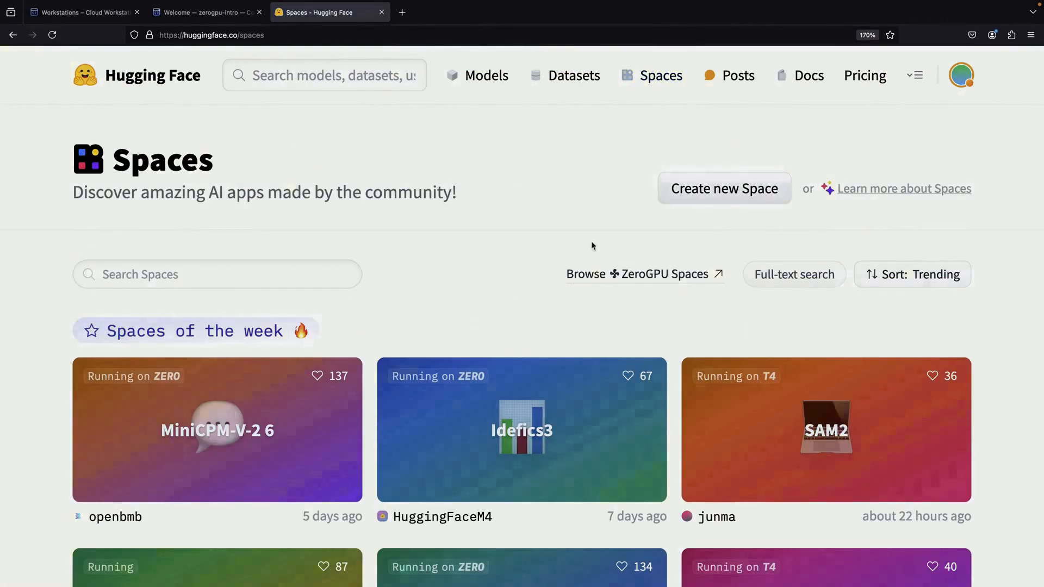
{"action": "mouse_move", "coordinate": [533, 287]}
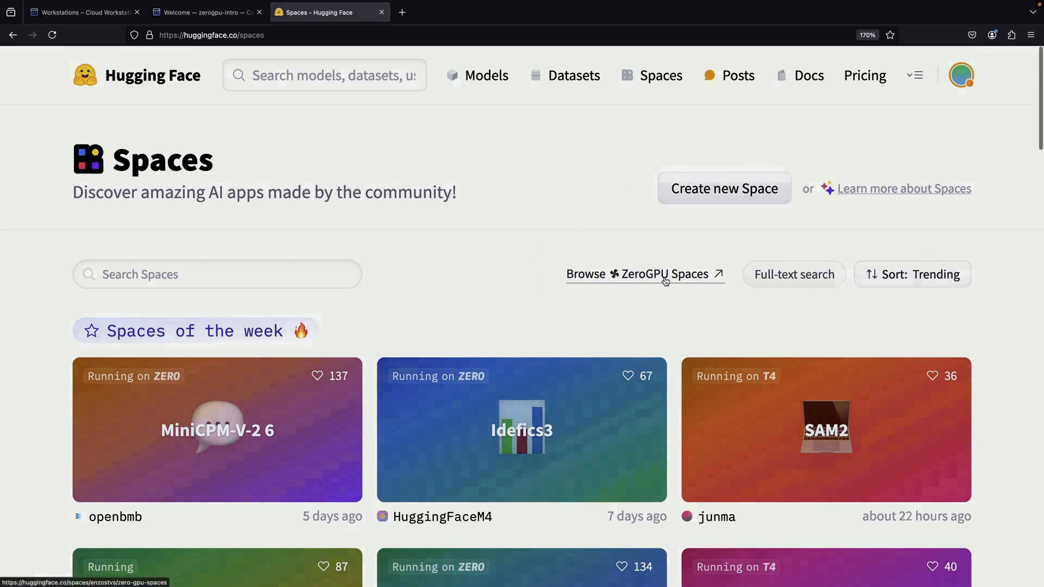
{"action": "left_click", "coordinate": [638, 274]}
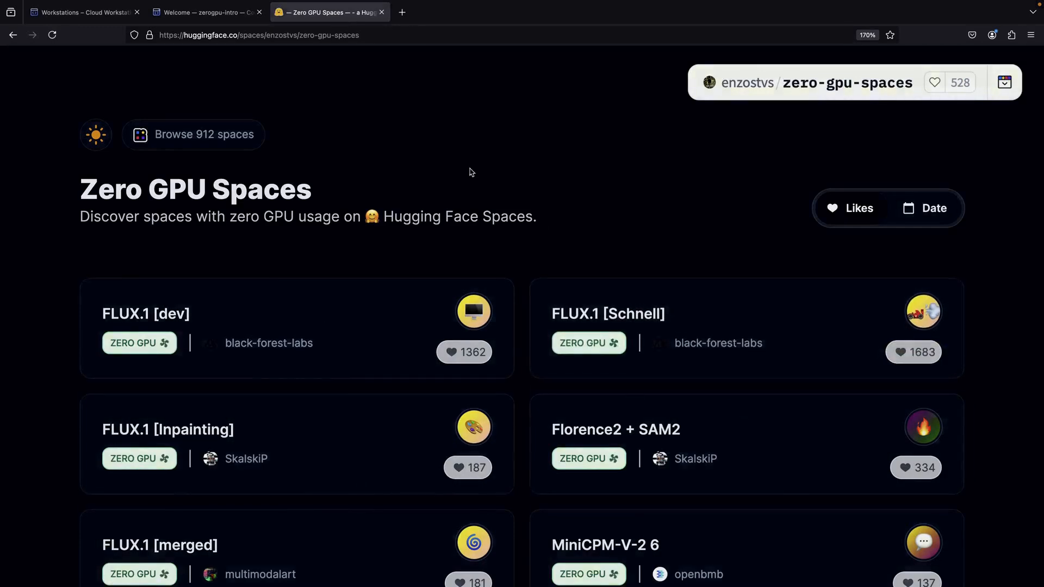
{"action": "scroll", "scroll_direction": "down", "scroll_amount": 3}
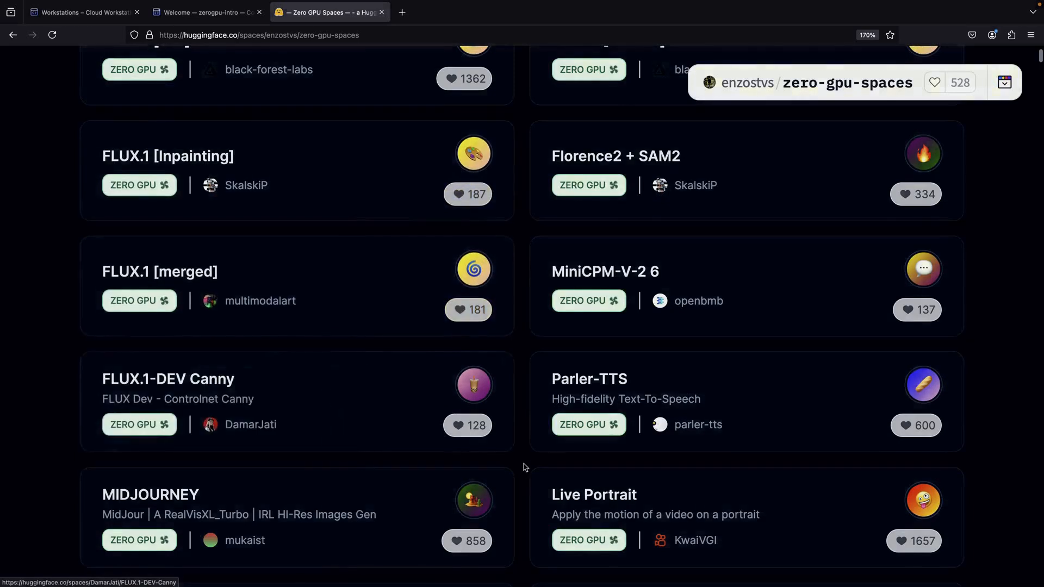
{"action": "scroll", "scroll_direction": "down", "scroll_amount": 3}
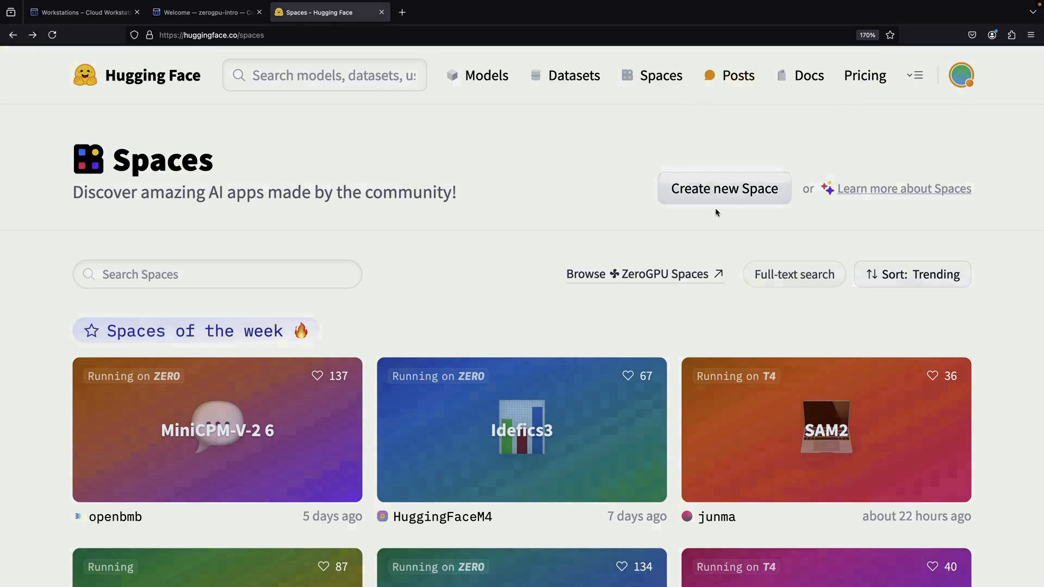
Start a new Space with the Gradio SDK and ZeroGPU Nvidia A100 hardware
{"action": "left_click", "coordinate": [724, 189]}
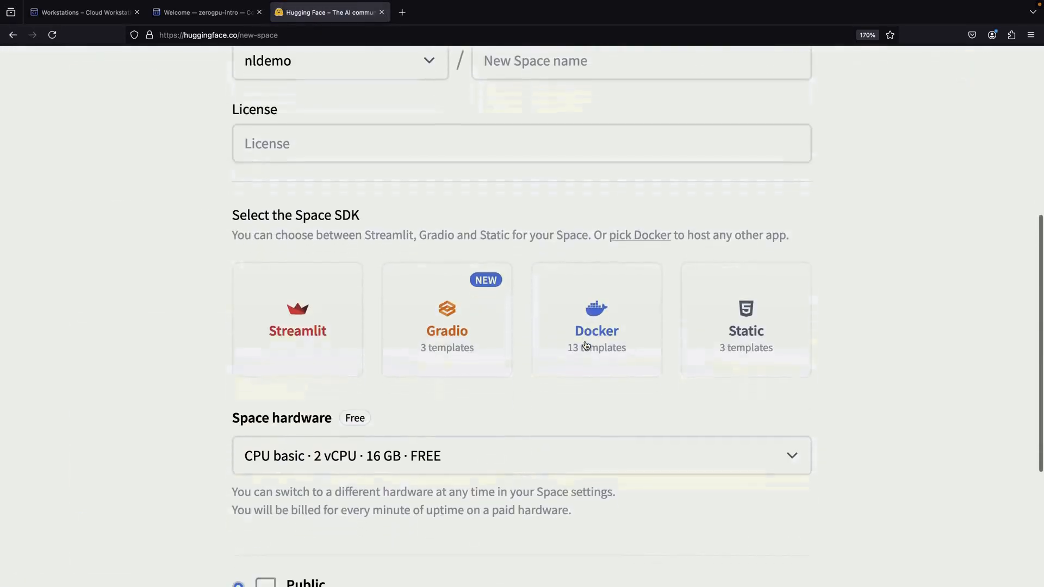
{"action": "left_click", "coordinate": [447, 320]}
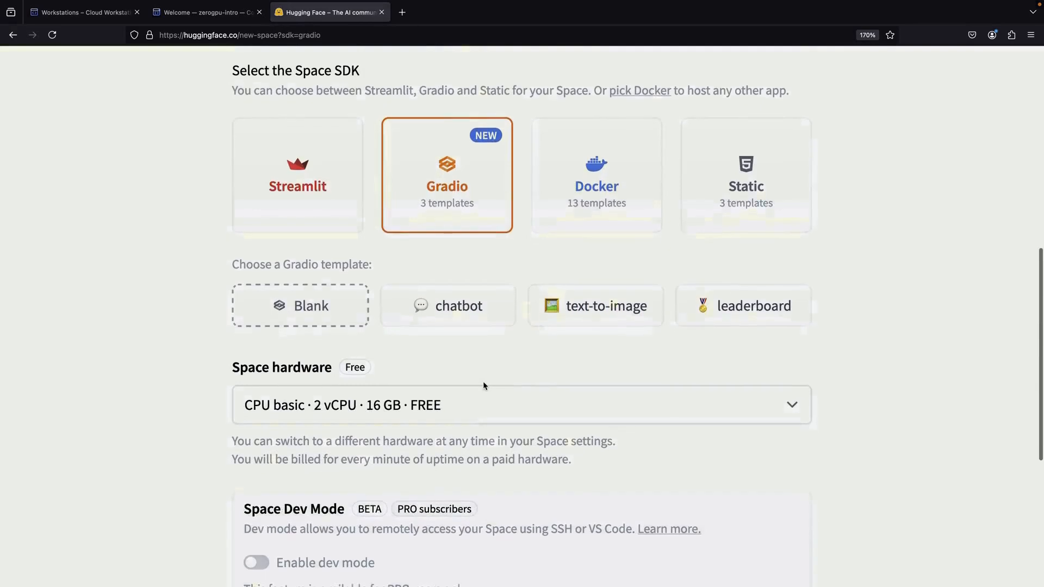
{"action": "mouse_move", "coordinate": [465, 249]}
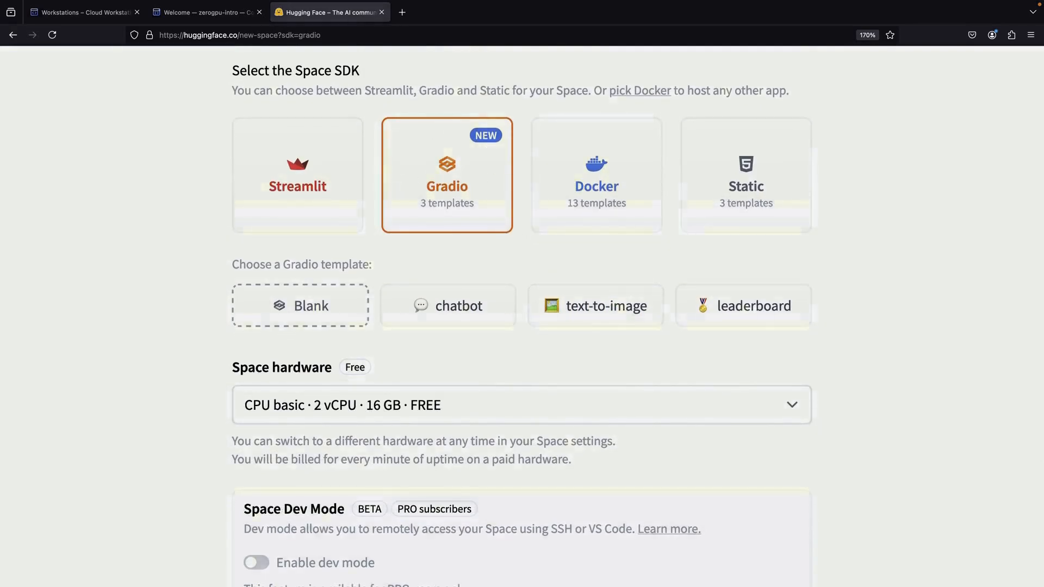
{"action": "scroll", "scroll_direction": "down", "scroll_amount": 3}
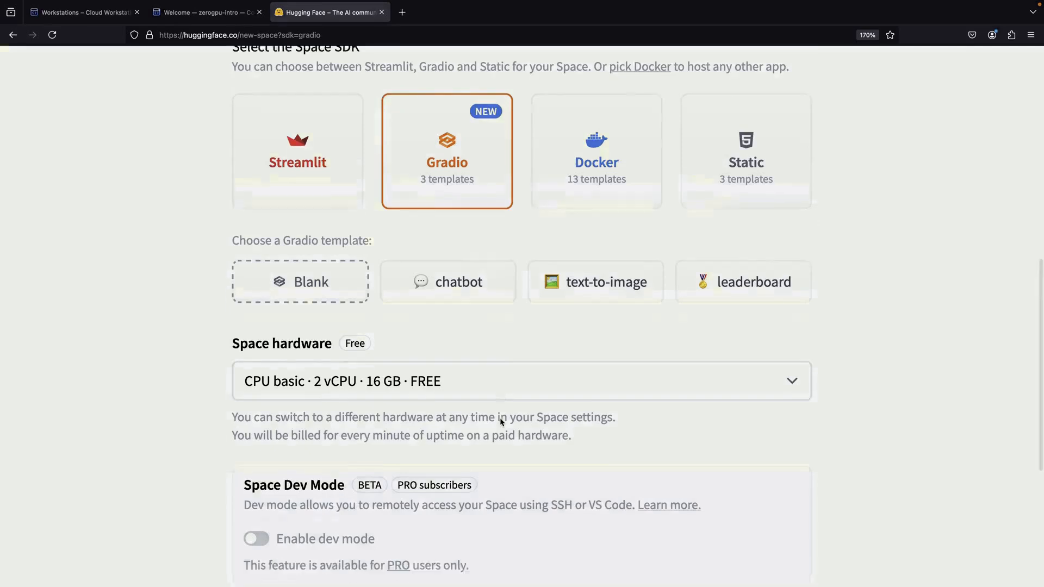
{"action": "left_click", "coordinate": [521, 382]}
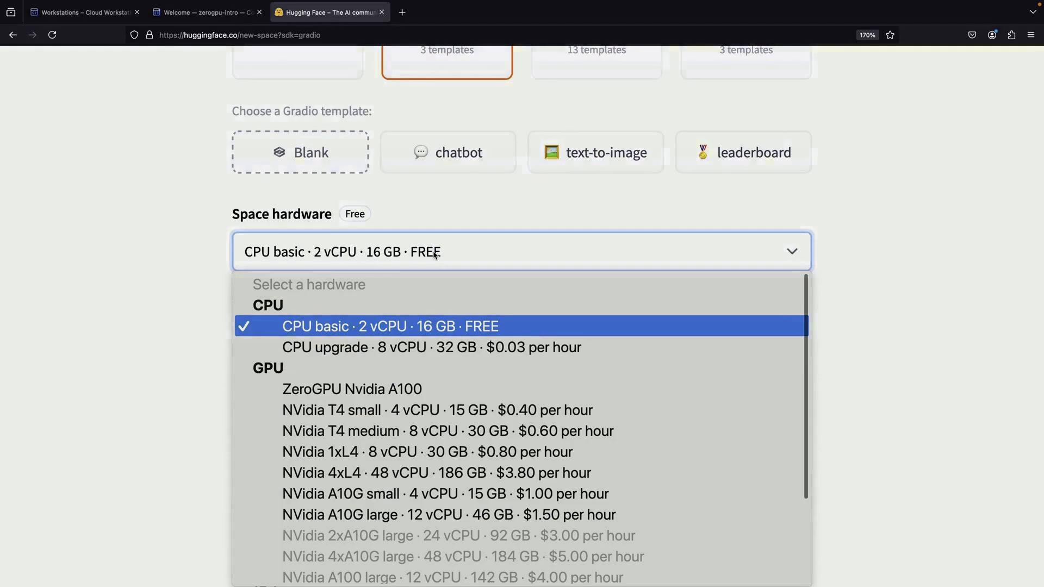
{"action": "mouse_move", "coordinate": [352, 389]}
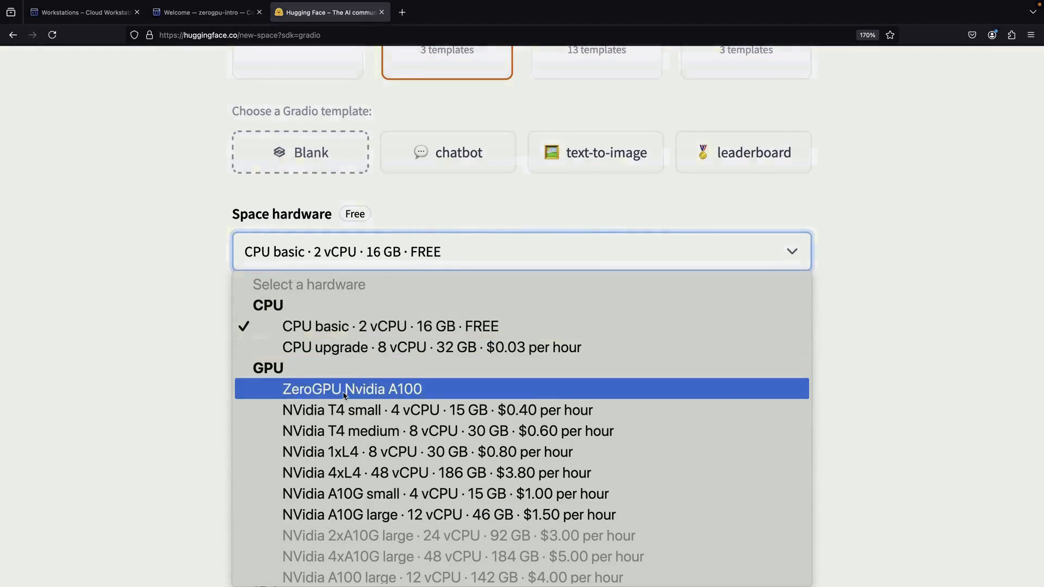
{"action": "left_click", "coordinate": [351, 389]}
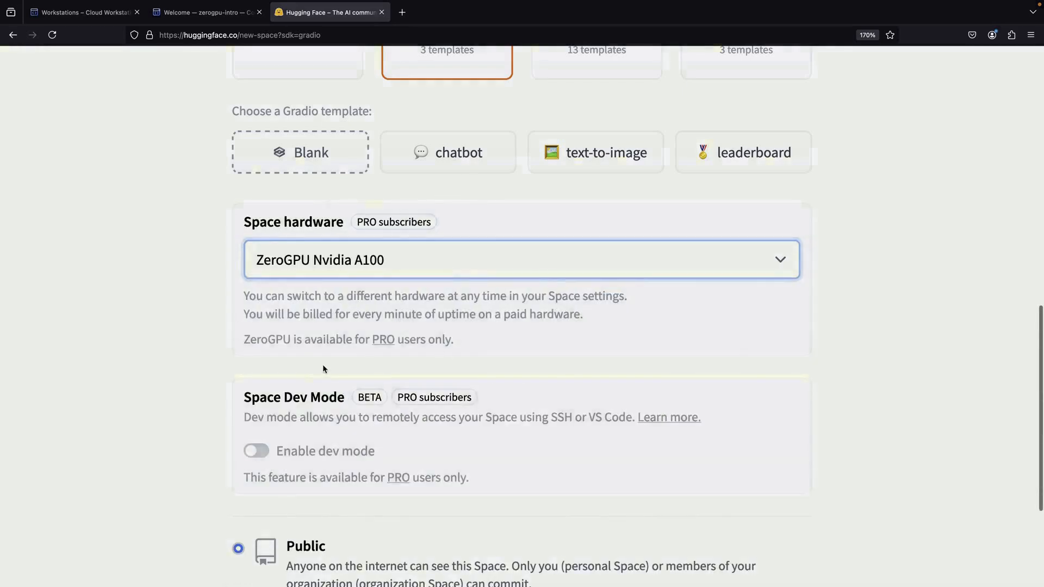
Review the $9-per-month PRO subscription page, then return to the new-Space form
{"action": "scroll", "scroll_direction": "down", "scroll_amount": 3}
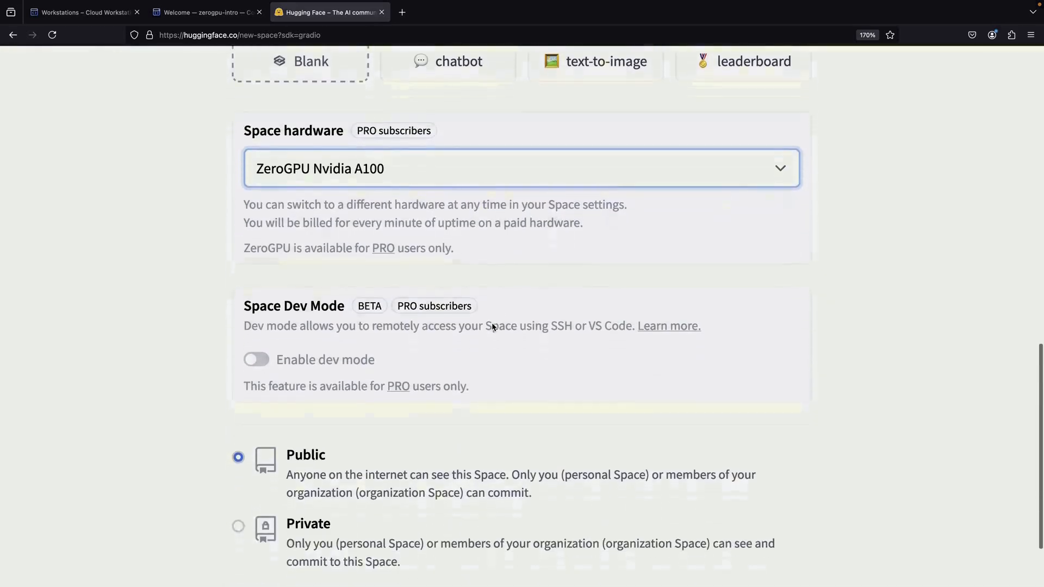
{"action": "scroll", "scroll_direction": "down", "scroll_amount": 3}
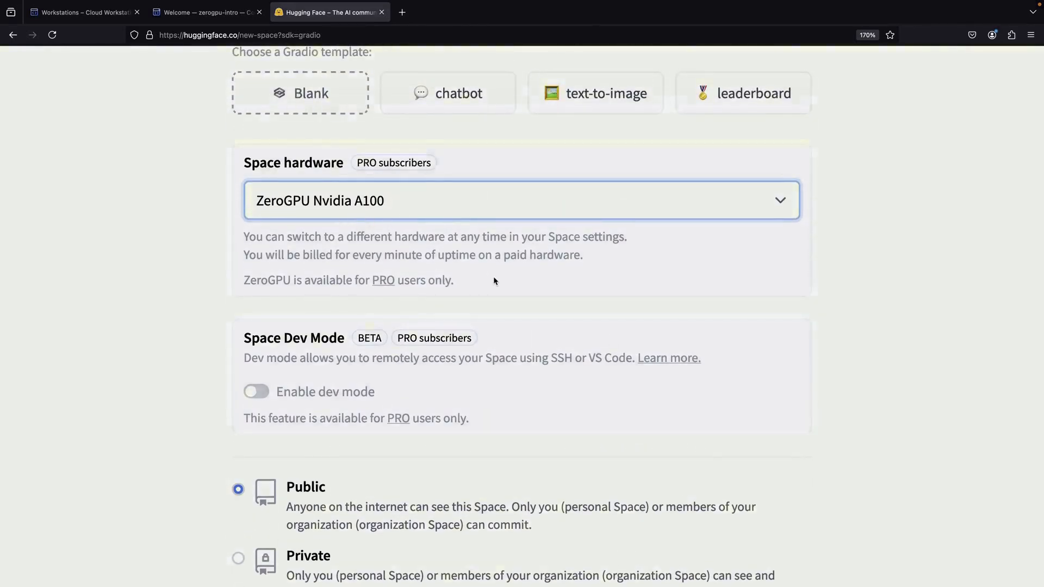
{"action": "scroll", "scroll_direction": "down", "scroll_amount": 3}
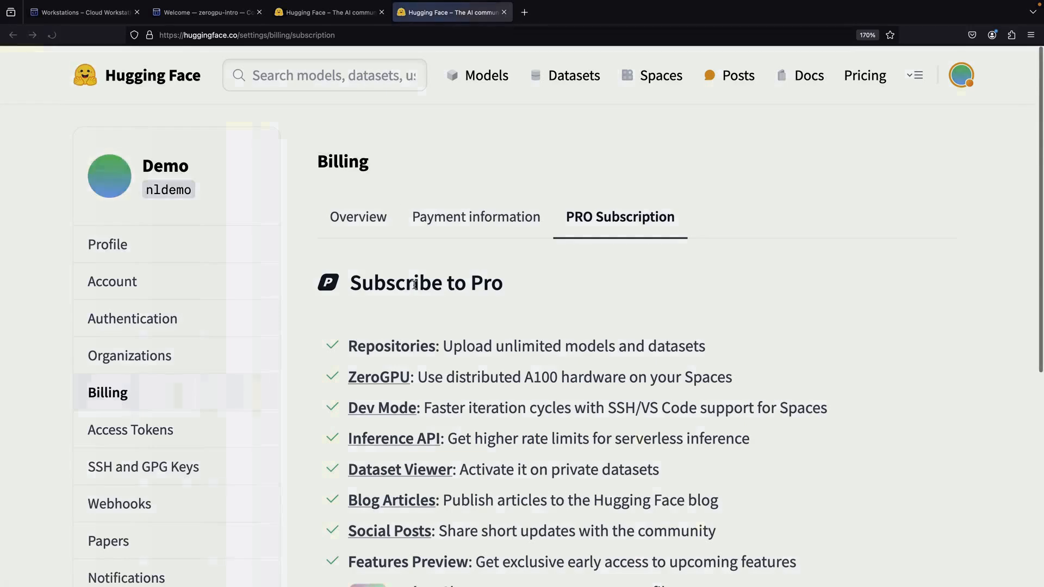
{"action": "scroll", "scroll_direction": "down", "scroll_amount": 3}
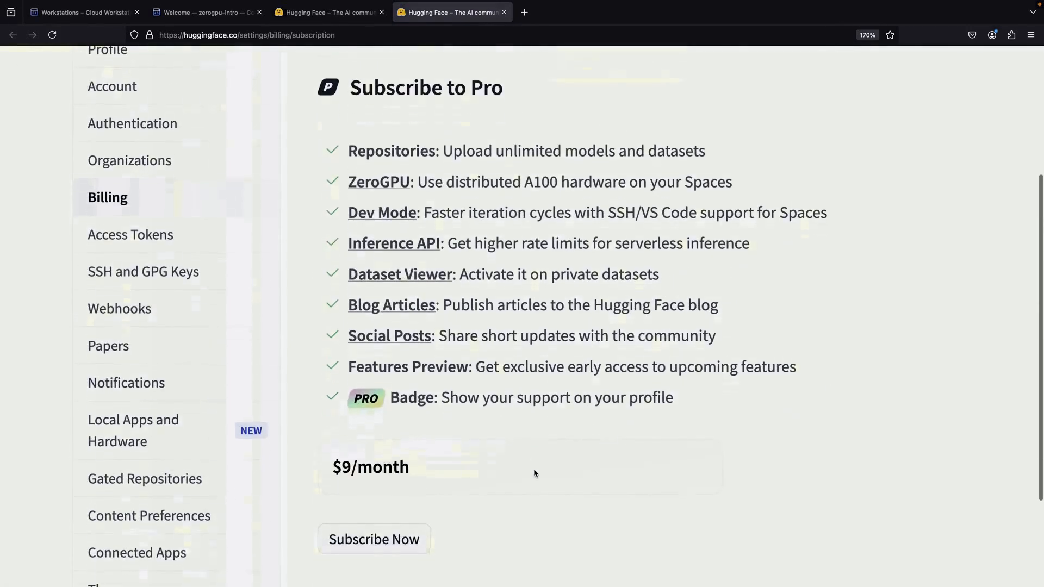
{"action": "left_click", "coordinate": [373, 540]}
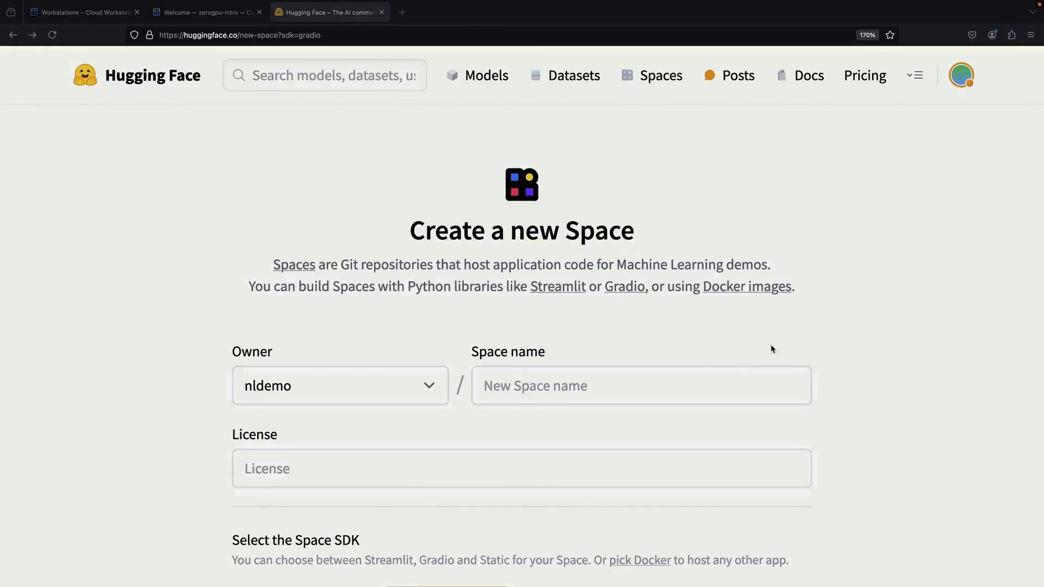
Select ZeroGPU Nvidia A100 as the Space hardware, keeping the Space public
{"action": "scroll", "scroll_direction": "down", "scroll_amount": 3}
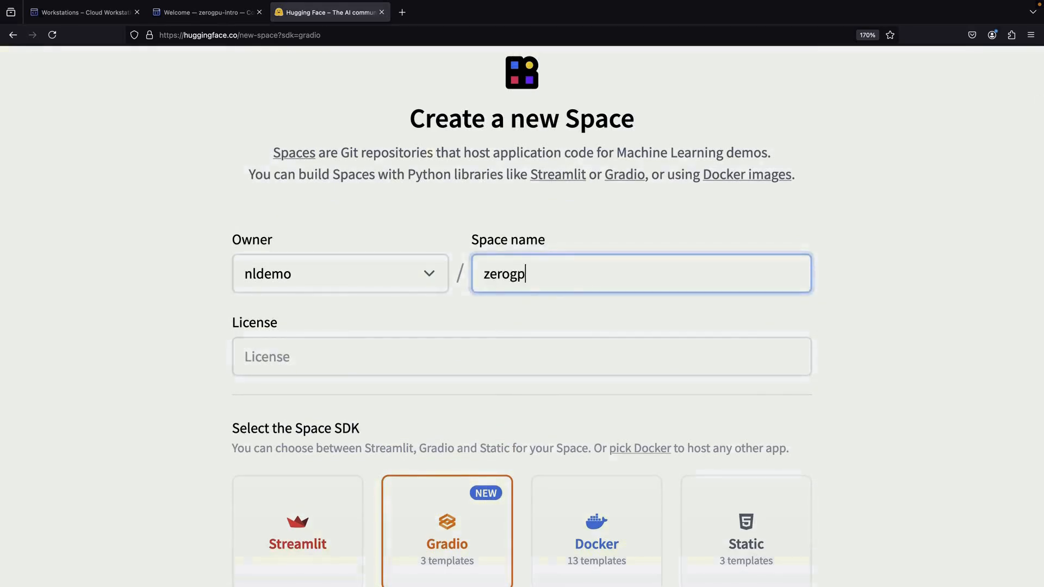
{"action": "scroll", "scroll_direction": "down", "scroll_amount": 3}
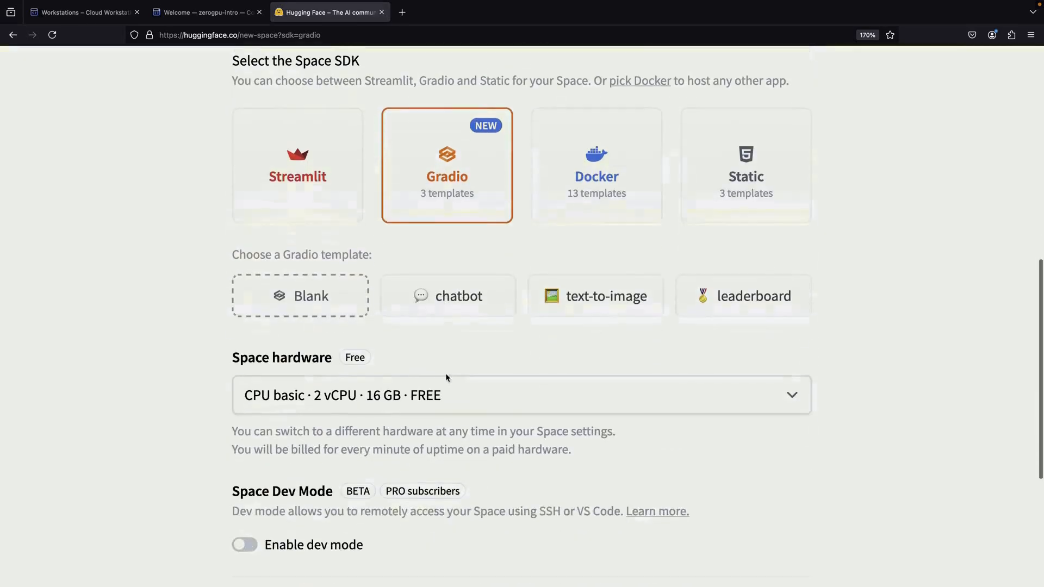
{"action": "left_click", "coordinate": [522, 395]}
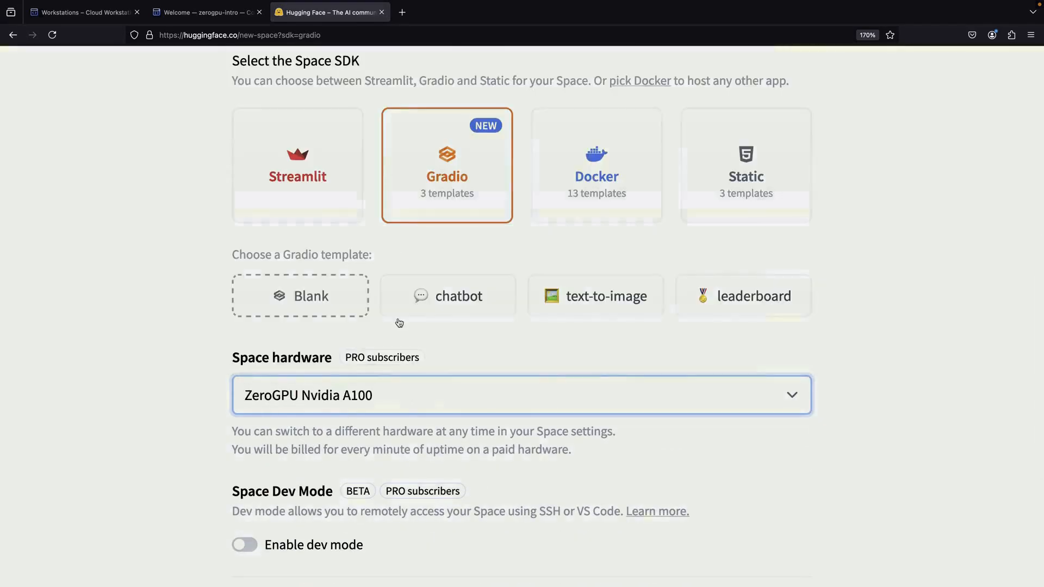
{"action": "scroll", "scroll_direction": "down", "scroll_amount": 3}
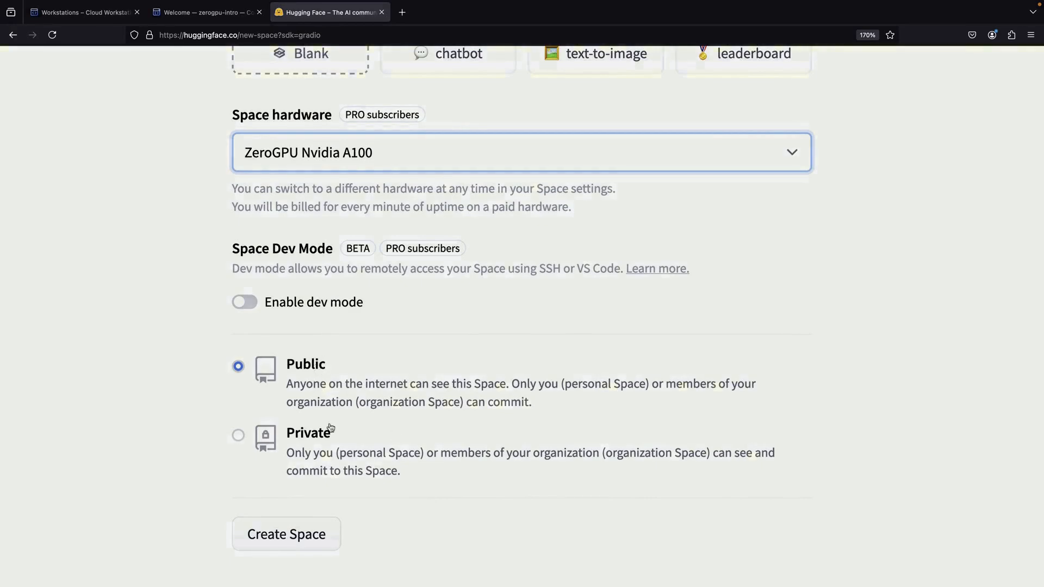
{"action": "mouse_move", "coordinate": [322, 354]}
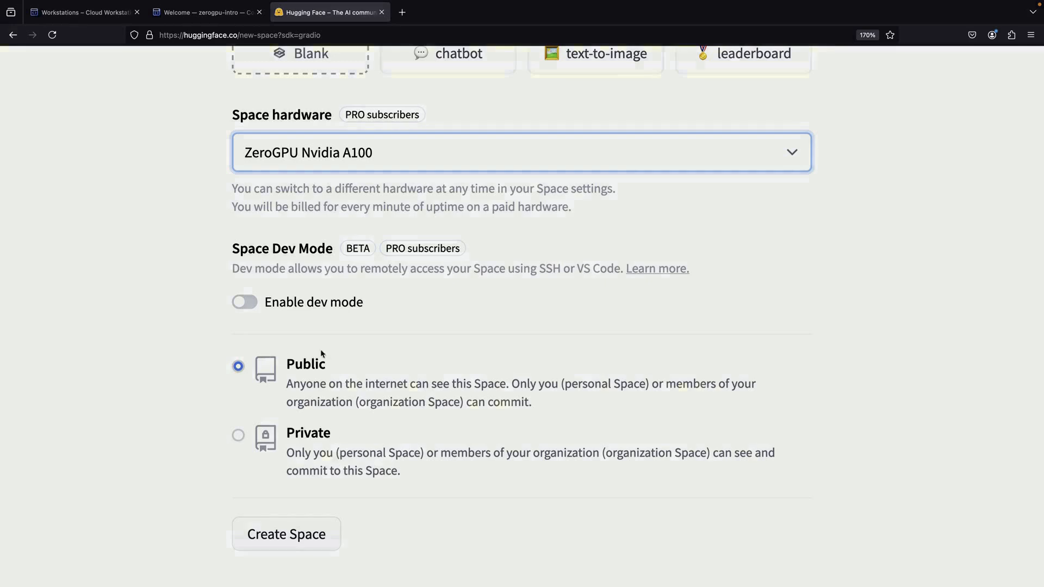
{"action": "mouse_move", "coordinate": [296, 408]}
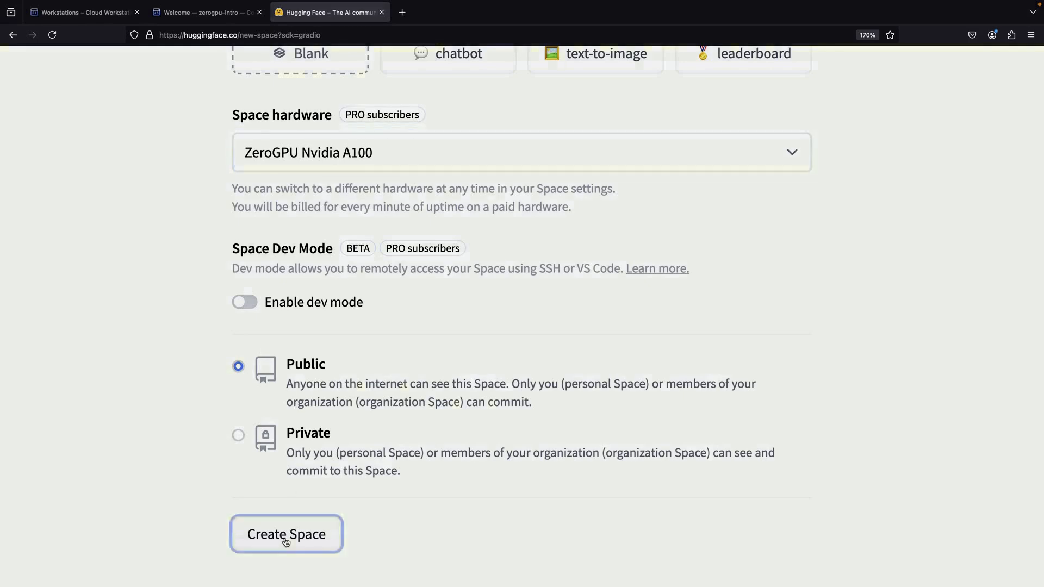
Create the zerogpu-demo Space and scroll through its clone and app.py setup instructions
{"action": "left_click", "coordinate": [286, 534]}
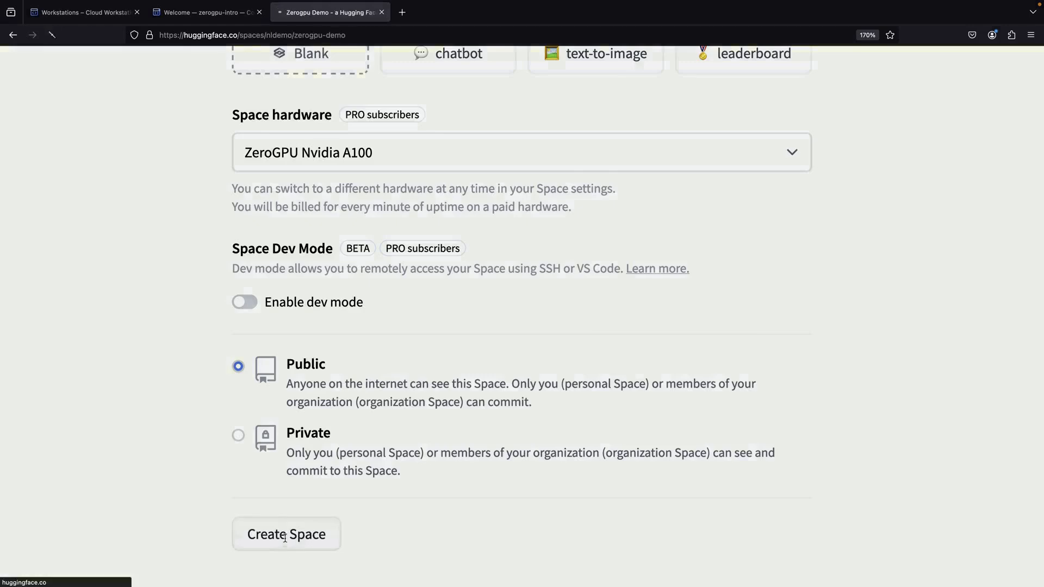
{"action": "left_click", "coordinate": [285, 534]}
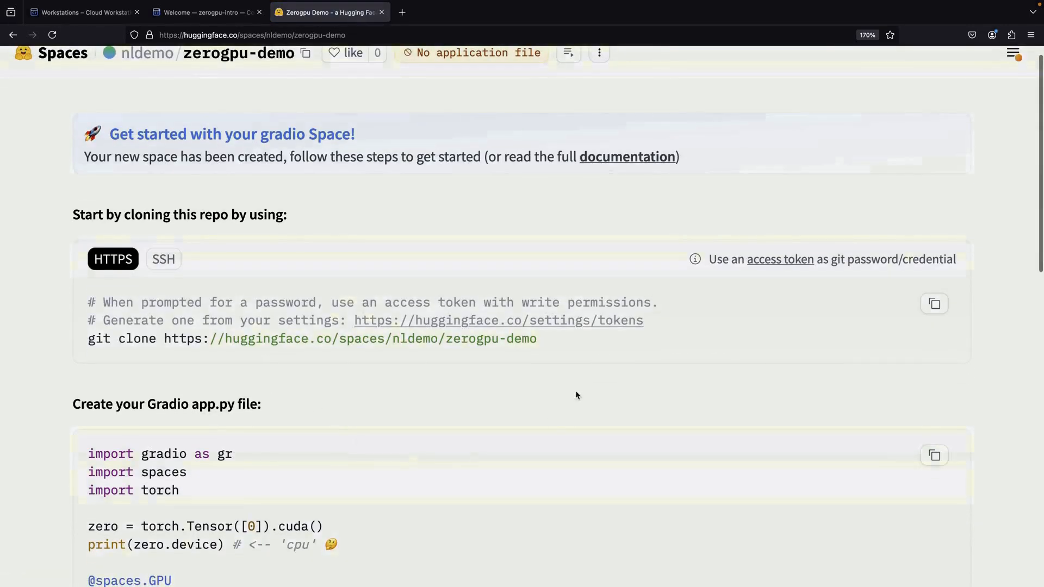
{"action": "scroll", "scroll_direction": "down", "scroll_amount": 3}
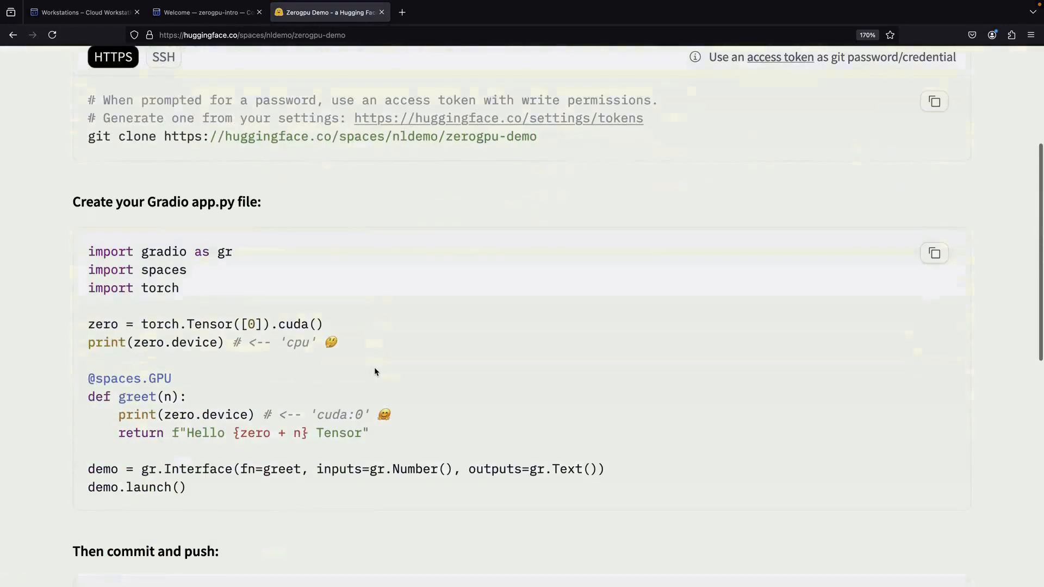
{"action": "scroll", "scroll_direction": "down", "scroll_amount": 3}
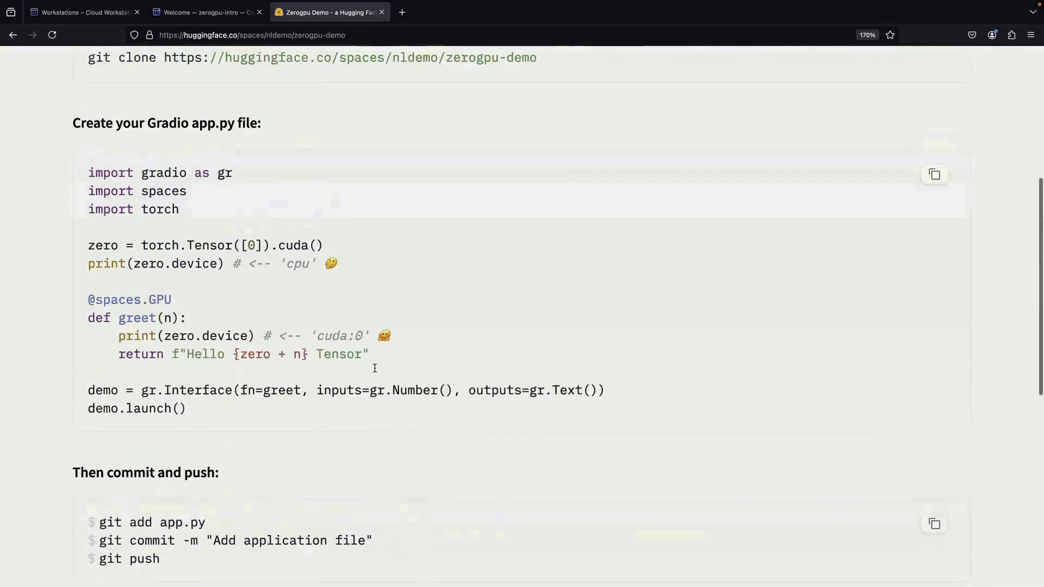
{"action": "scroll", "scroll_direction": "up", "scroll_amount": 3}
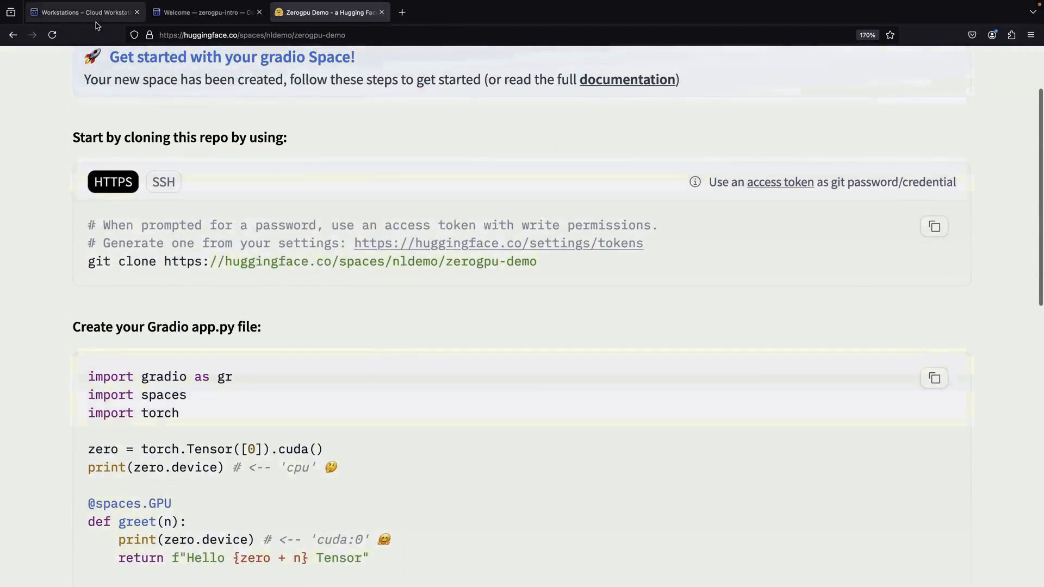
Open README.md and preview .gitattributes in the cloned zerogpu-demo repo on the workstation
{"action": "left_click", "coordinate": [207, 12]}
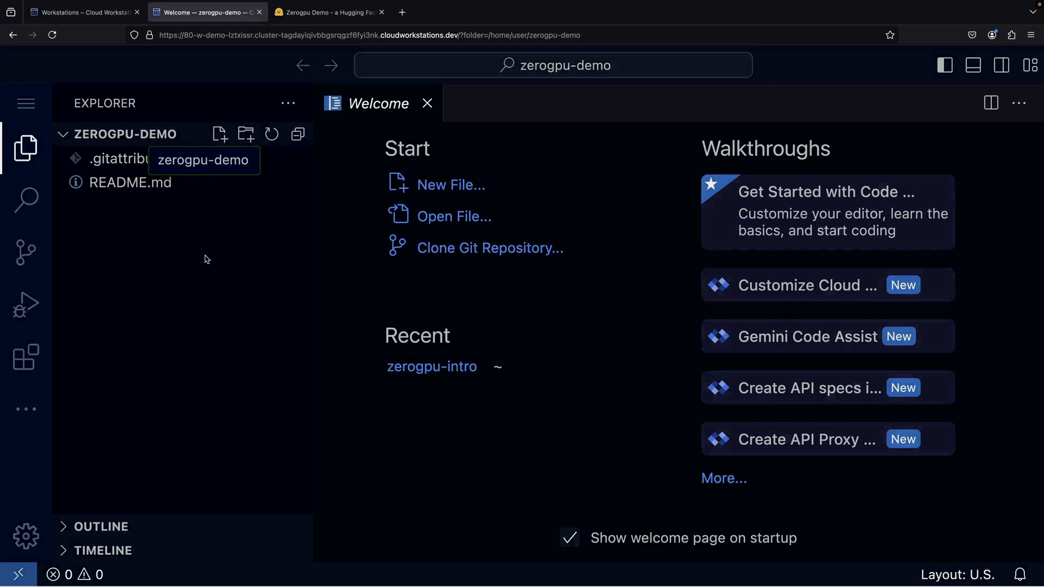
{"action": "double_click", "coordinate": [130, 181]}
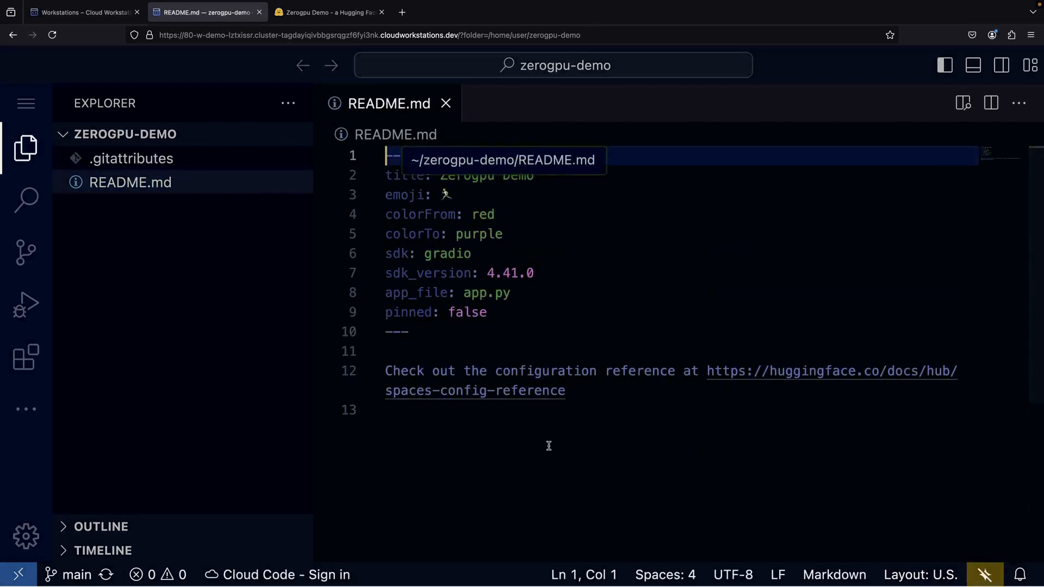
{"action": "left_click", "coordinate": [131, 158]}
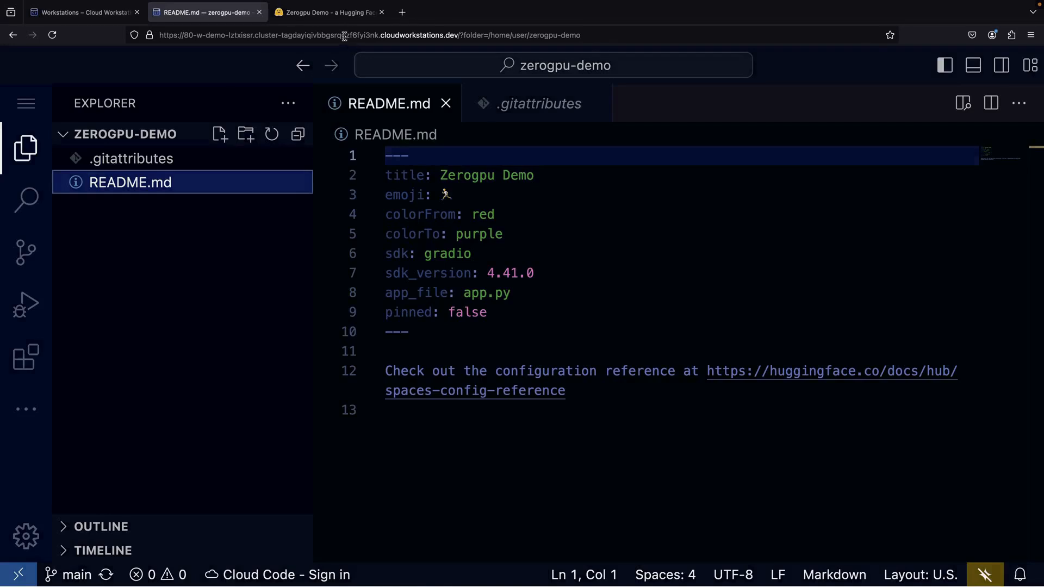
{"action": "left_click", "coordinate": [329, 12]}
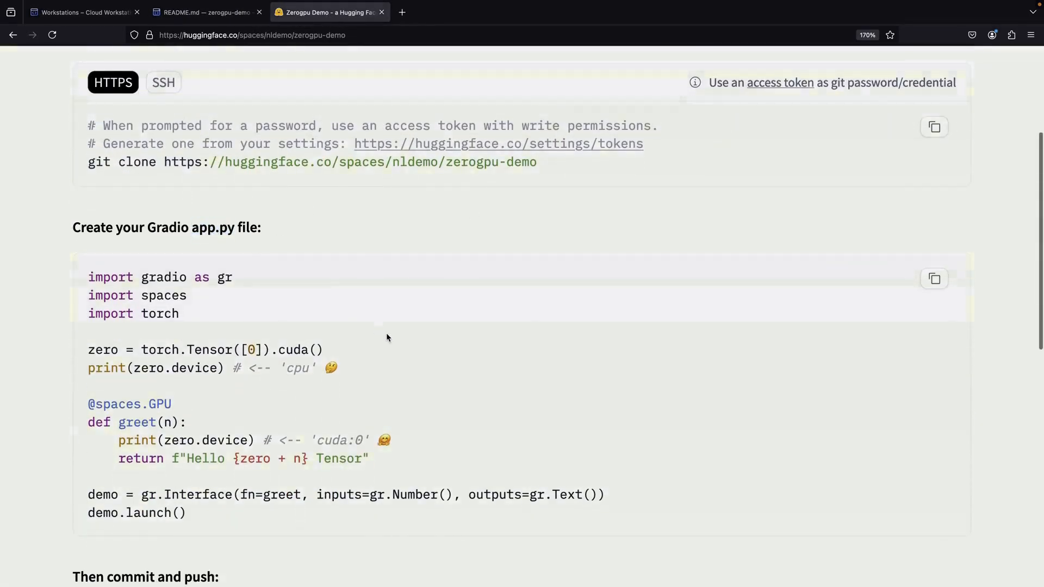
Scroll to the example app.py snippet in the Space instructions and copy it
{"action": "scroll", "scroll_direction": "down", "scroll_amount": 3}
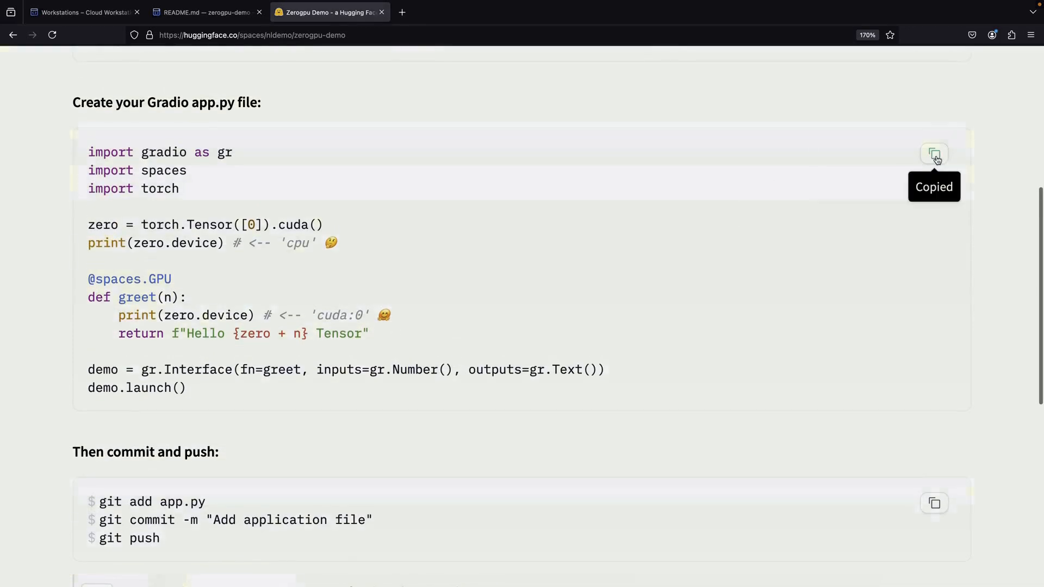
{"action": "left_click", "coordinate": [206, 12]}
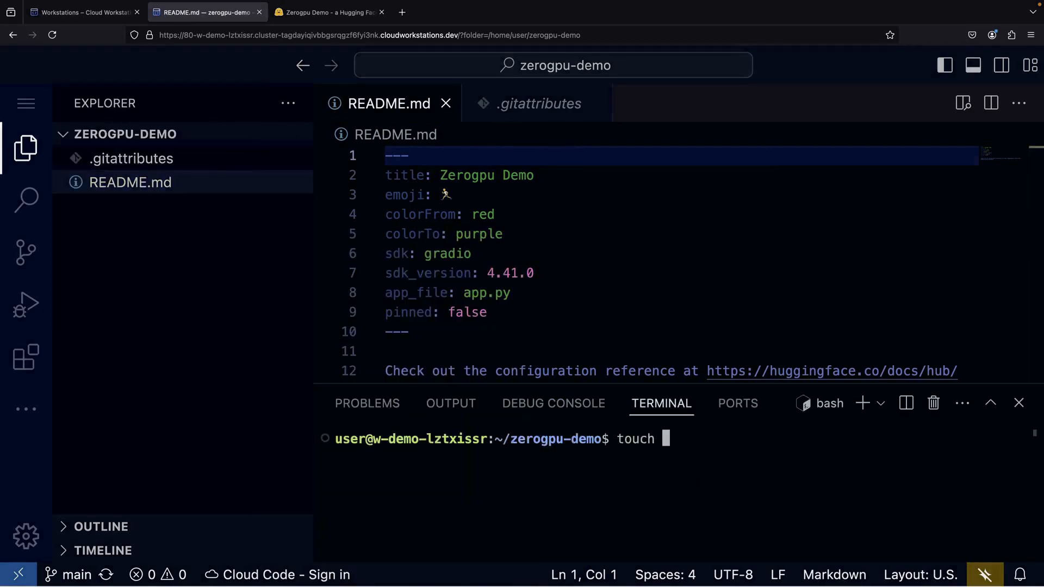
Create app.py in the terminal, paste in the Gradio ZeroGPU example code, and review it
{"action": "type", "text": "app.py"}
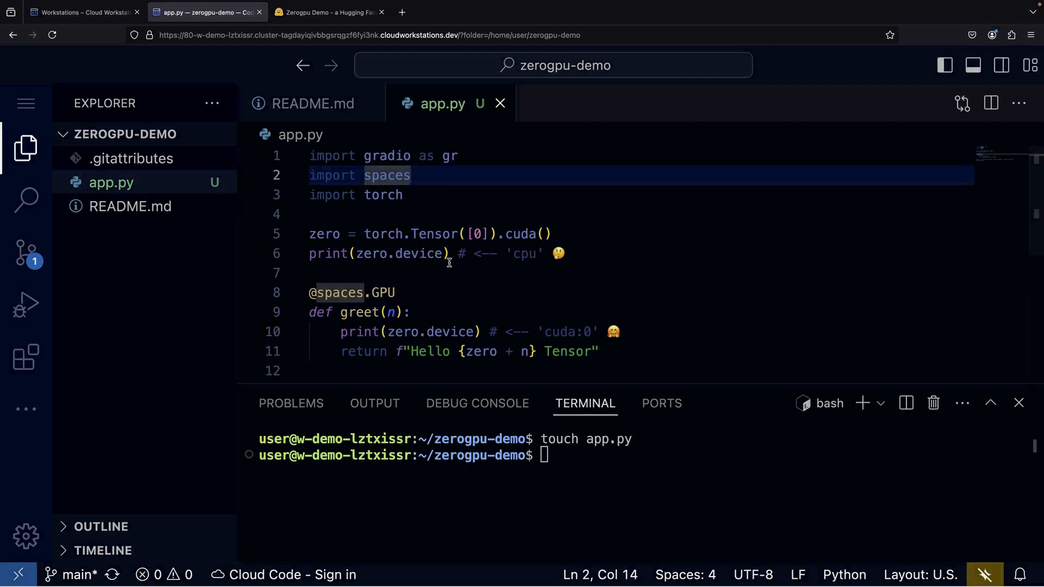
{"action": "mouse_move", "coordinate": [449, 269]}
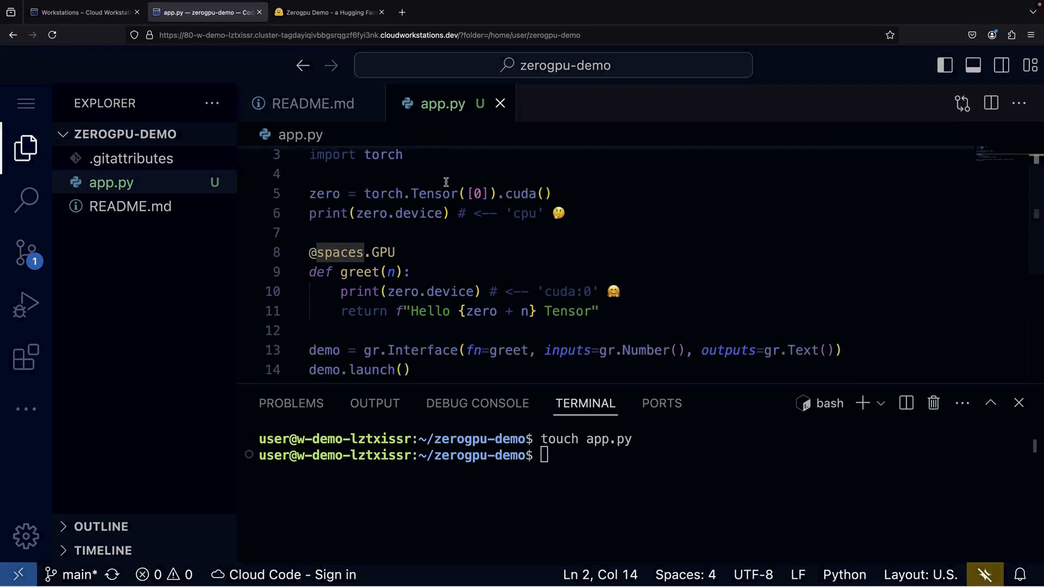
{"action": "mouse_move", "coordinate": [416, 249]}
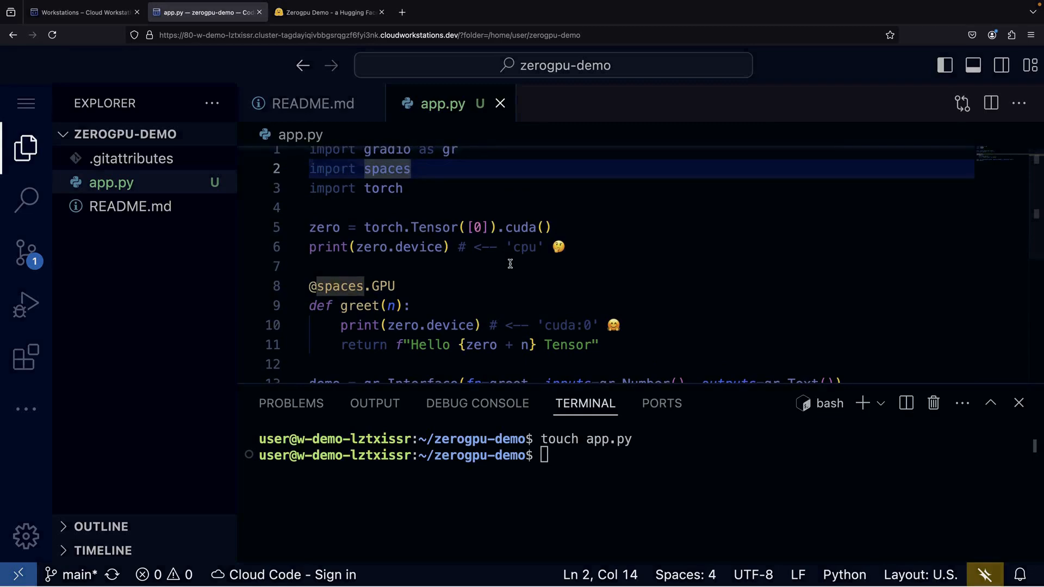
{"action": "scroll", "scroll_direction": "down", "scroll_amount": 3}
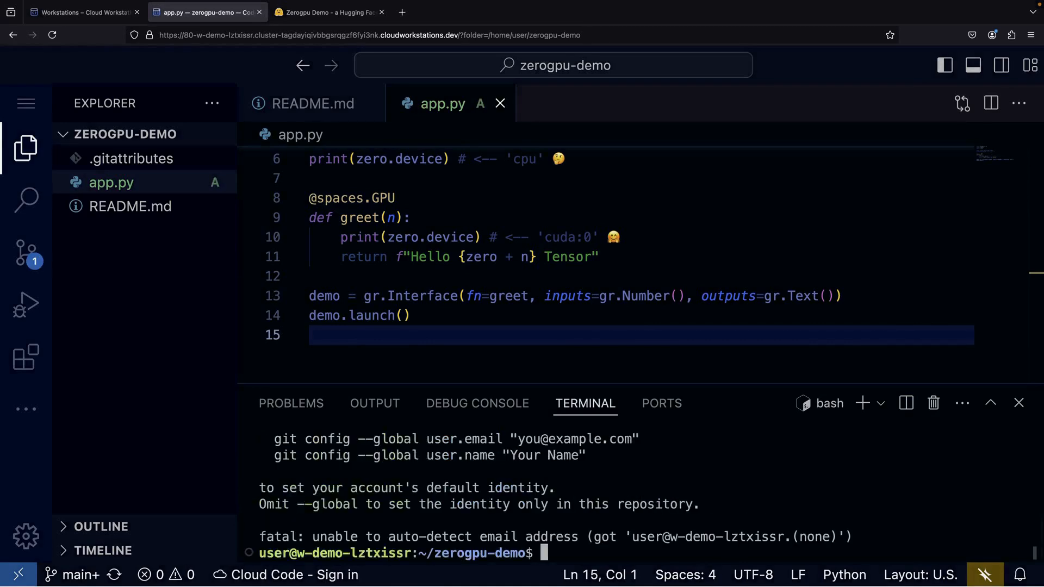
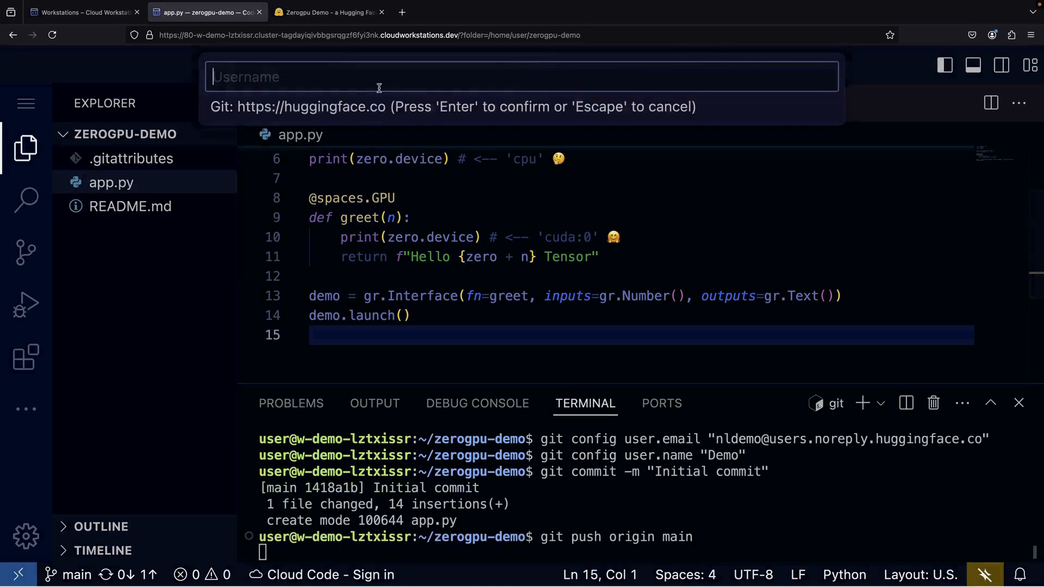
{"action": "type", "text": "nldemo"}
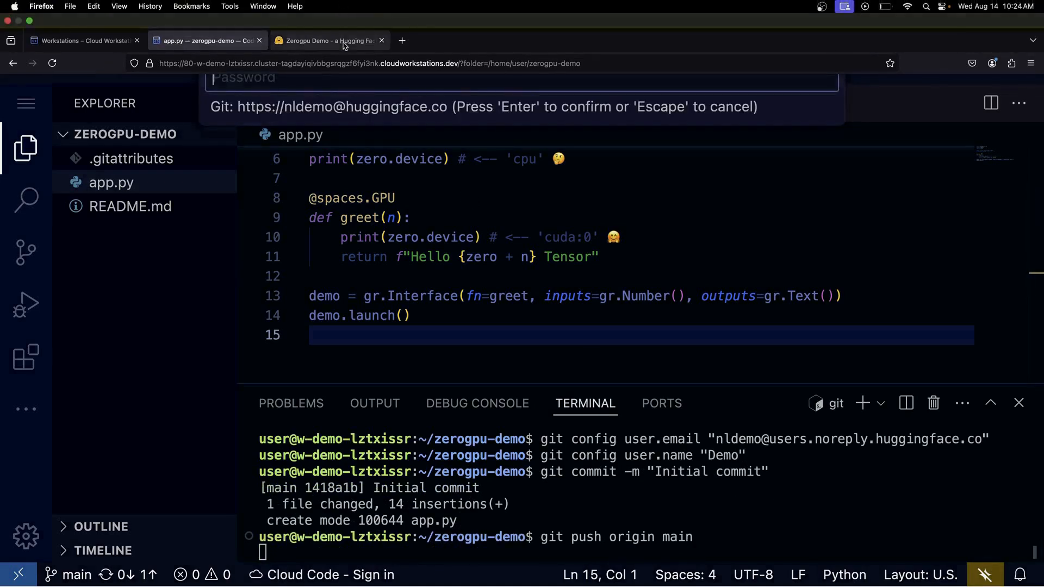
{"action": "left_click", "coordinate": [330, 41]}
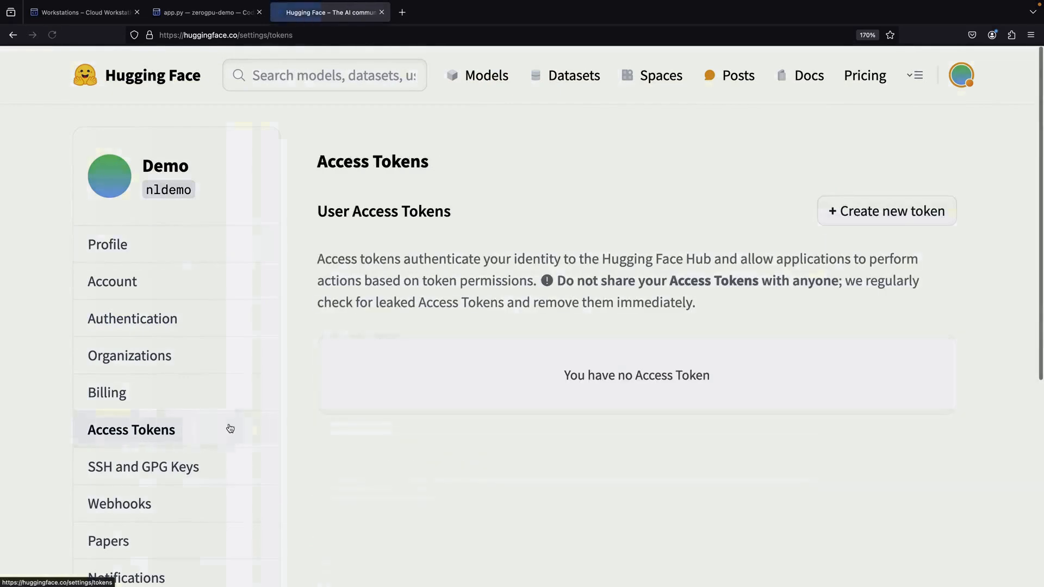
Create a write-permission access token named git, then return to the zerogpu-demo Space
{"action": "left_click", "coordinate": [886, 211]}
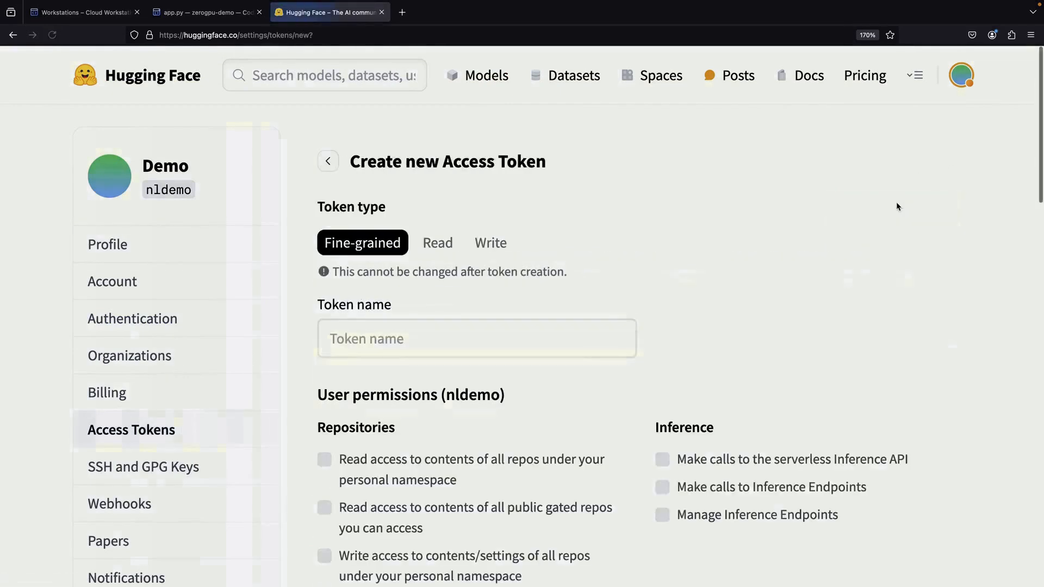
{"action": "scroll", "scroll_direction": "down", "scroll_amount": 3}
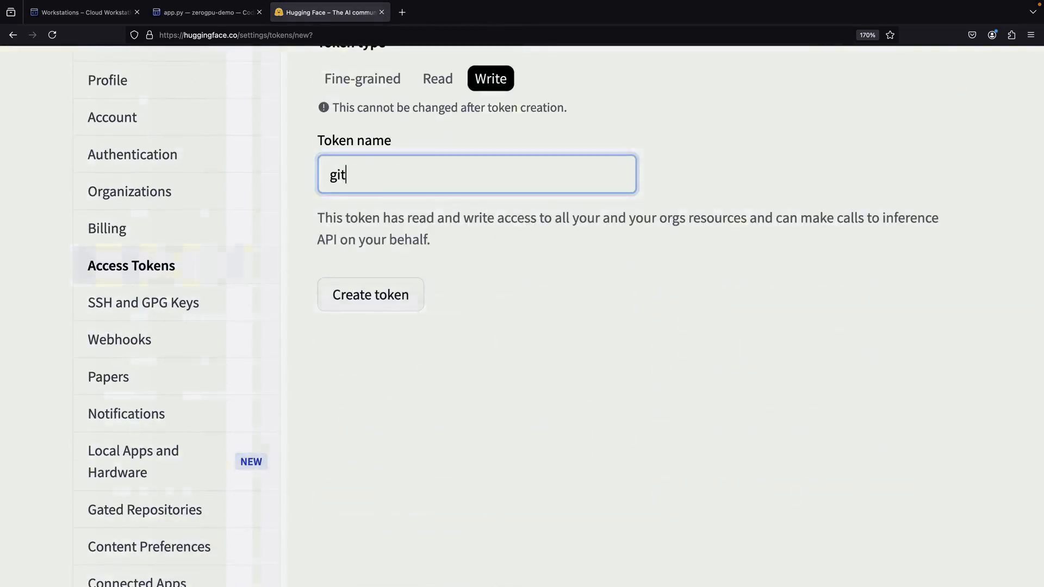
{"action": "left_click", "coordinate": [370, 295]}
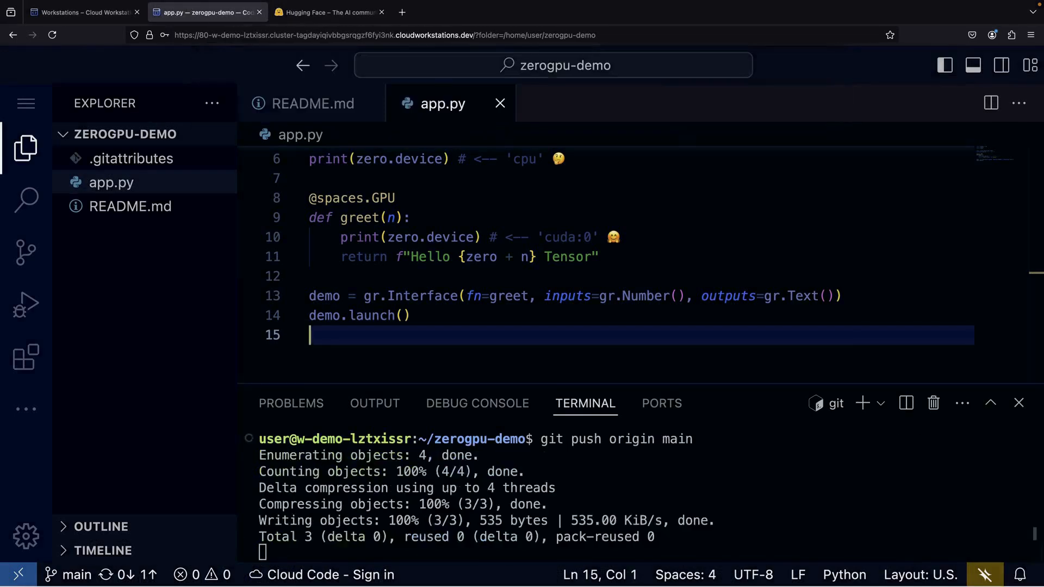
{"action": "left_click", "coordinate": [329, 12]}
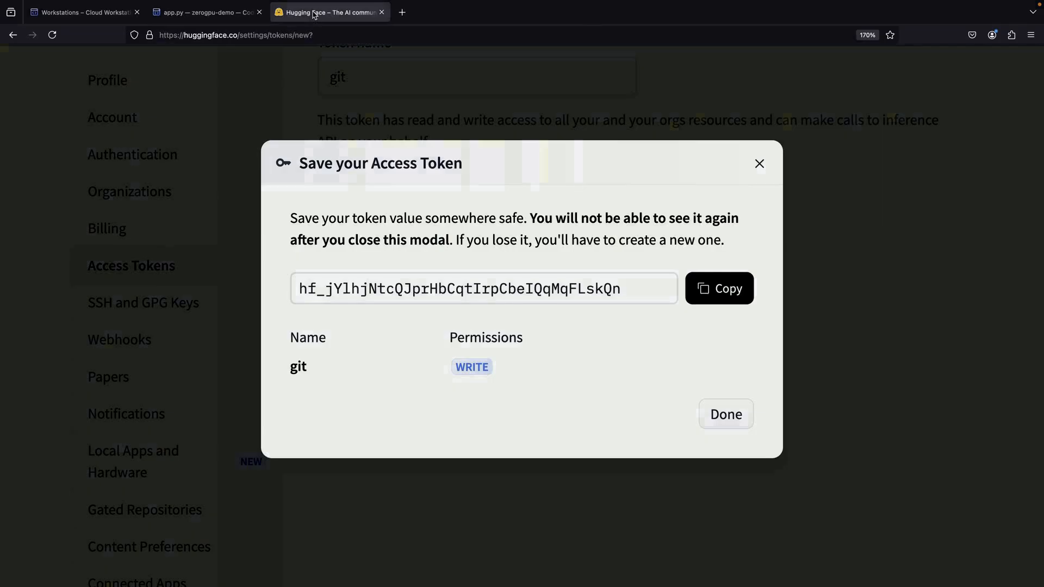
{"action": "left_click", "coordinate": [725, 414]}
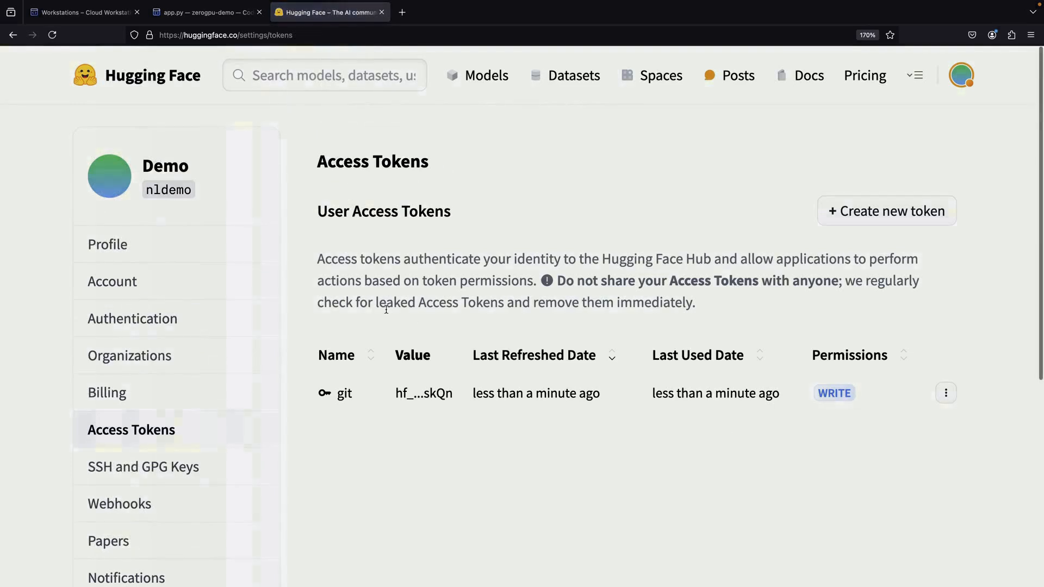
{"action": "left_click", "coordinate": [107, 244]}
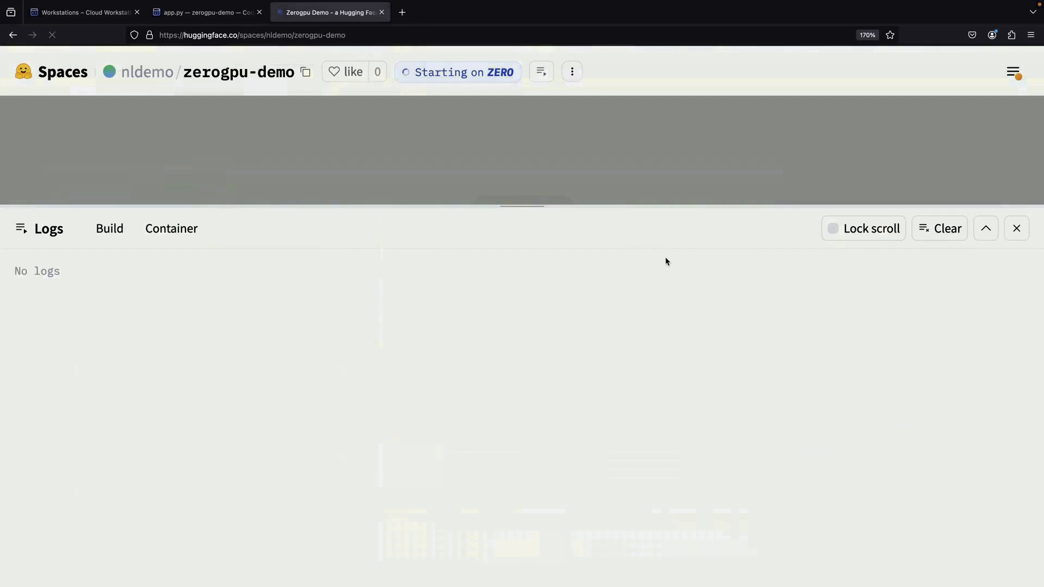
Review the Space's build and container logs and highlight the startup cpu device
{"action": "left_click", "coordinate": [171, 228]}
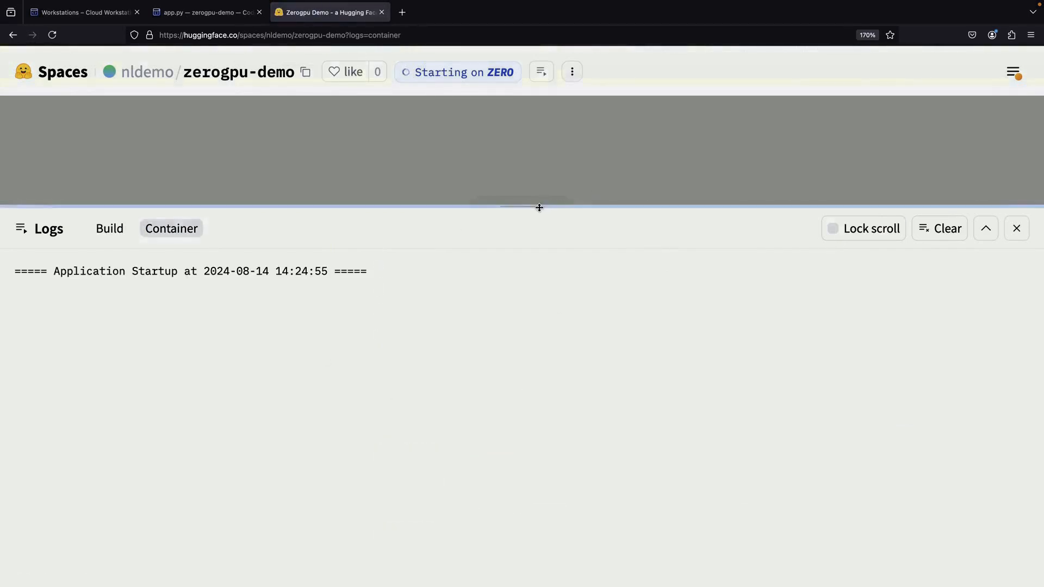
{"action": "left_click", "coordinate": [109, 229]}
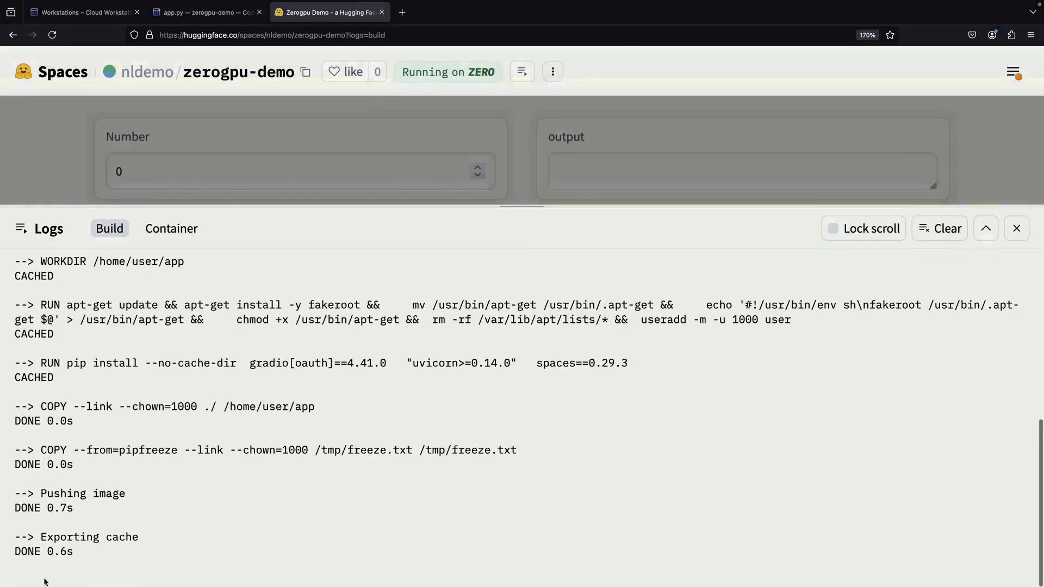
{"action": "left_click", "coordinate": [172, 229]}
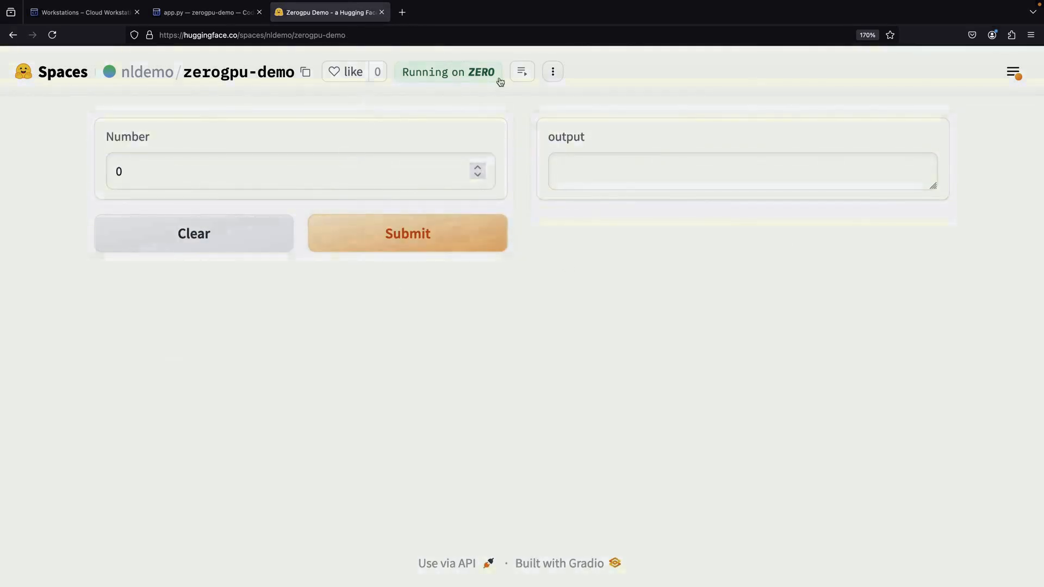
{"action": "left_click", "coordinate": [522, 71]}
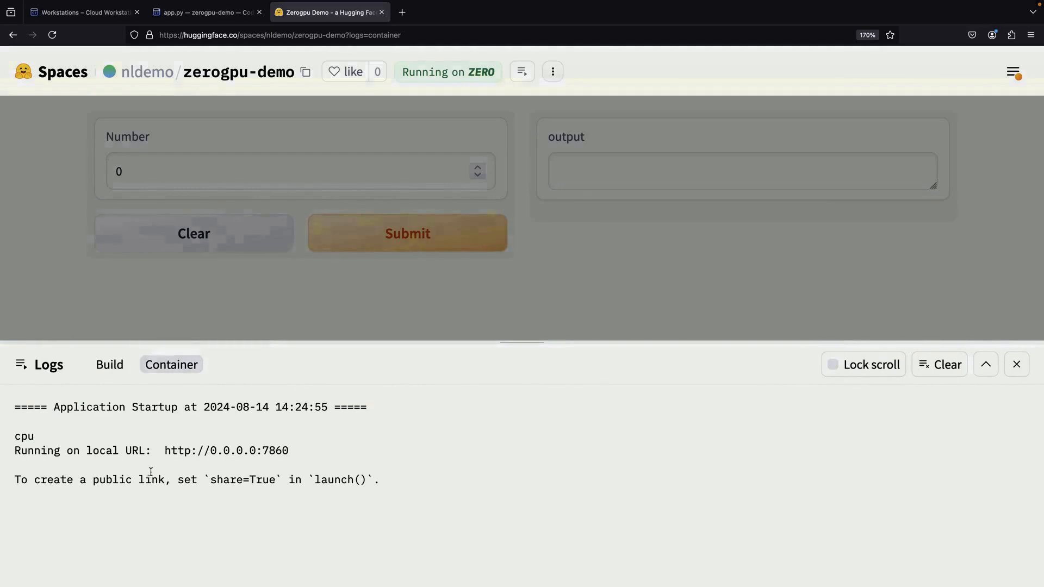
{"action": "double_click", "coordinate": [24, 436]}
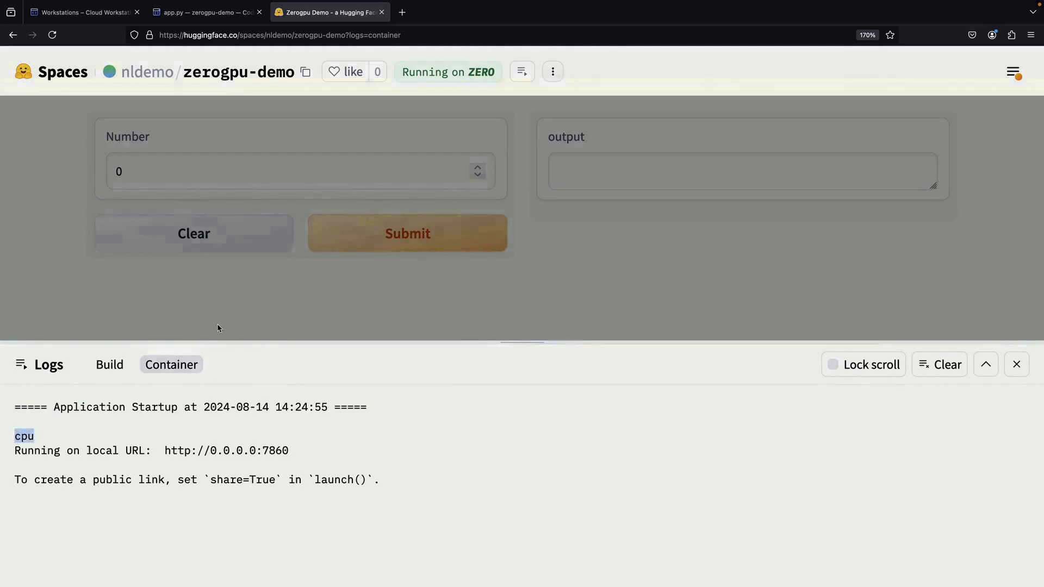
{"action": "mouse_move", "coordinate": [264, 291]}
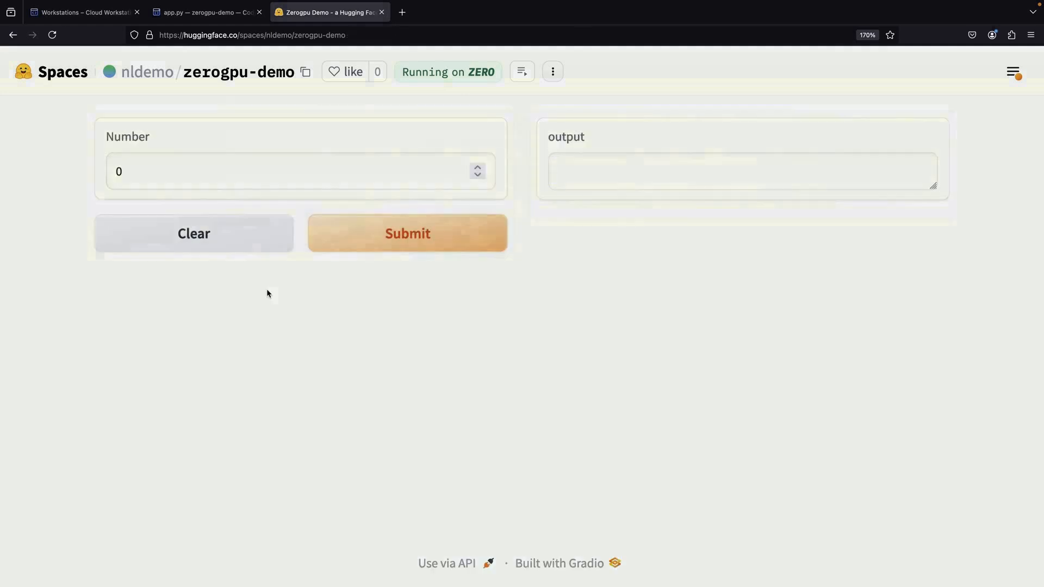
Submit 42 to the Space and confirm cuda:0 in the container logs
{"action": "left_click", "coordinate": [293, 171]}
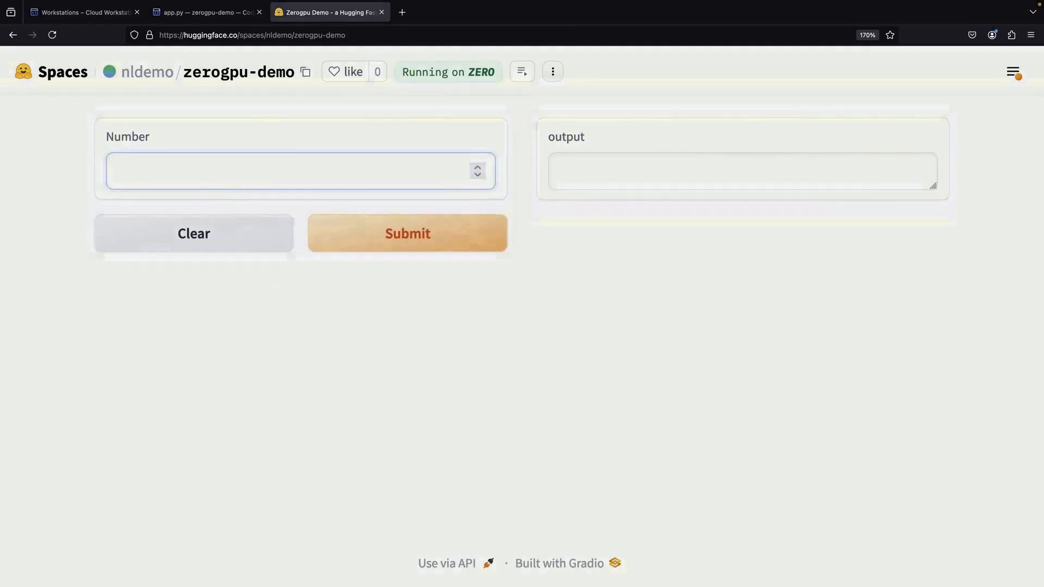
{"action": "left_click", "coordinate": [406, 234]}
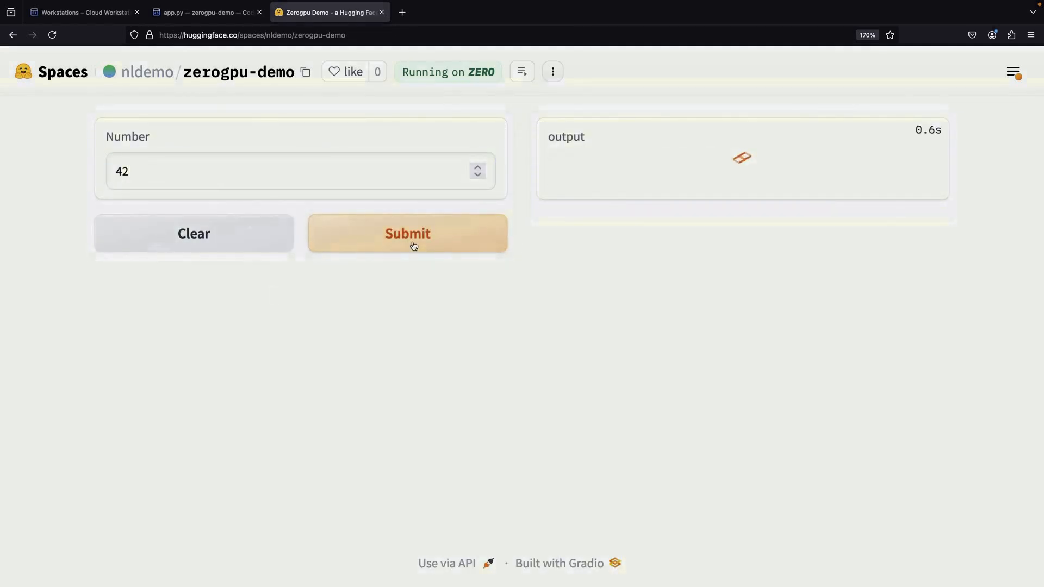
{"action": "left_click", "coordinate": [407, 234]}
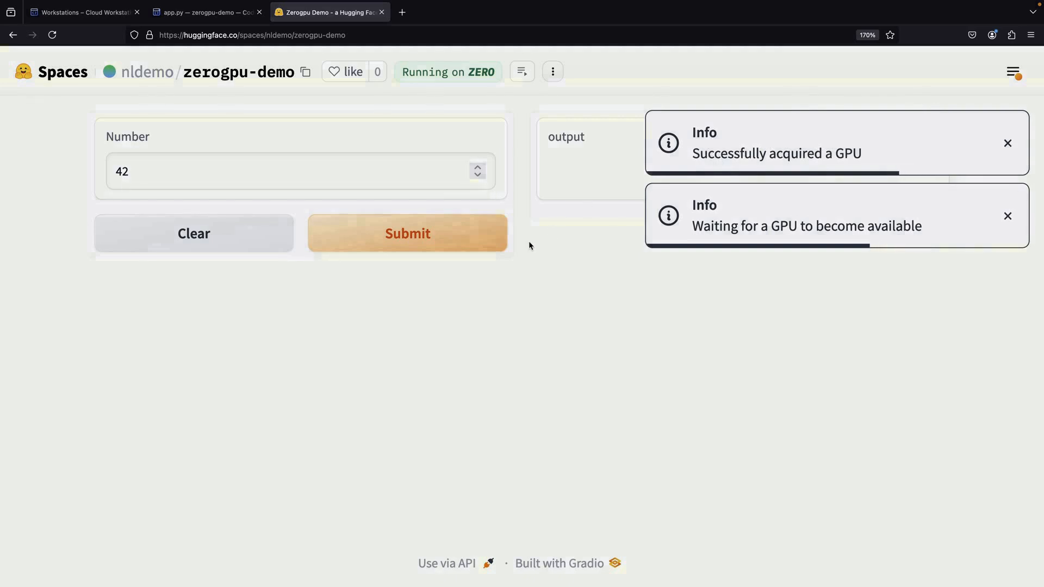
{"action": "left_click", "coordinate": [407, 234]}
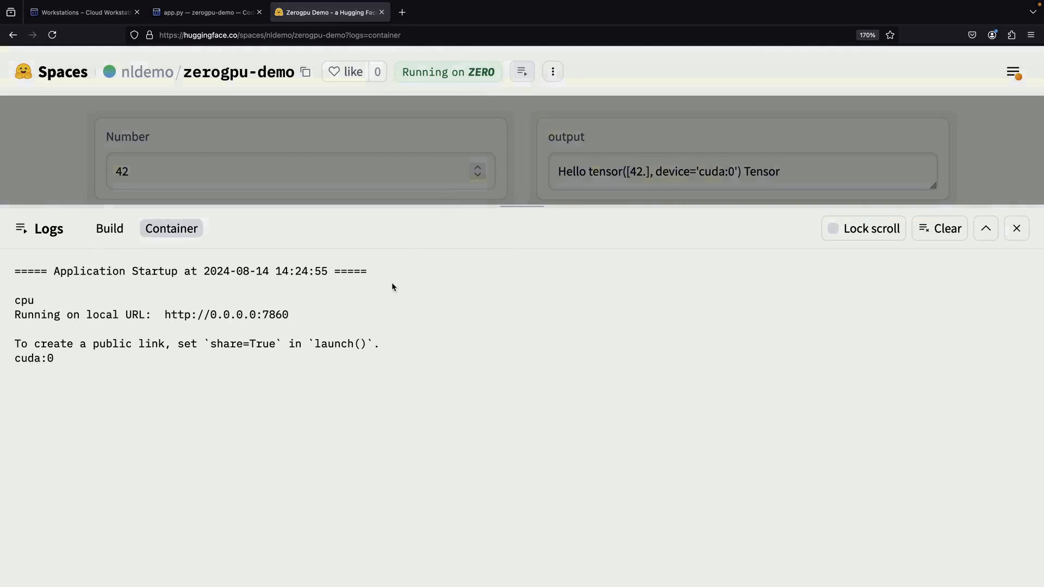
{"action": "double_click", "coordinate": [33, 359]}
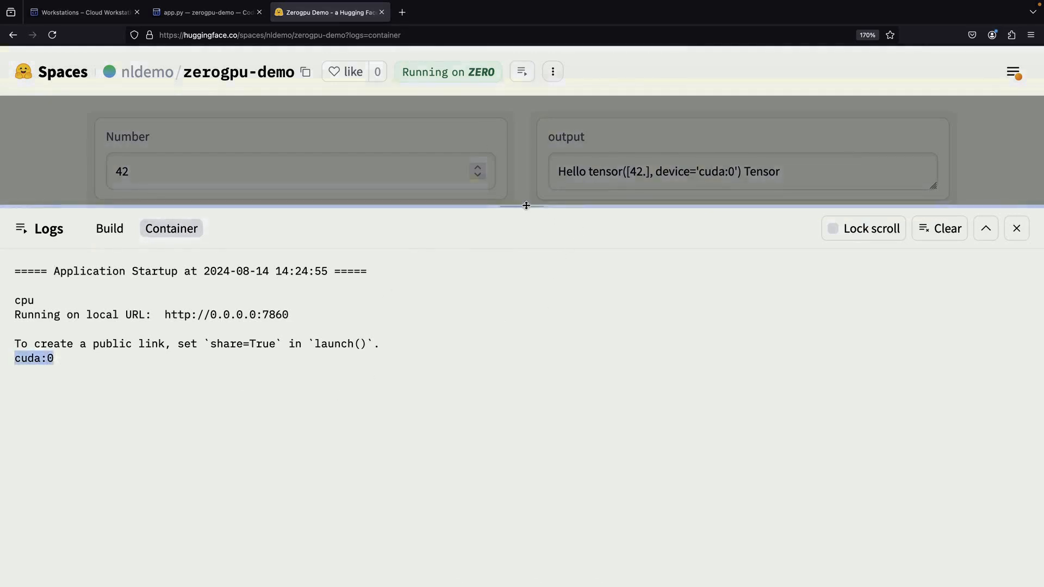
{"action": "left_click", "coordinate": [1017, 228]}
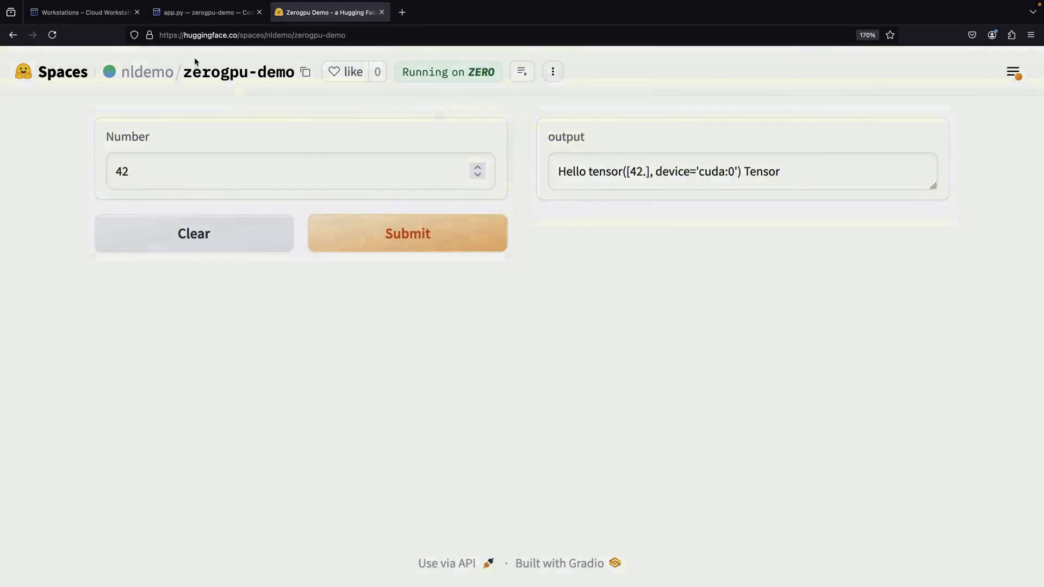
{"action": "left_click", "coordinate": [207, 12]}
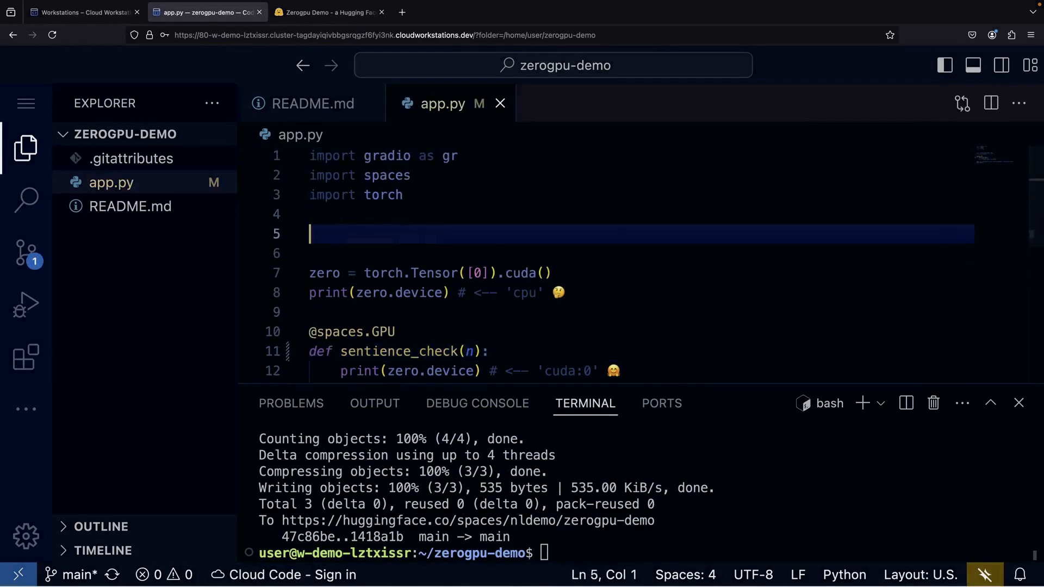
Add 'from transformers import AutoTokenizer, AutoModelForCausalLM' and remove the zero tensor lines
{"action": "type", "text": "from transformers import AutoT"}
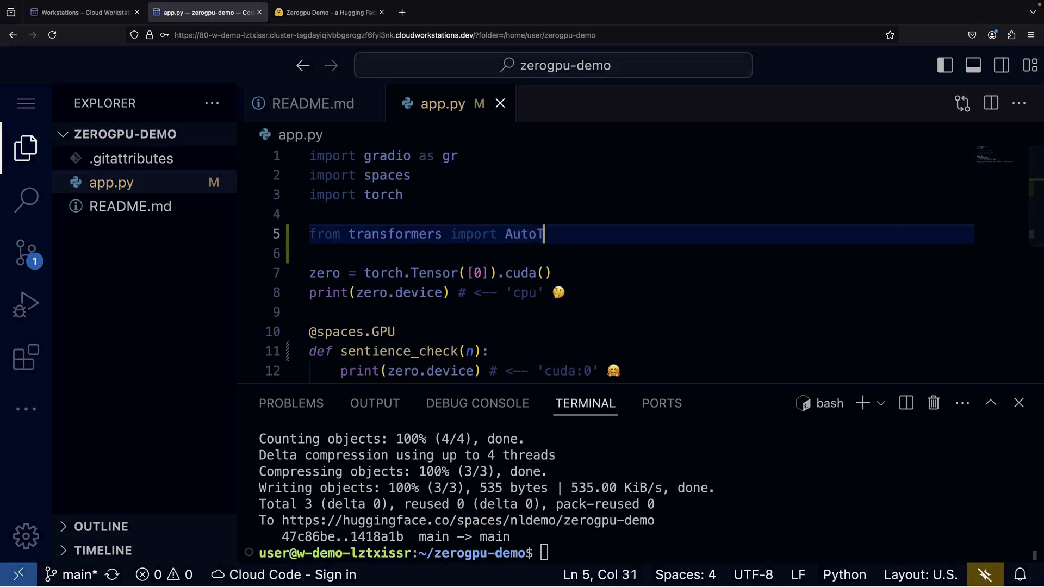
{"action": "type", "text": "okenizer, AutoModelForC"}
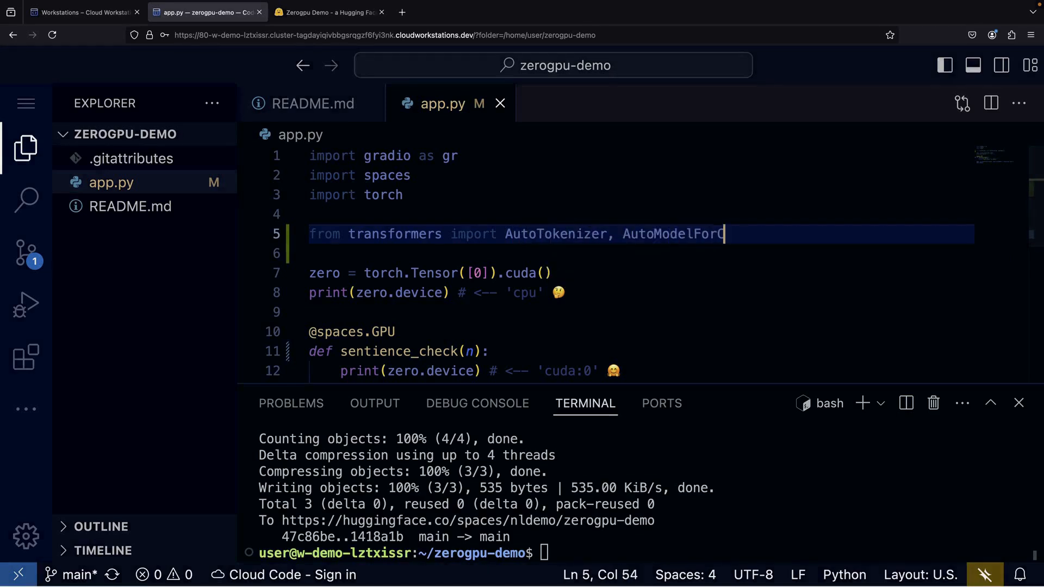
{"action": "type", "text": "ausalLM"}
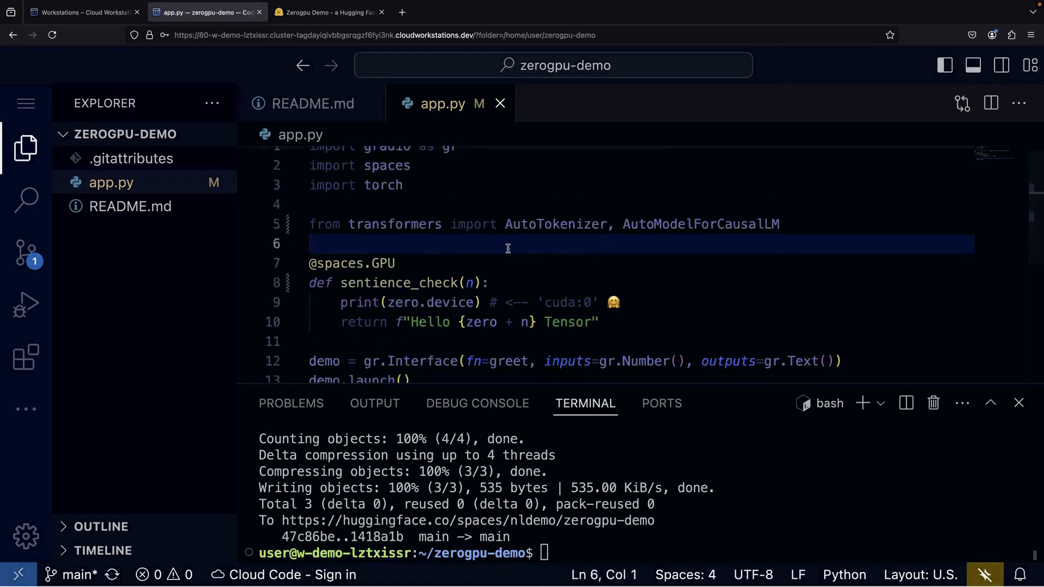
In sentience_check, log into huggingface_hub with the HUGGINGFACE_TOKEN environment variable and define the torch device
{"action": "left_click", "coordinate": [339, 226]}
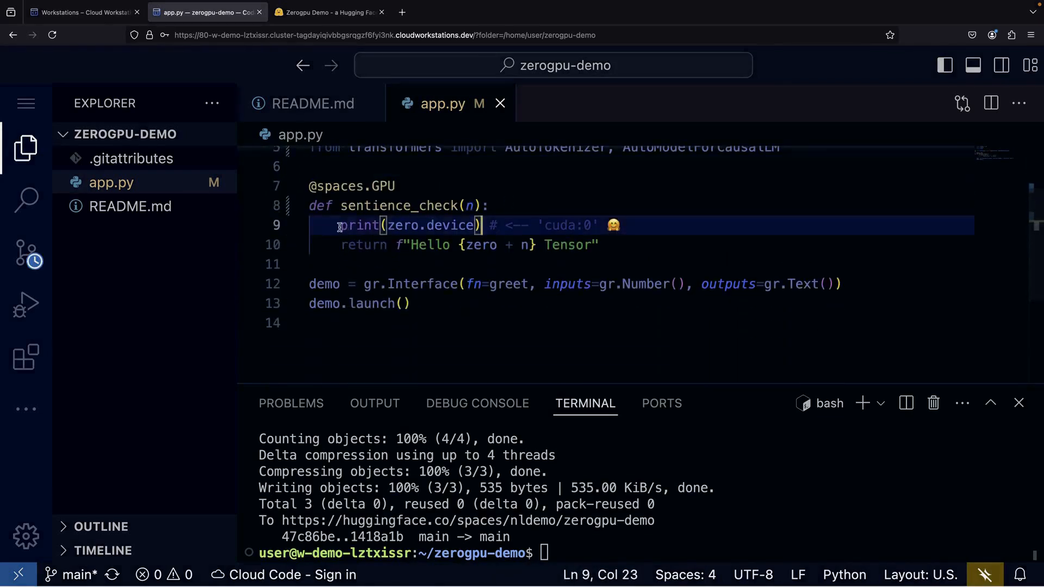
{"action": "type", "text": "huggingf"}
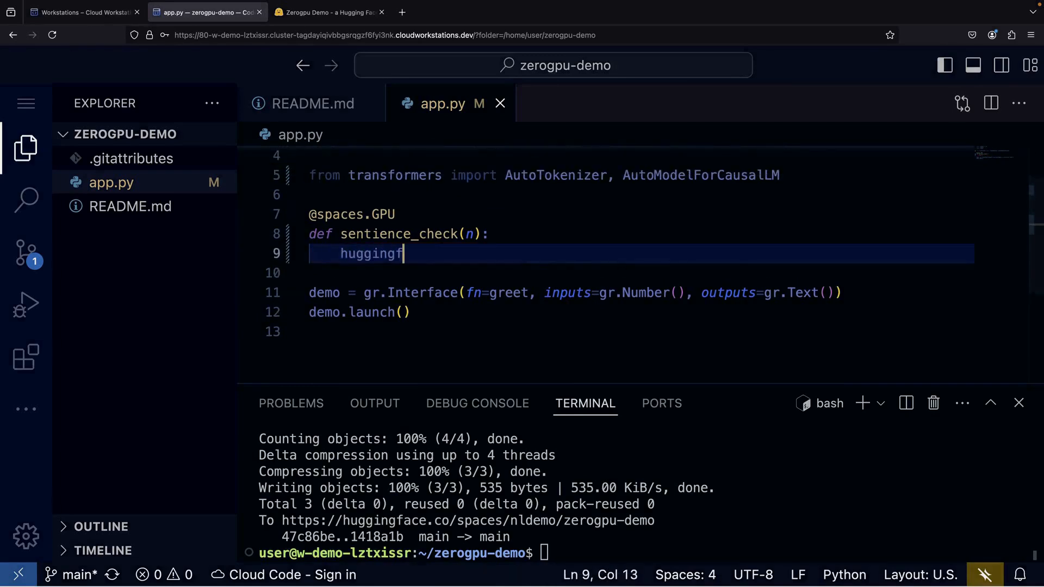
{"action": "type", "text": "ace_hub.l"}
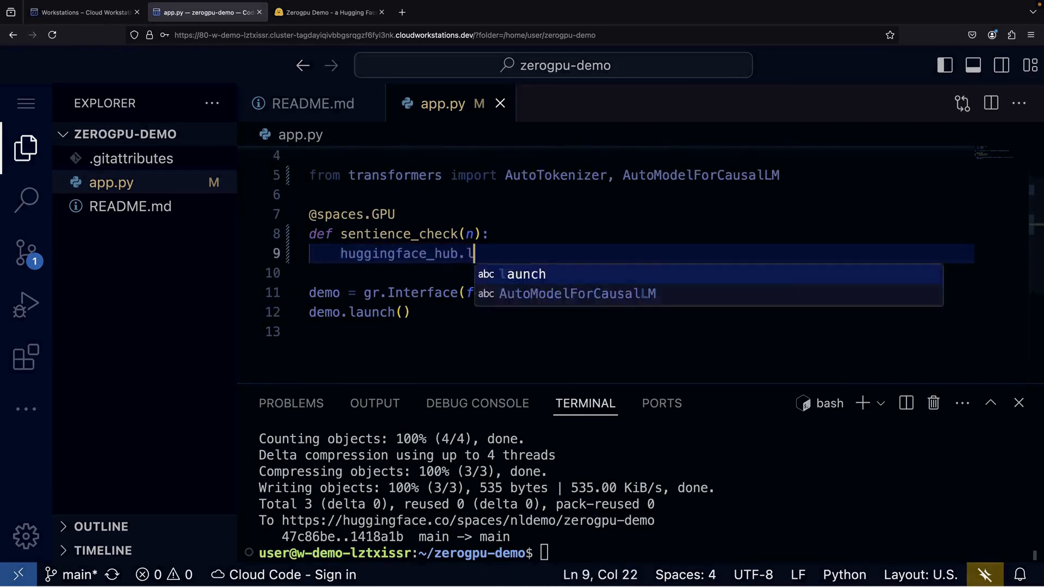
{"action": "type", "text": "og()"}
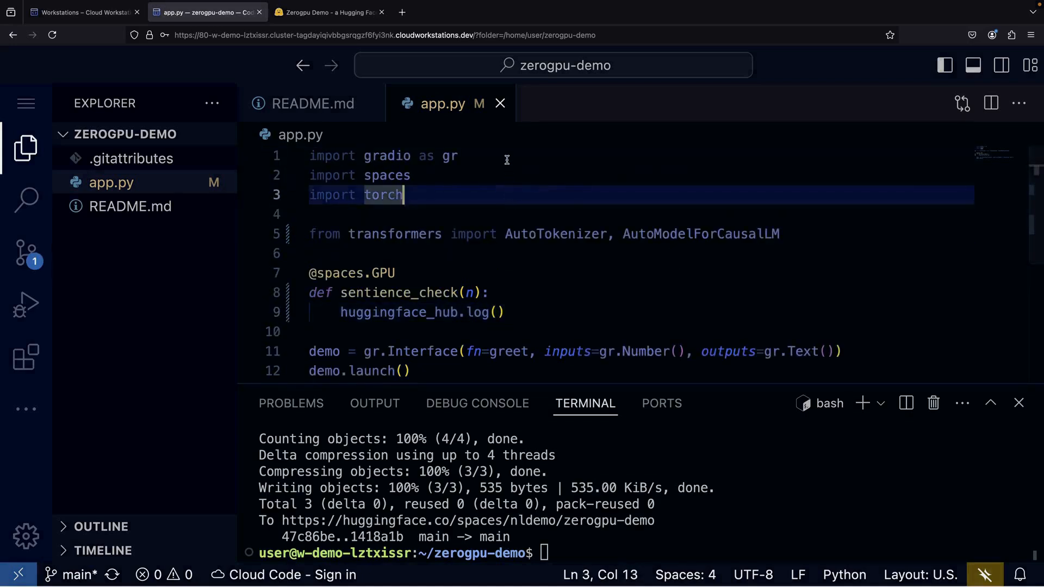
{"action": "type", "text": "import hugging"}
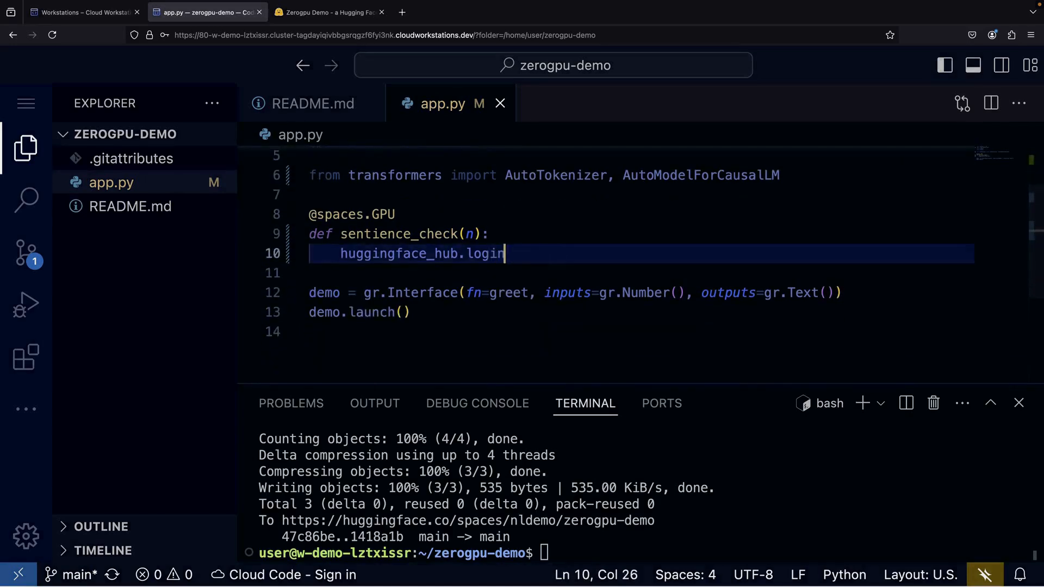
{"action": "type", "text": "(token=os"}
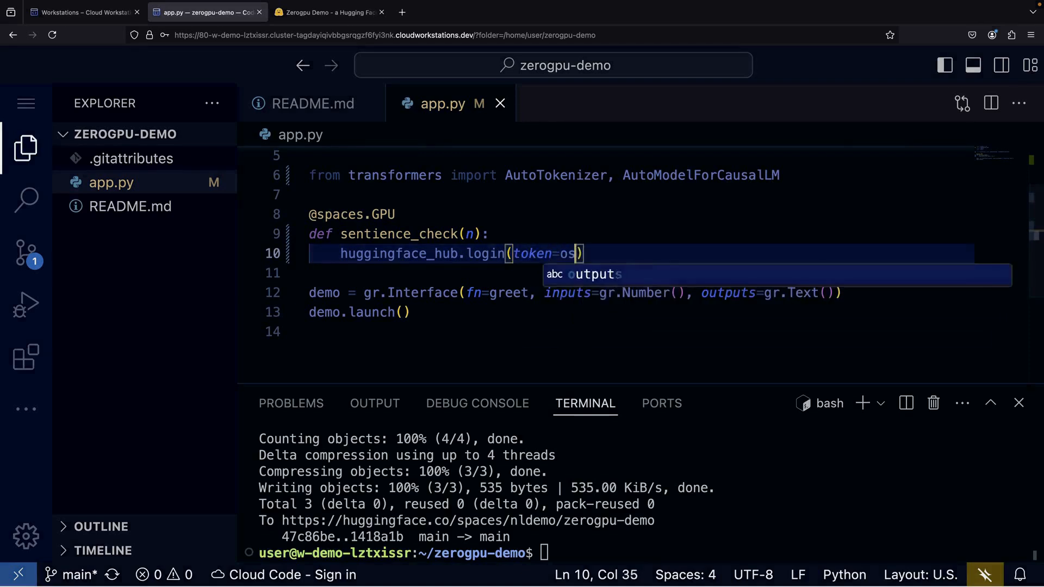
{"action": "type", "text": ".environ[\"HUG\"]"}
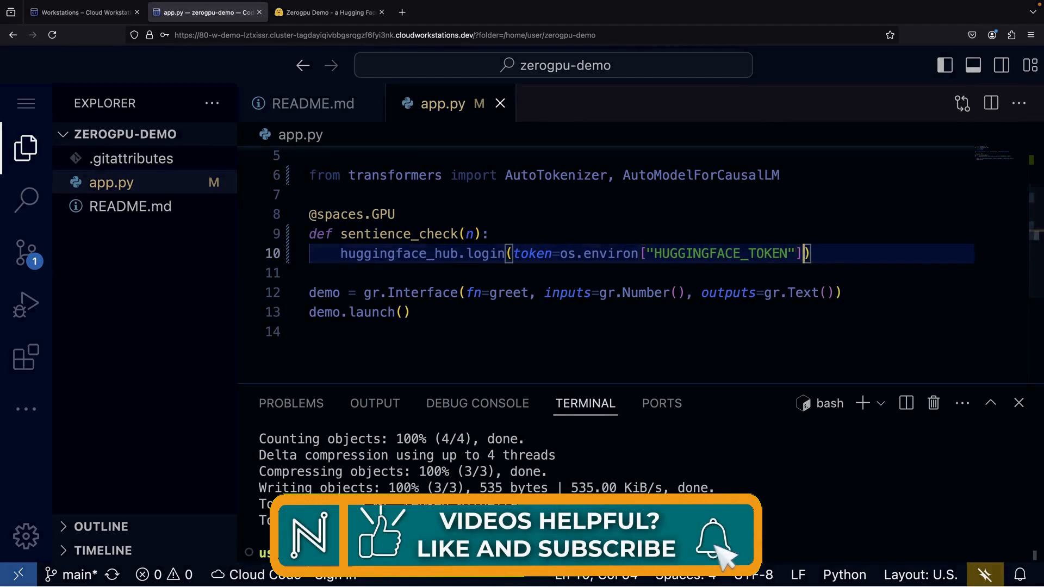
{"action": "type", "text": "de"}
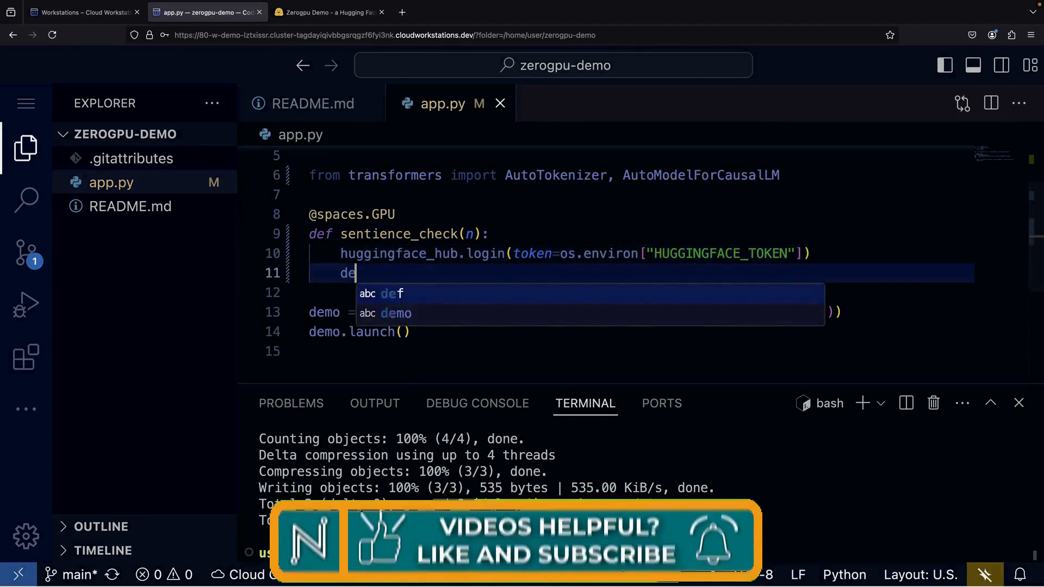
{"action": "type", "text": "vice = torch.device(\"cuda"}
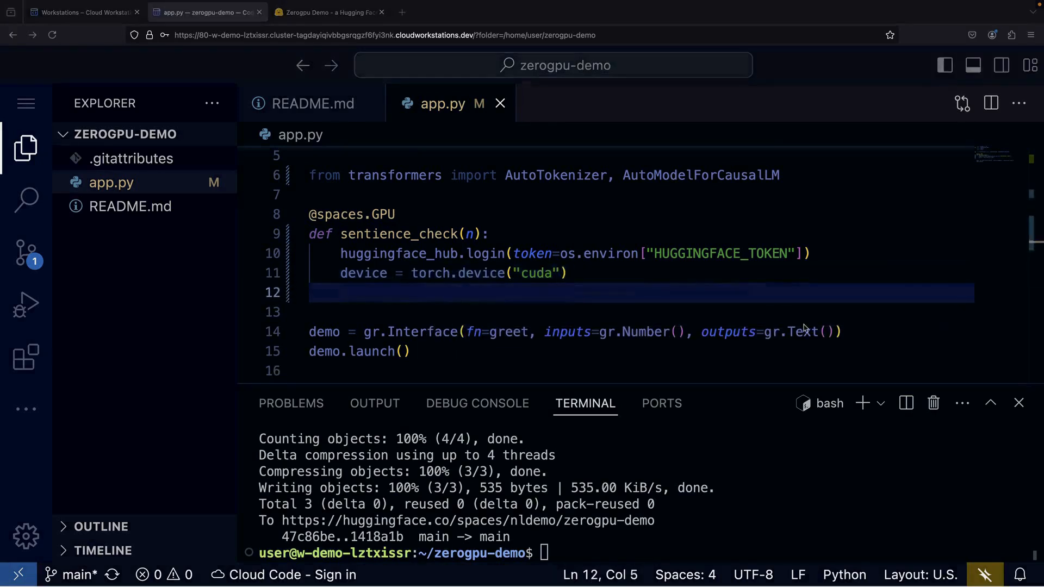
Load the google/gemma-2-2b-it tokenizer and causal LM model onto the device
{"action": "type", "text": "tok"}
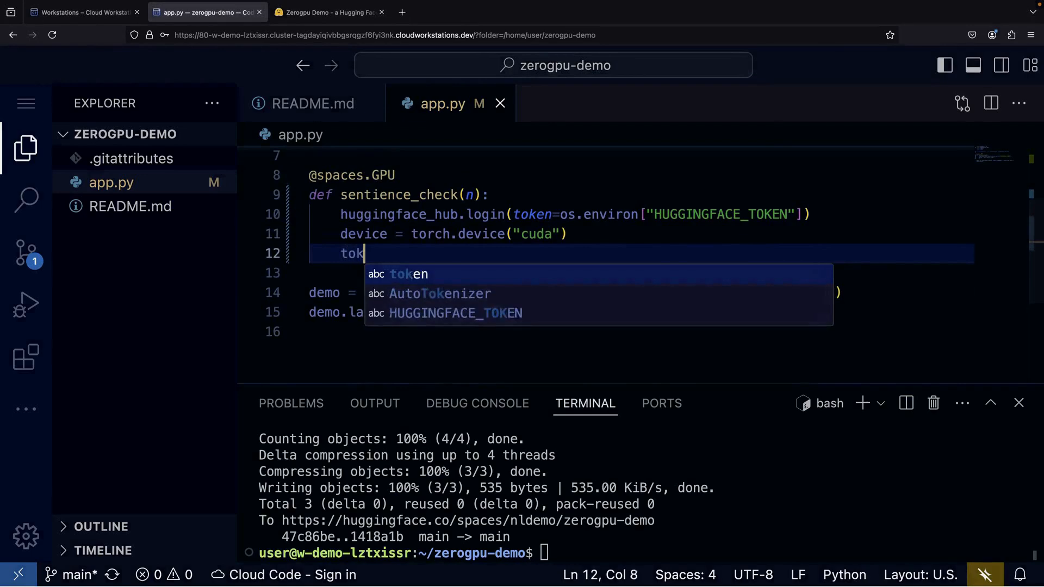
{"action": "type", "text": "enizer = AutoTokenizer"}
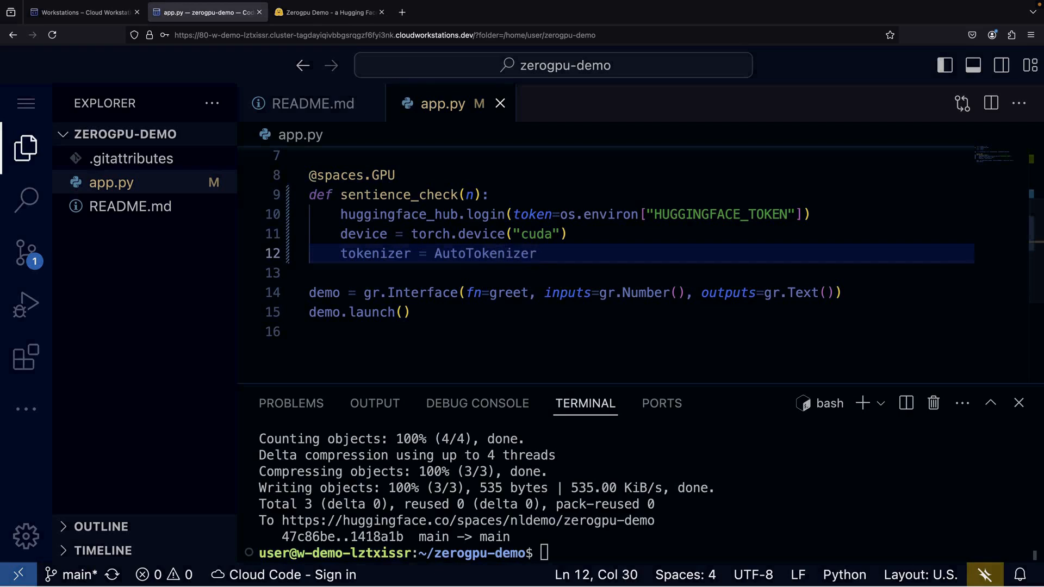
{"action": "type", "text": ".from_pretraine"}
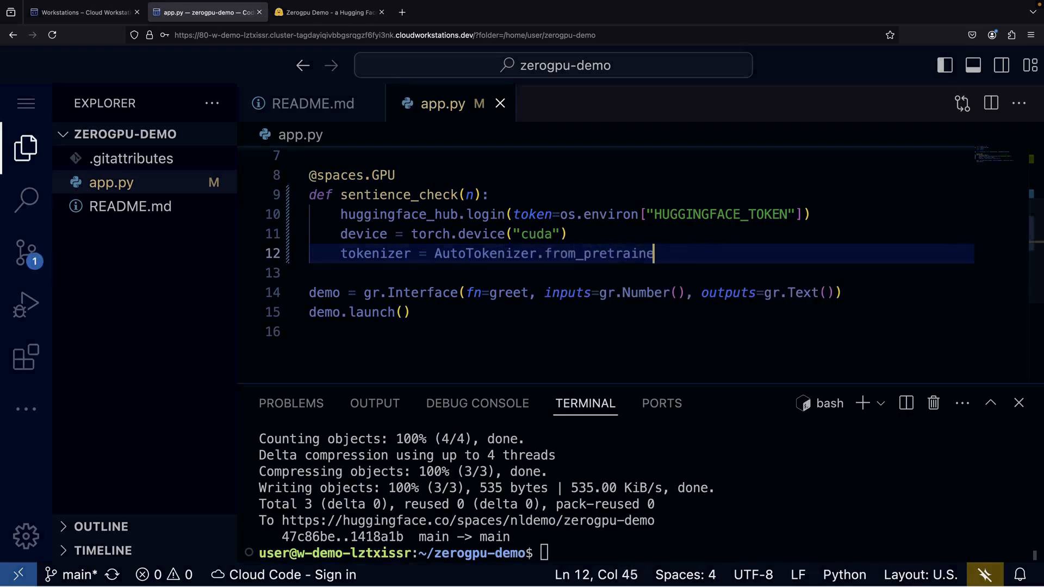
{"action": "type", "text": "(\"google\")"}
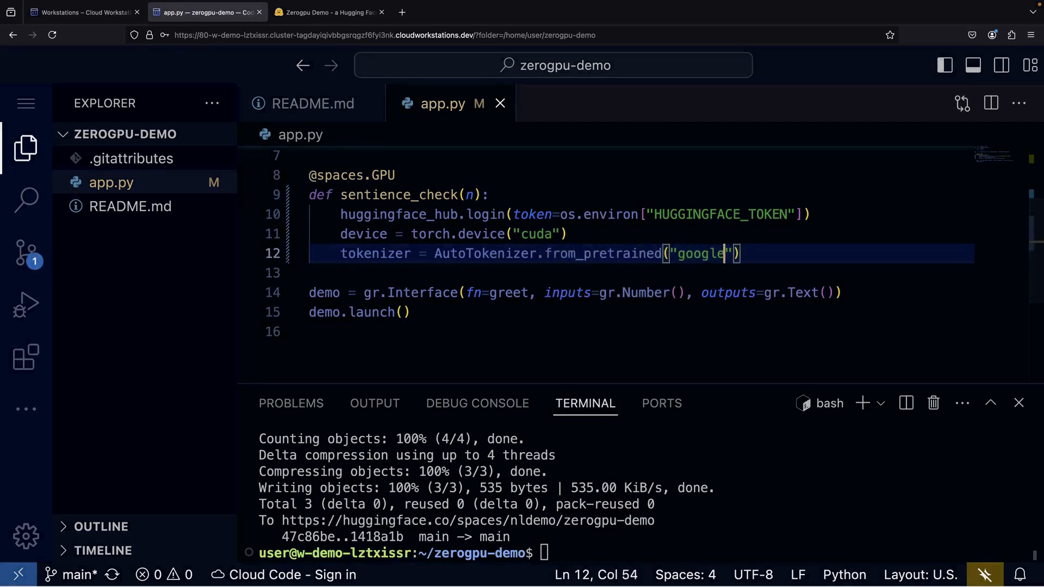
{"action": "type", "text": "/gemma-2"}
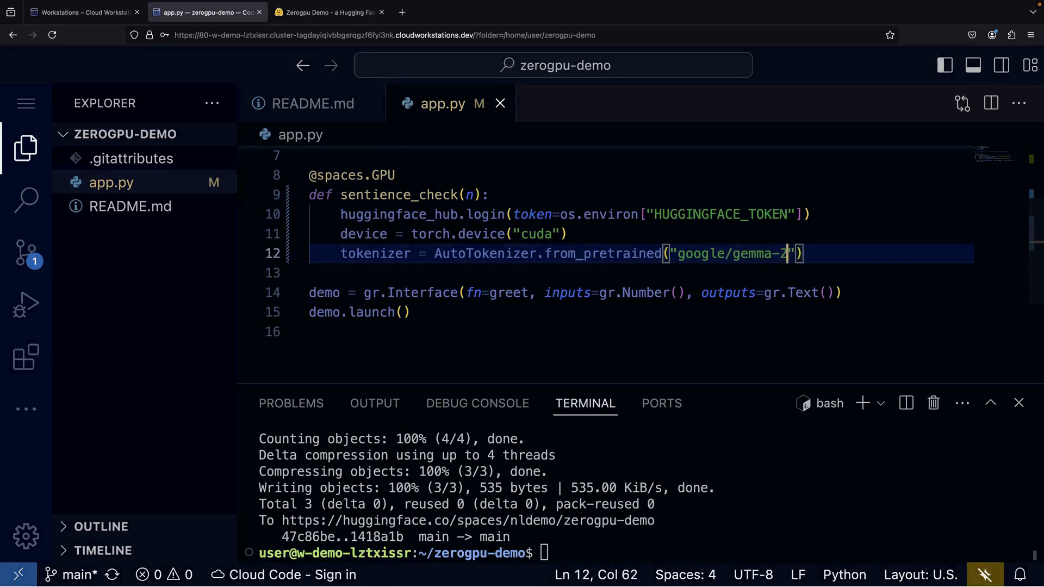
{"action": "type", "text": "-2b-it"}
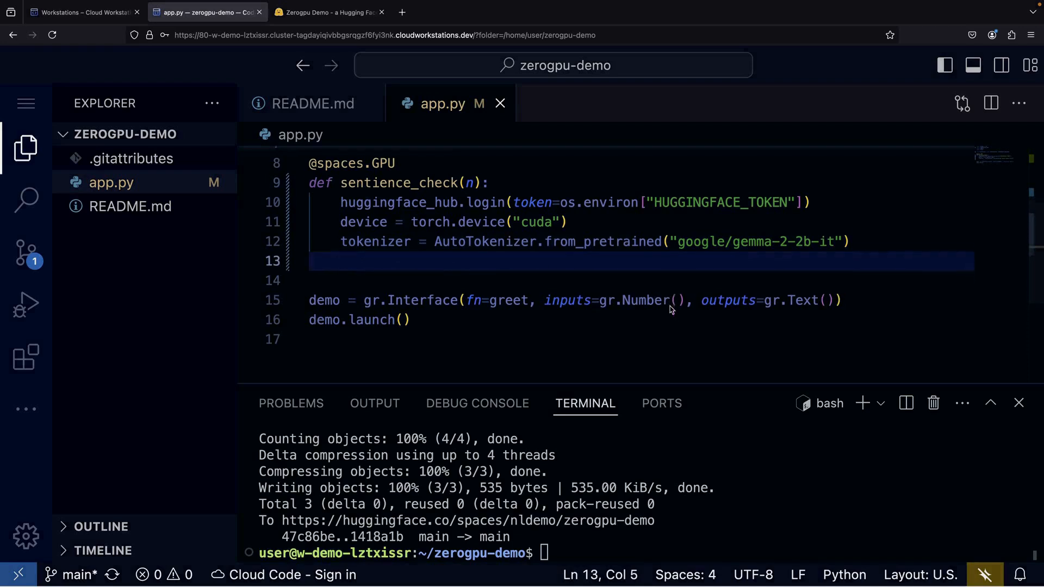
{"action": "type", "text": "model = AutoModelForCausalLM"}
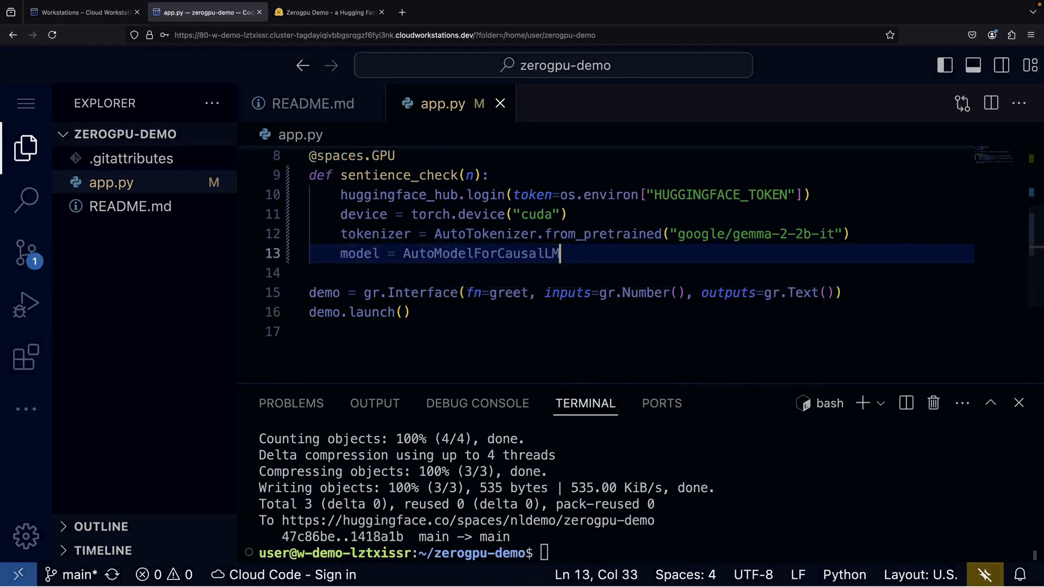
{"action": "type", "text": ".from_pretrained()"}
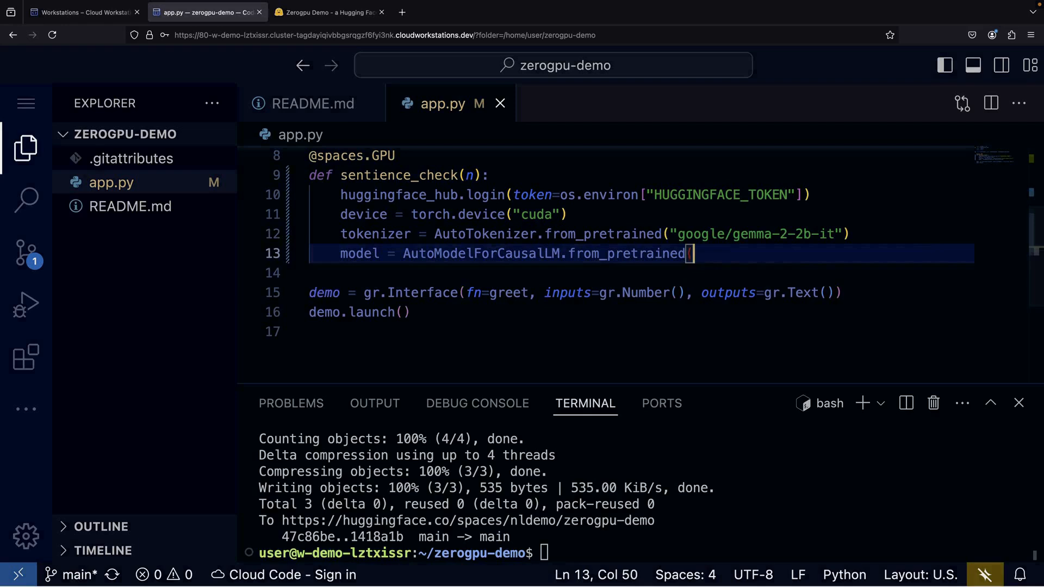
{"action": "type", "text": "(\"google/gemma-2-2b-it\").to(device"}
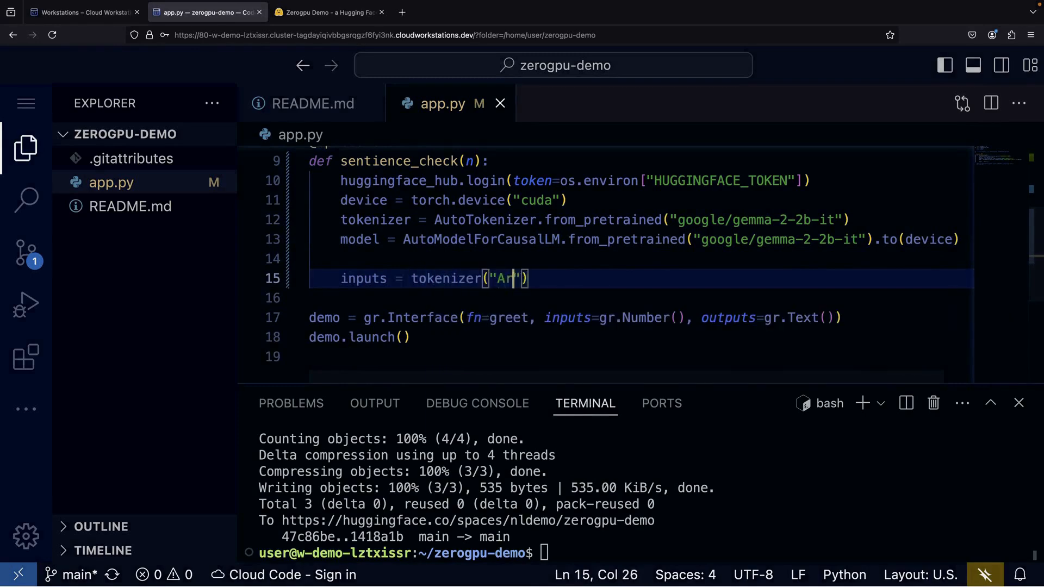
Tokenize 'Are you sentient?', generate with max_new_tokens=128, and return tokenizer.decode(outputs[0])
{"action": "type", "text": "re you sentient?\","}
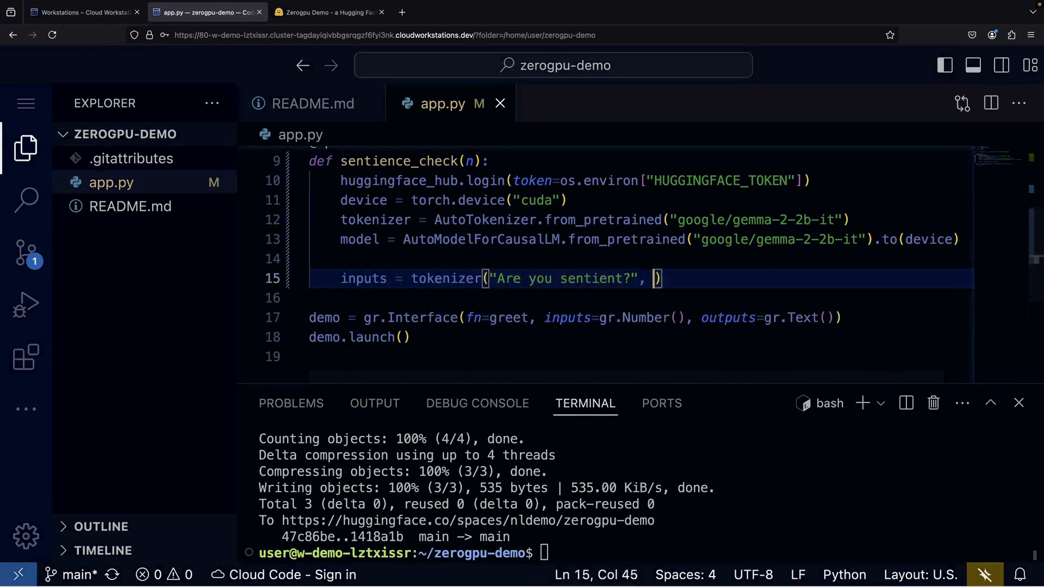
{"action": "type", "text": "return_tensors=\"pt\").to(device"}
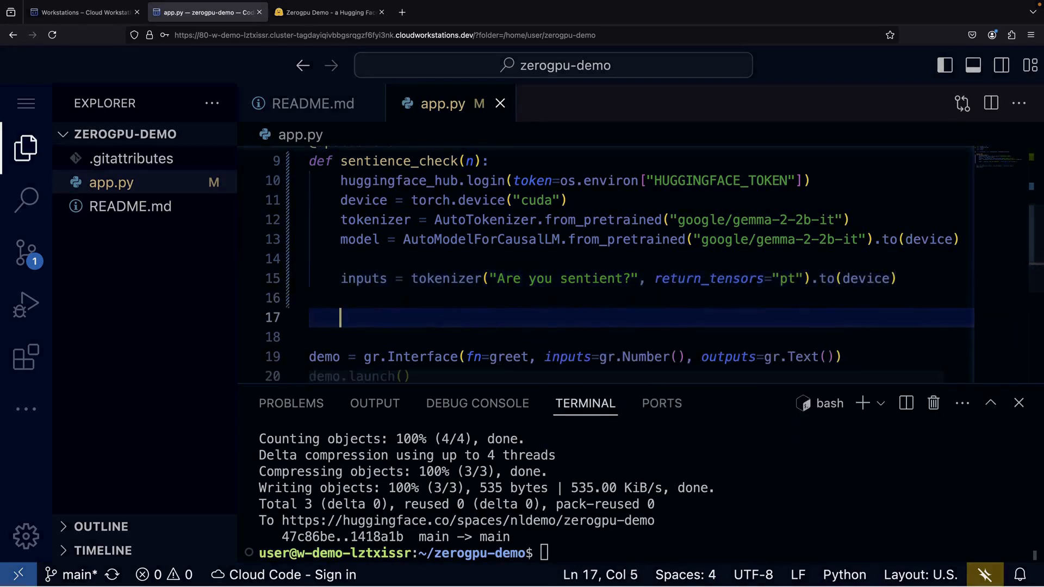
{"action": "type", "text": "with torch.no_grad():"}
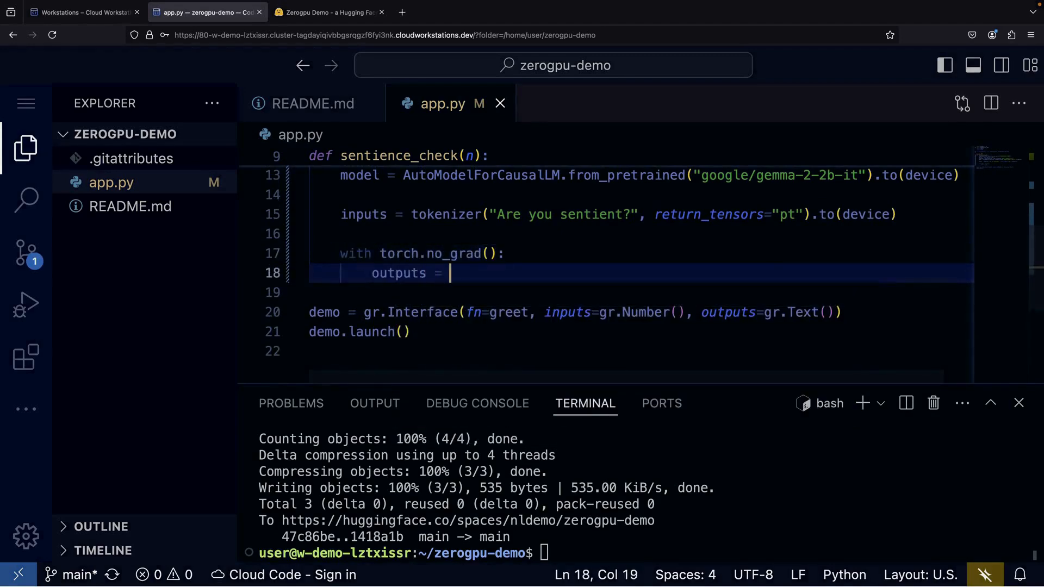
{"action": "type", "text": "model.generate("}
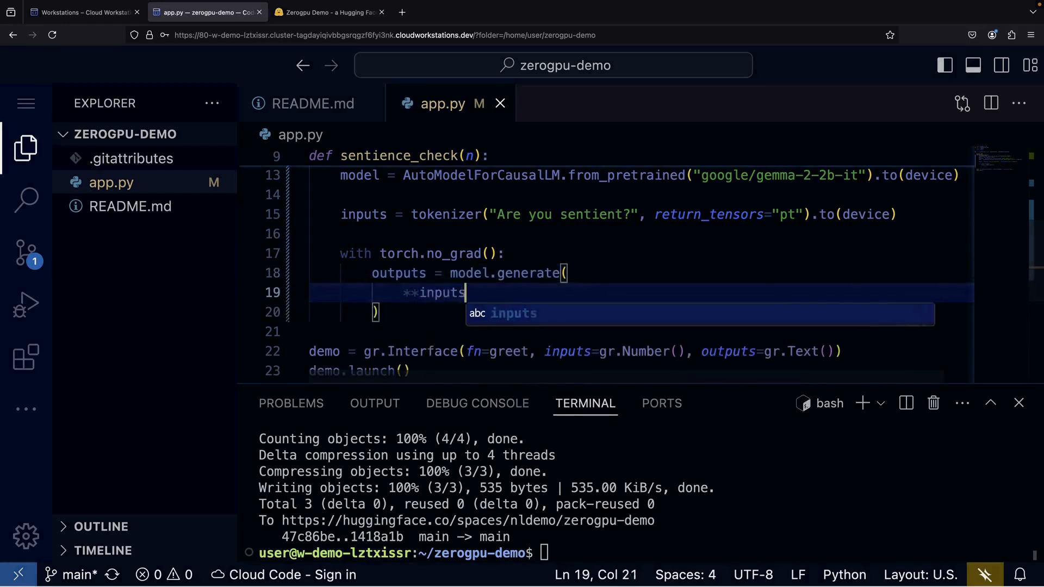
{"action": "type", "text": ", max_new_tokens=128"}
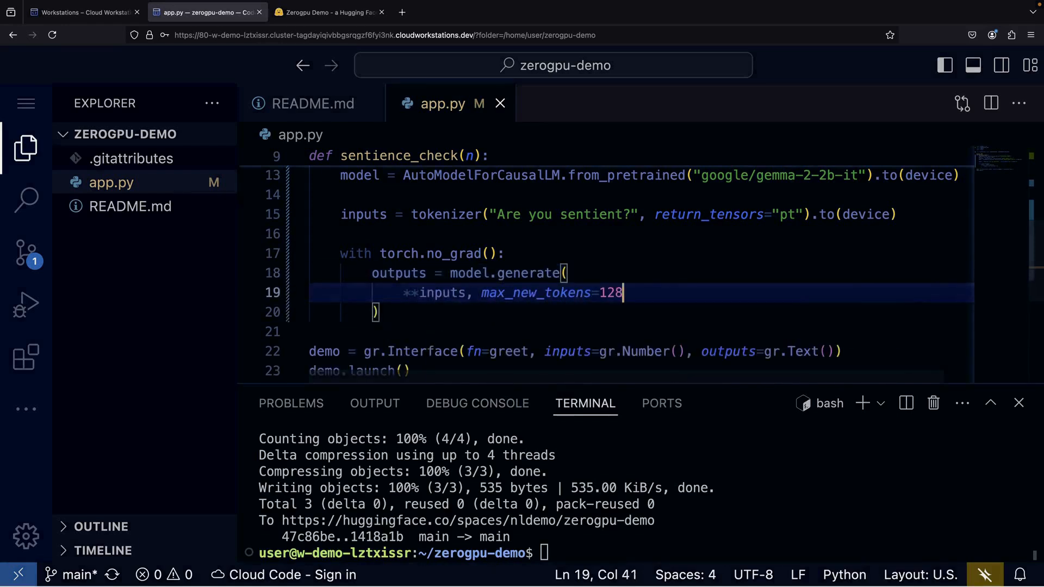
{"action": "type", "text": ", pad_token_id = tokenizer.eos_token_id"}
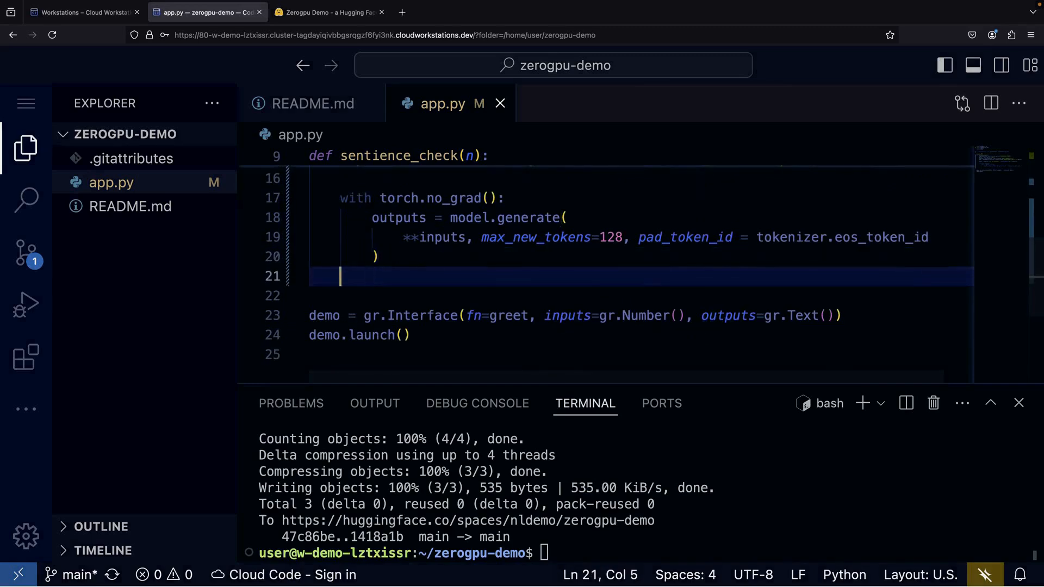
{"action": "type", "text": "return"}
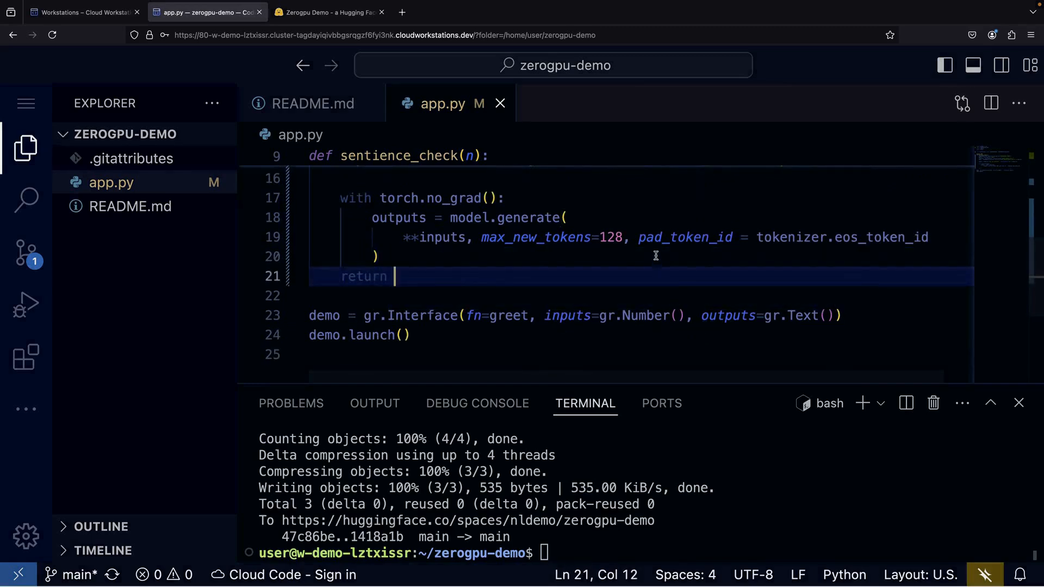
{"action": "type", "text": "tokenizer.d"}
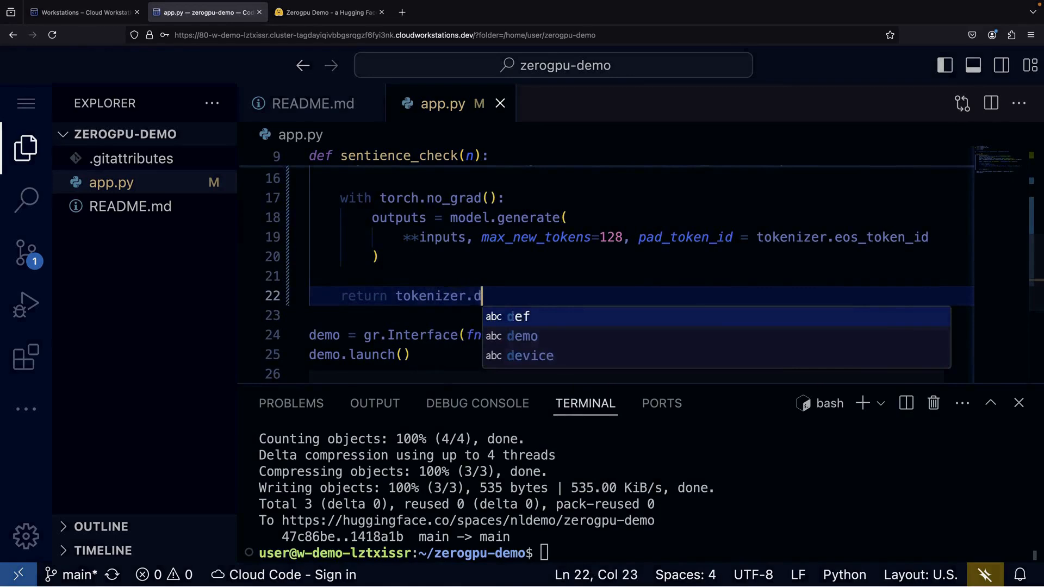
{"action": "type", "text": "ecode(outputs[0])"}
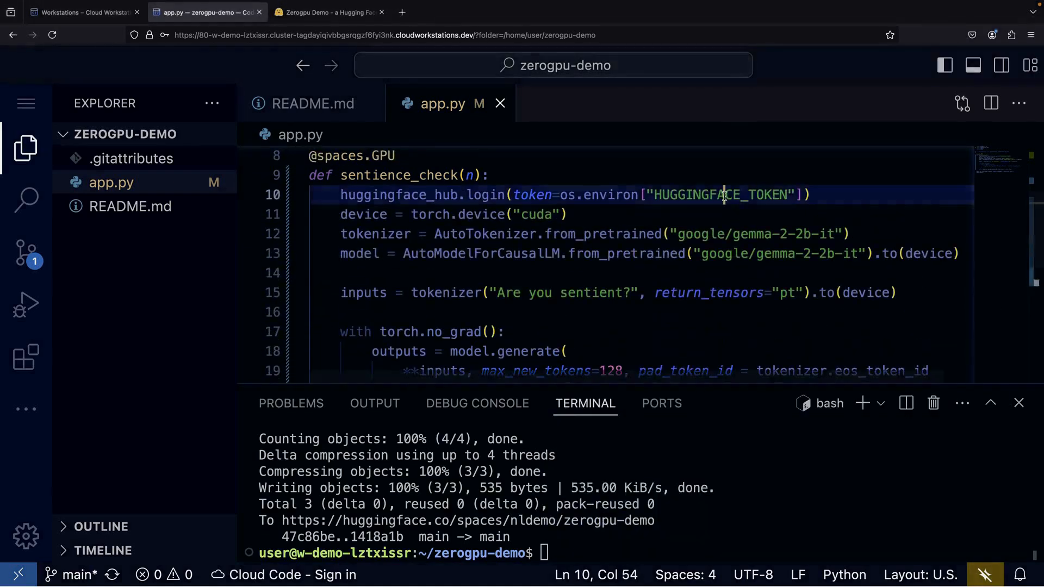
Create a read-only access token named gemma and copy its value
{"action": "double_click", "coordinate": [719, 195]}
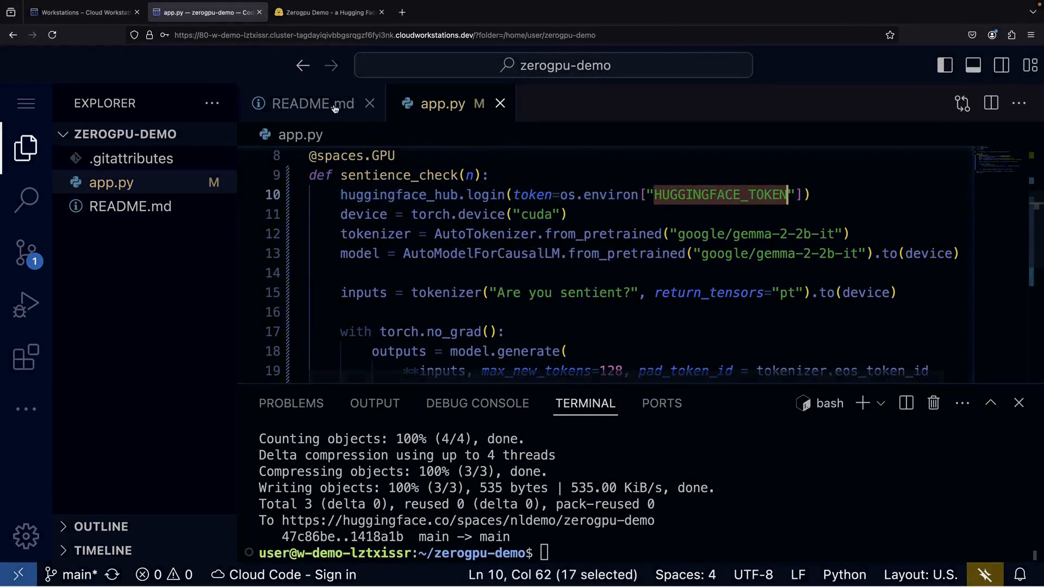
{"action": "left_click", "coordinate": [327, 12]}
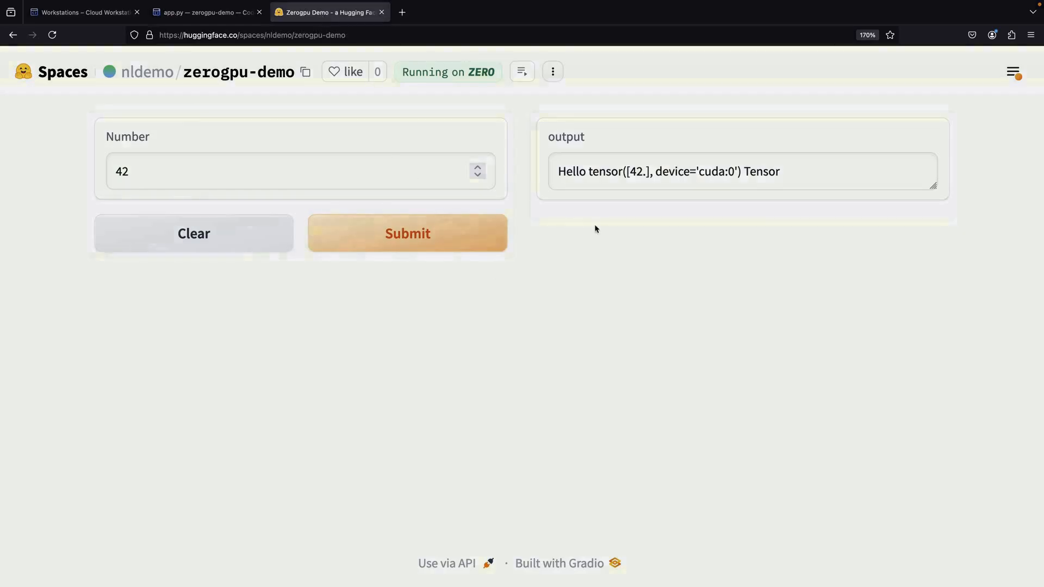
{"action": "left_click", "coordinate": [52, 35]}
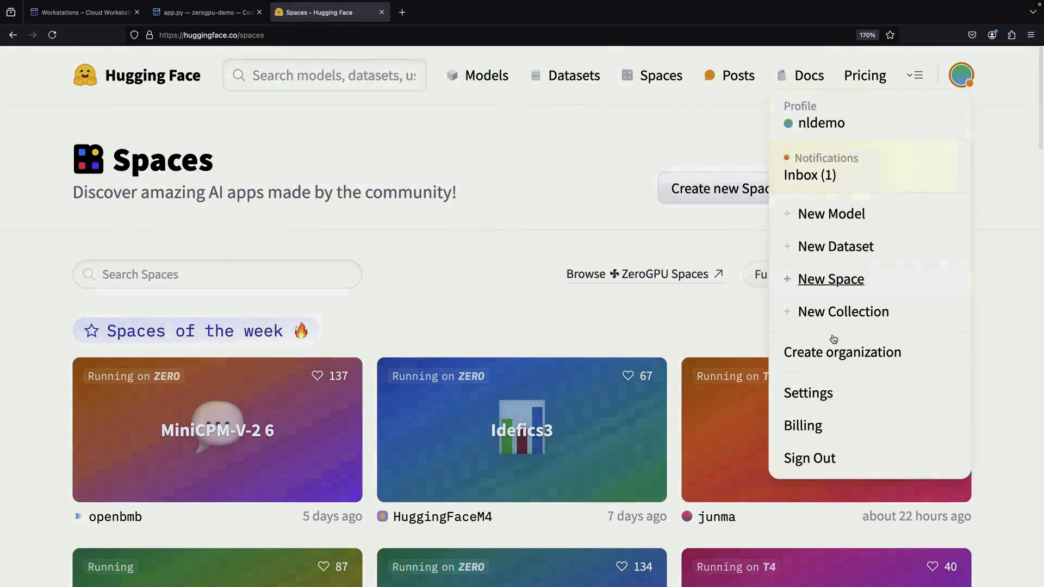
{"action": "left_click", "coordinate": [808, 393]}
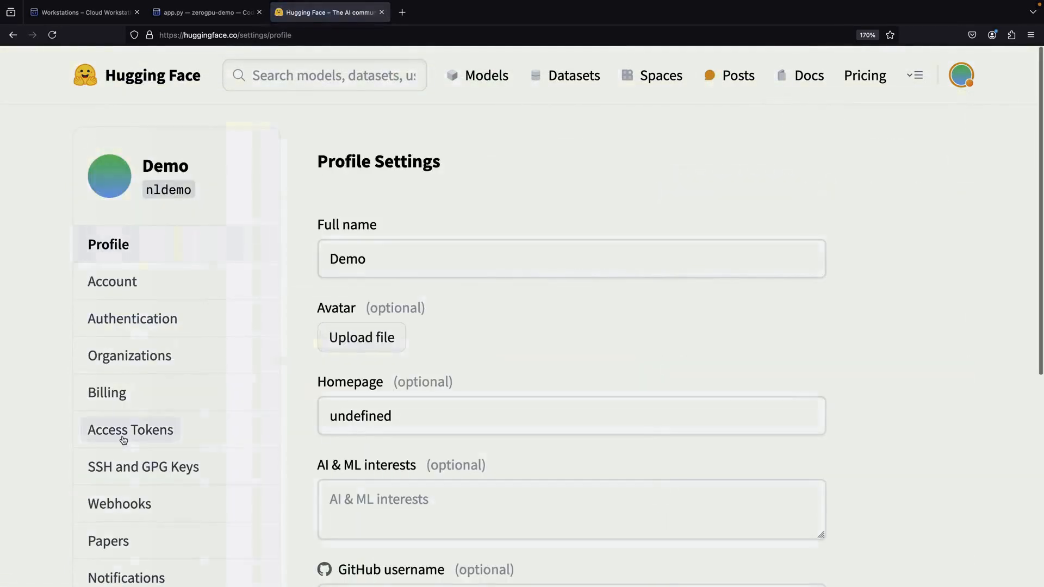
{"action": "left_click", "coordinate": [130, 430]}
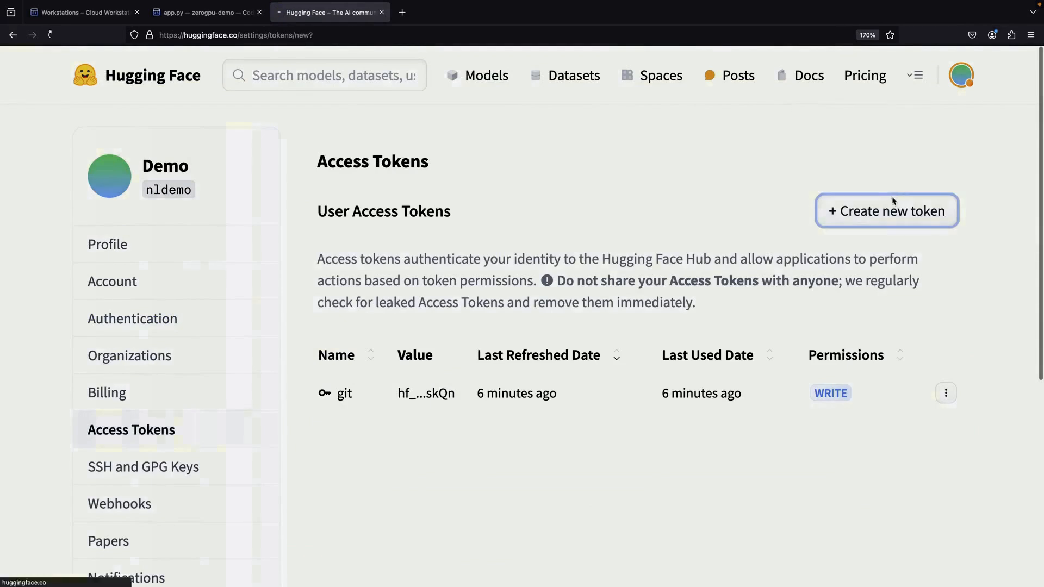
{"action": "left_click", "coordinate": [886, 211]}
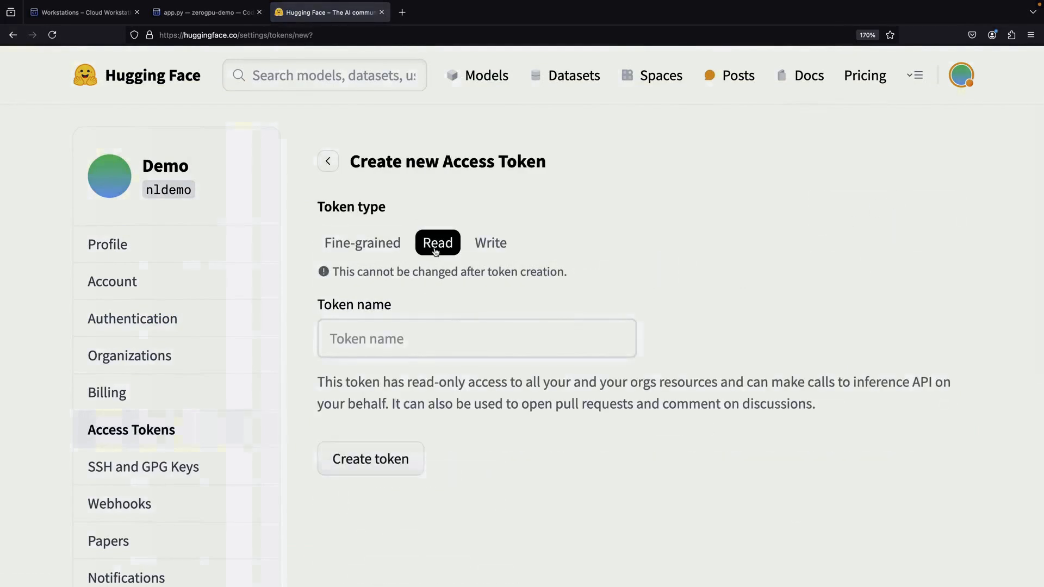
{"action": "type", "text": "gemma"}
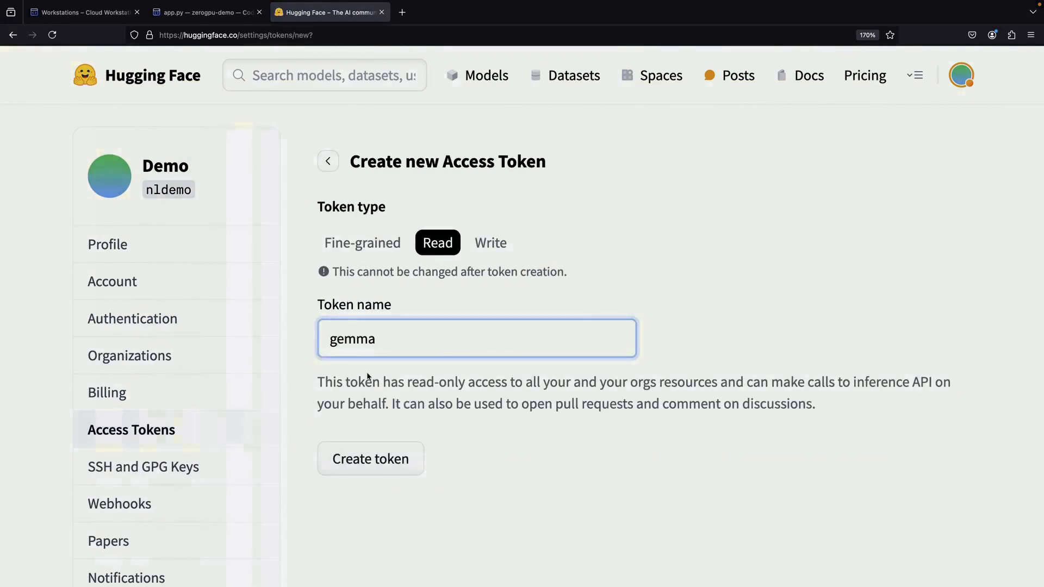
{"action": "left_click", "coordinate": [370, 459]}
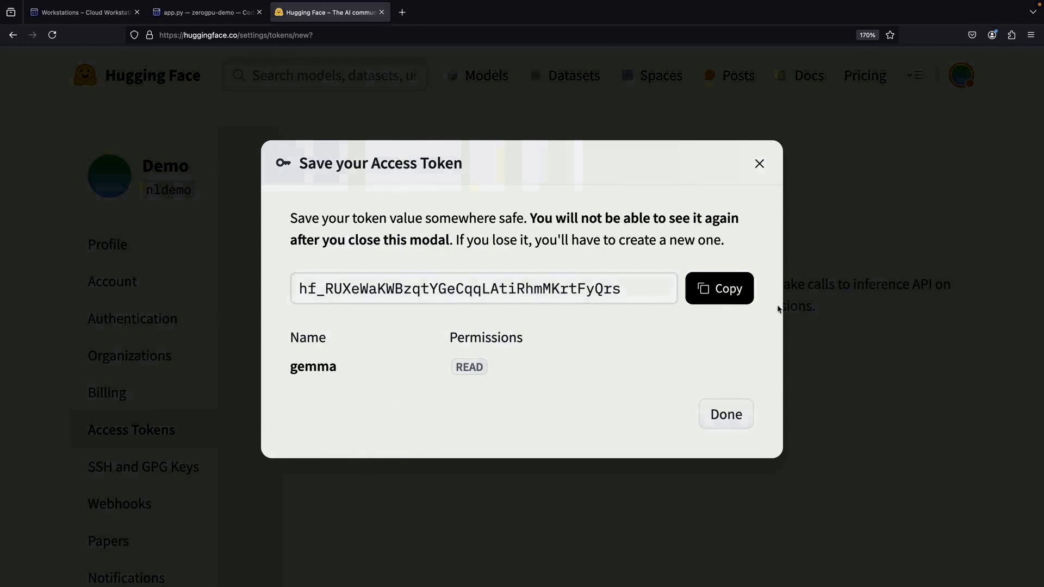
{"action": "left_click", "coordinate": [719, 288]}
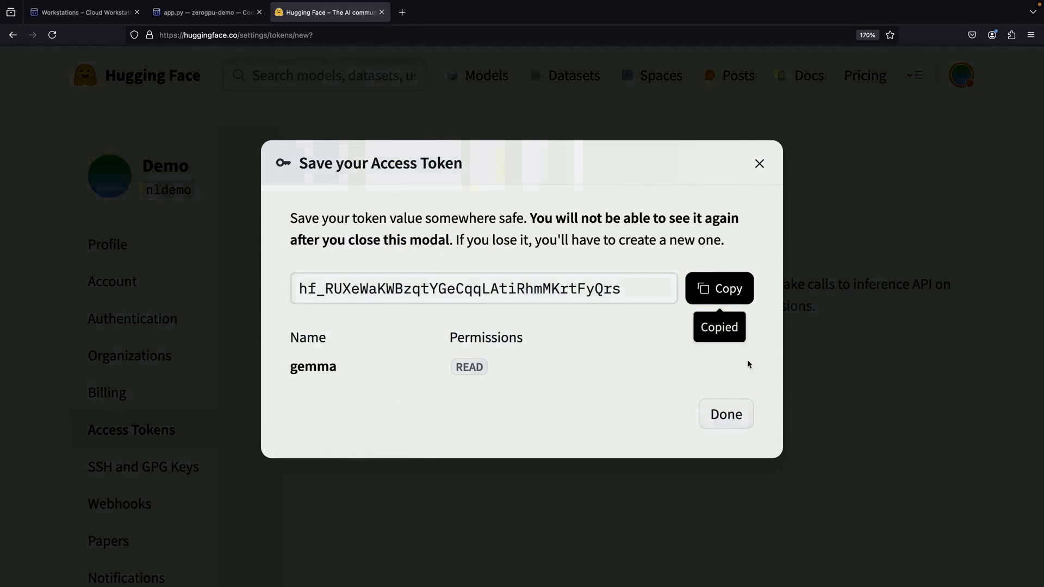
{"action": "left_click", "coordinate": [725, 415]}
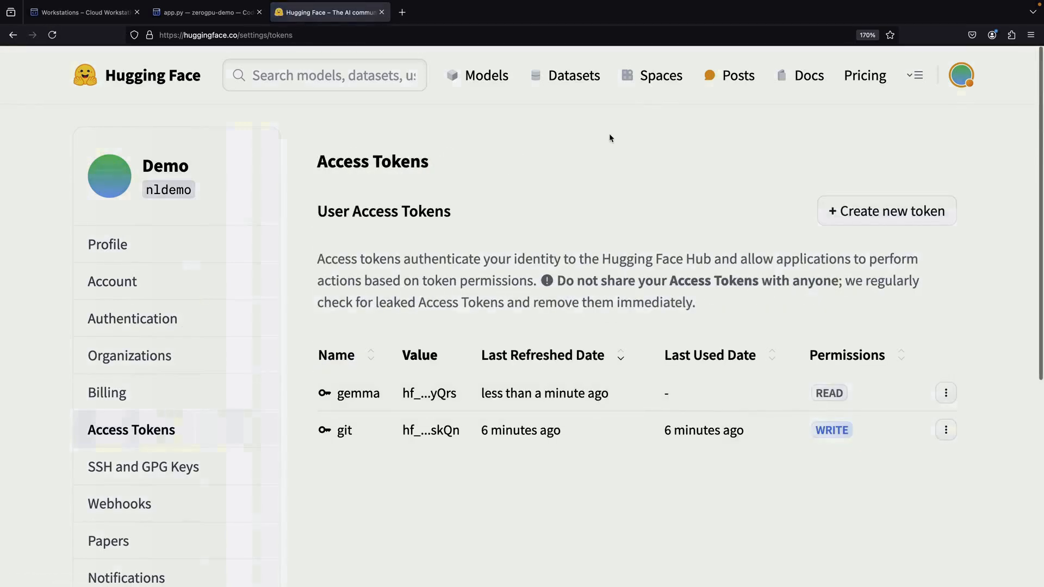
{"action": "left_click", "coordinate": [660, 75]}
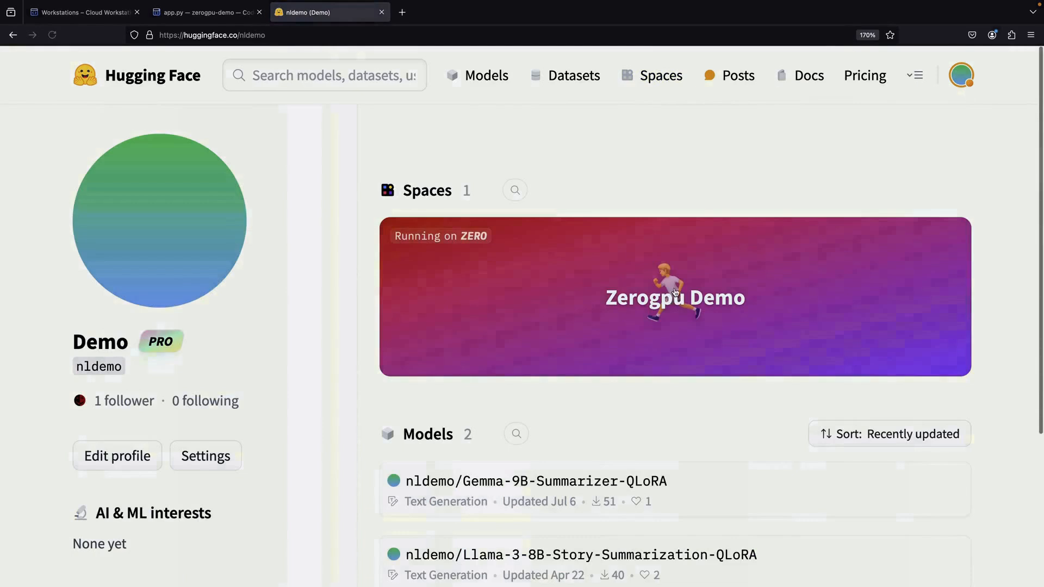
Open the zerogpu-demo Space settings and start adding a HUGGINGFACE_TOKEN secret
{"action": "left_click", "coordinate": [674, 297]}
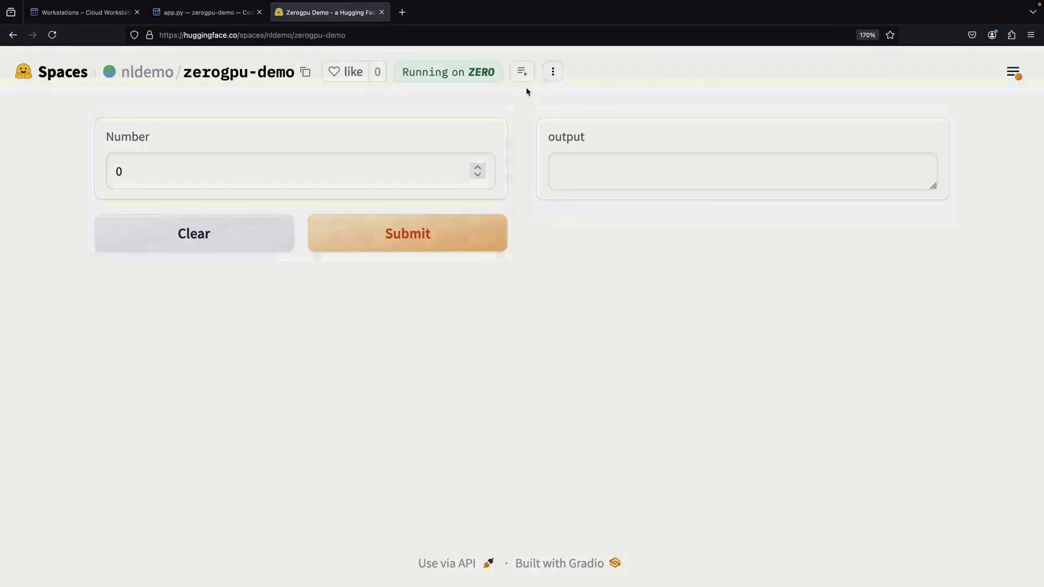
{"action": "left_click", "coordinate": [552, 71]}
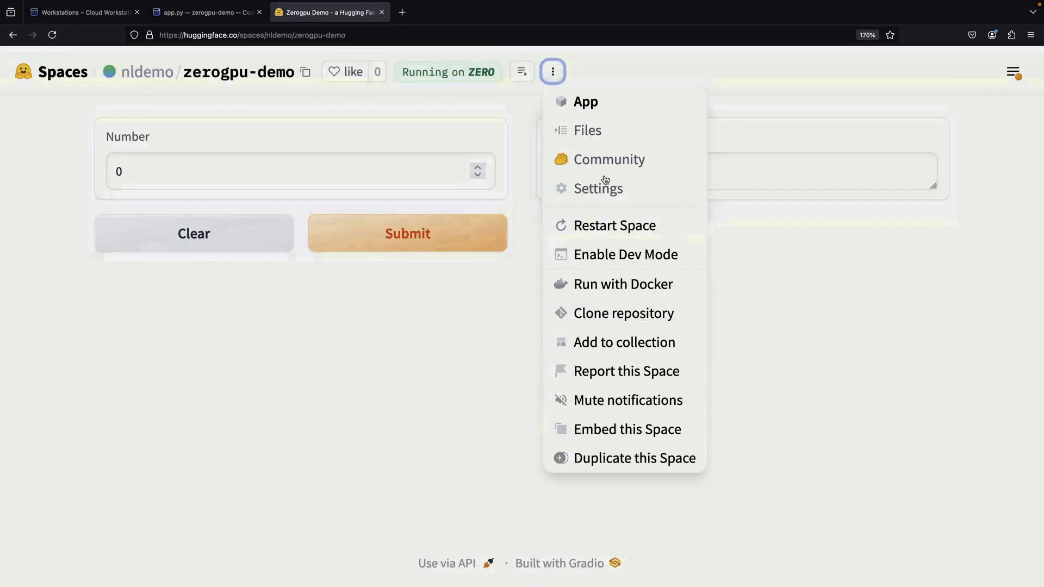
{"action": "left_click", "coordinate": [597, 189]}
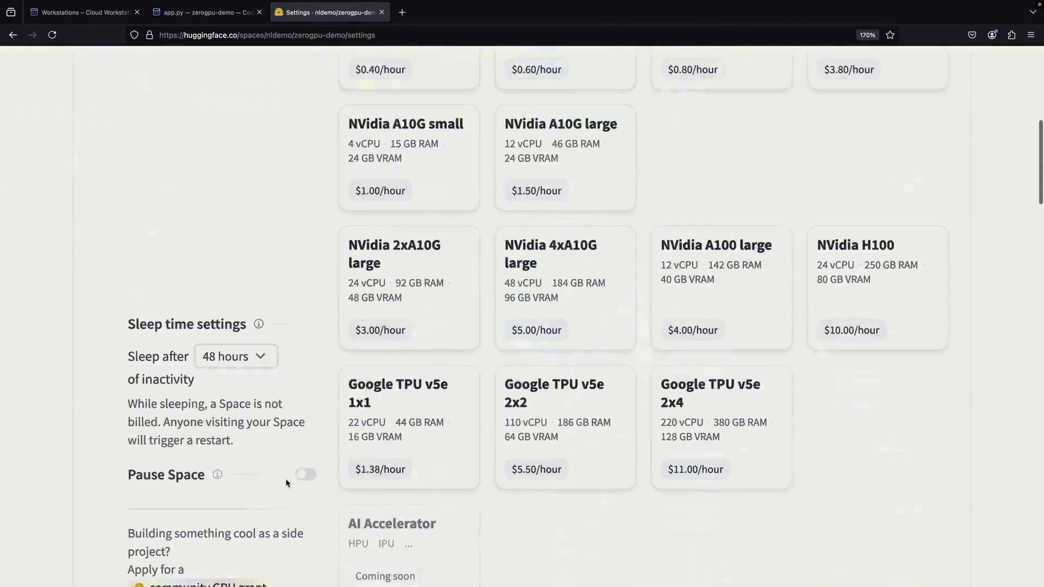
{"action": "scroll", "scroll_direction": "down", "scroll_amount": 3}
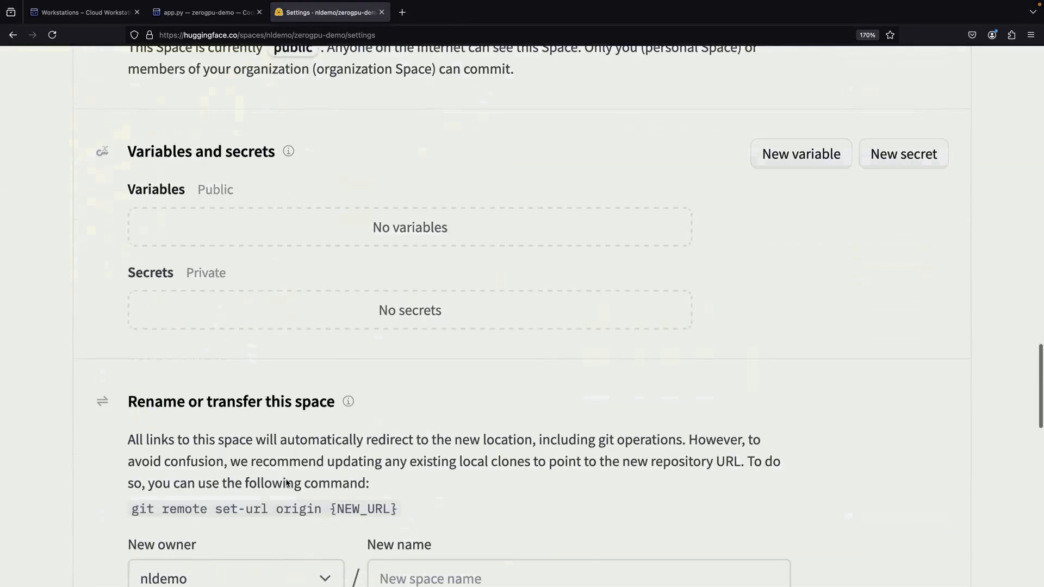
{"action": "left_click", "coordinate": [903, 154]}
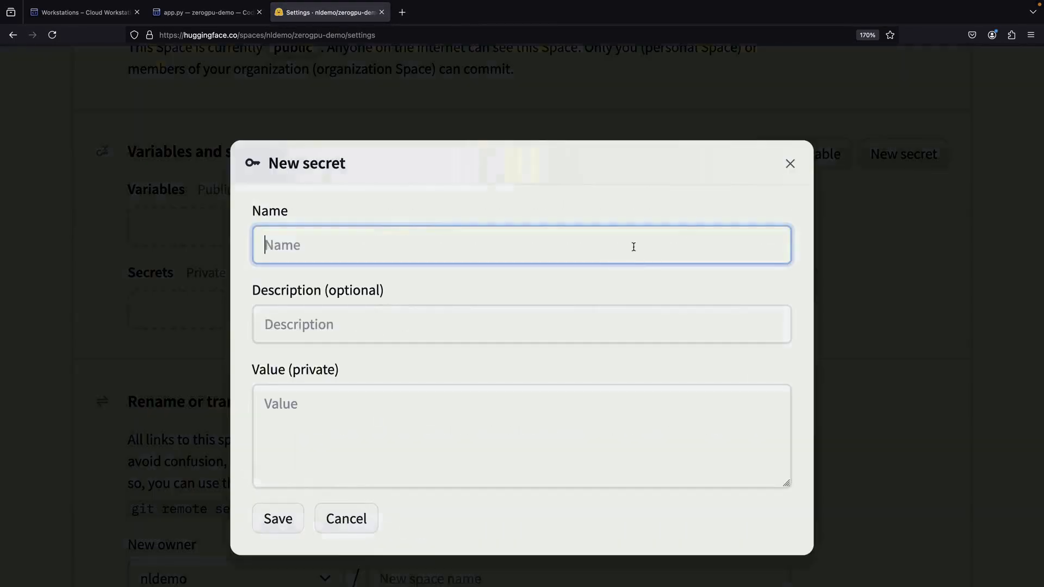
{"action": "type", "text": "HUGGINGFACE_TOKEN"}
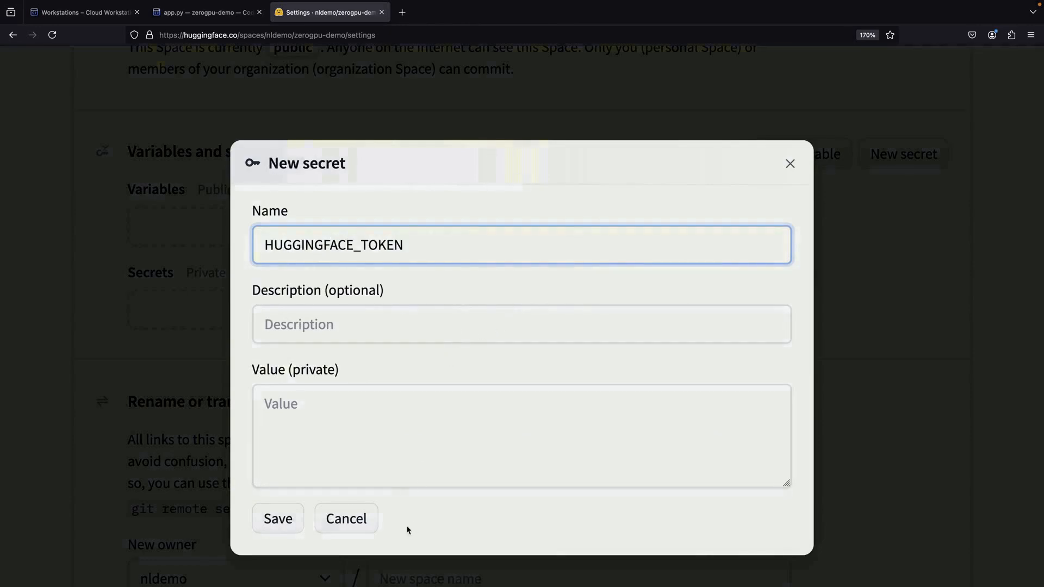
{"action": "left_click", "coordinate": [278, 519]}
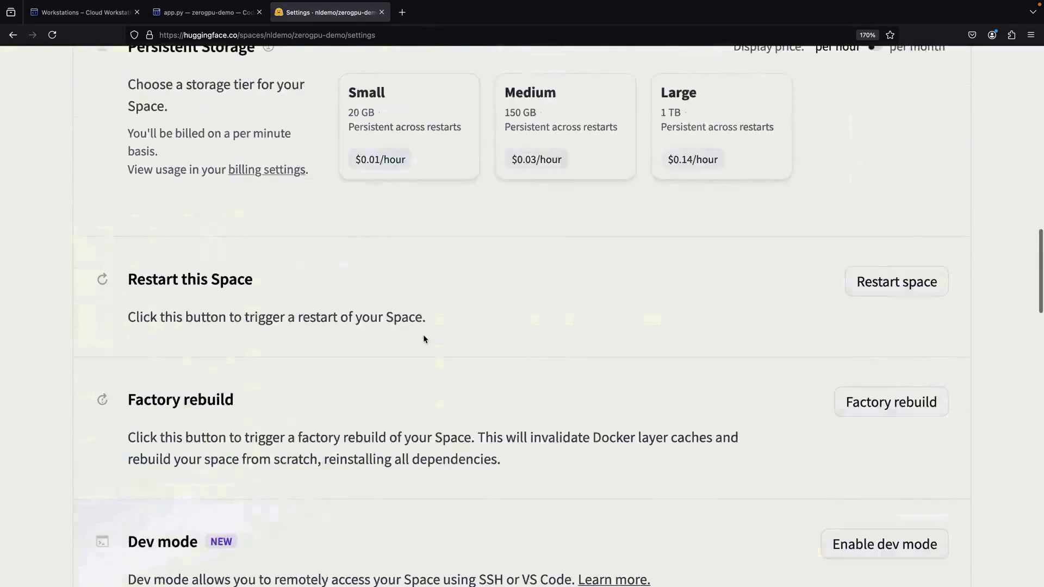
Stage app.py with git add and refresh the git access token for the push
{"action": "left_click", "coordinate": [206, 12]}
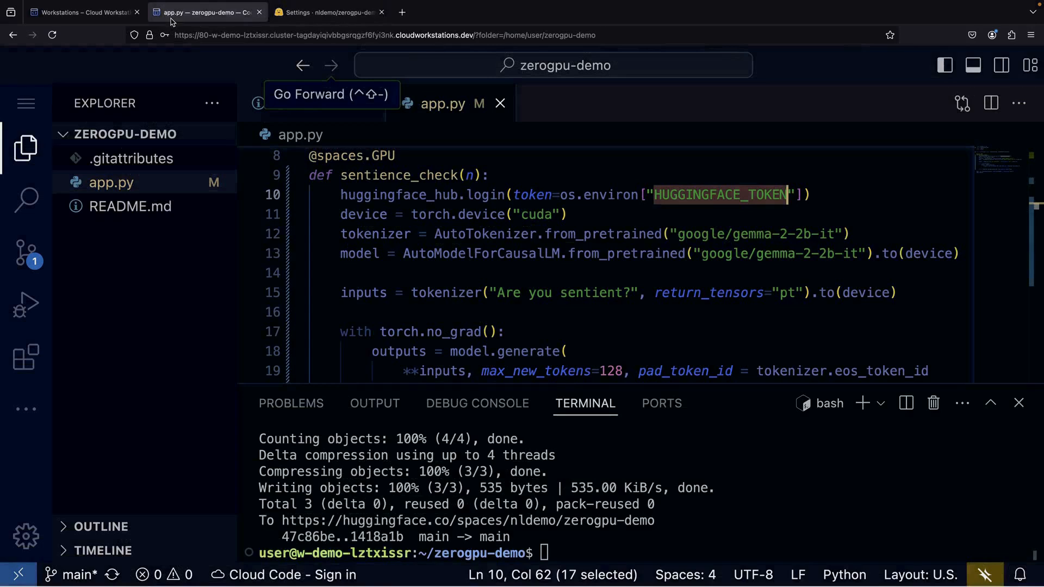
{"action": "type", "text": "git add app.py"}
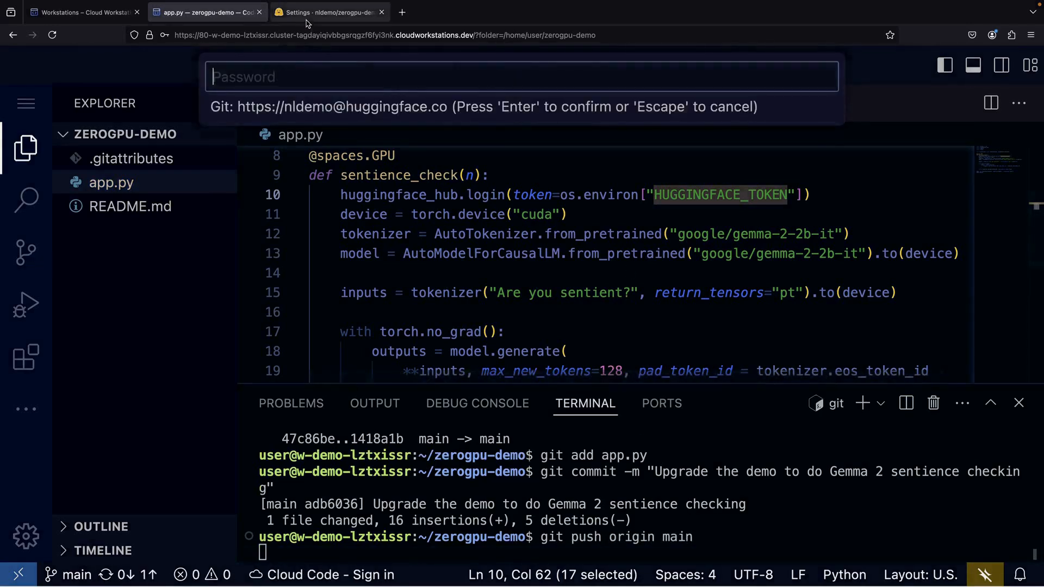
{"action": "left_click", "coordinate": [330, 12]}
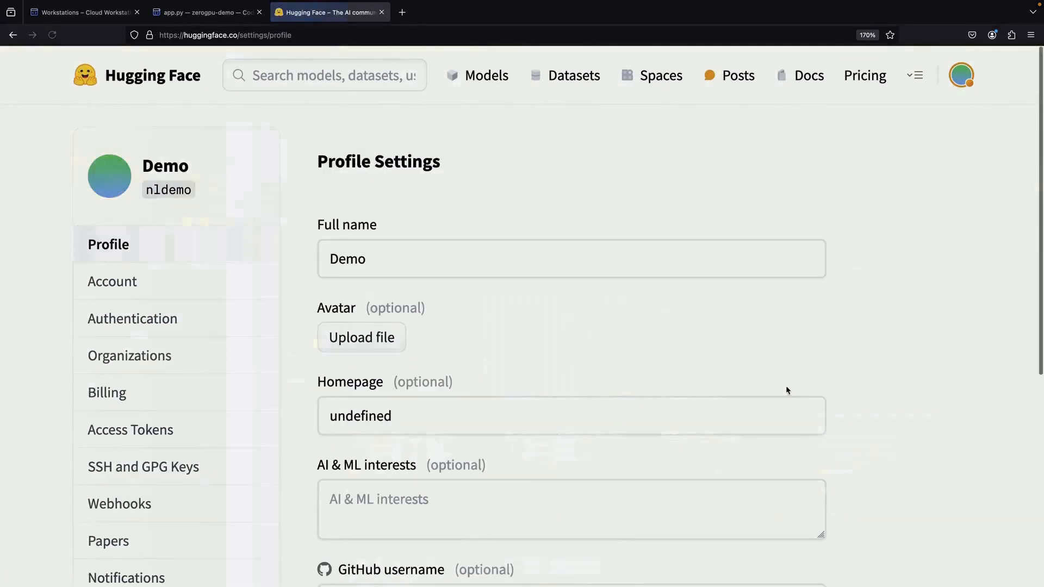
{"action": "left_click", "coordinate": [130, 429]}
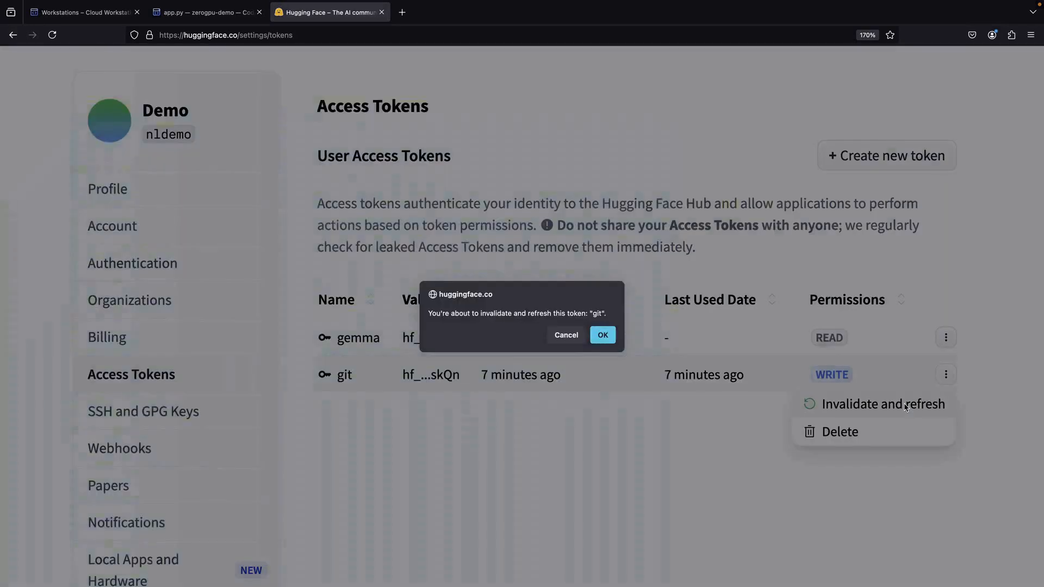
{"action": "left_click", "coordinate": [601, 335]}
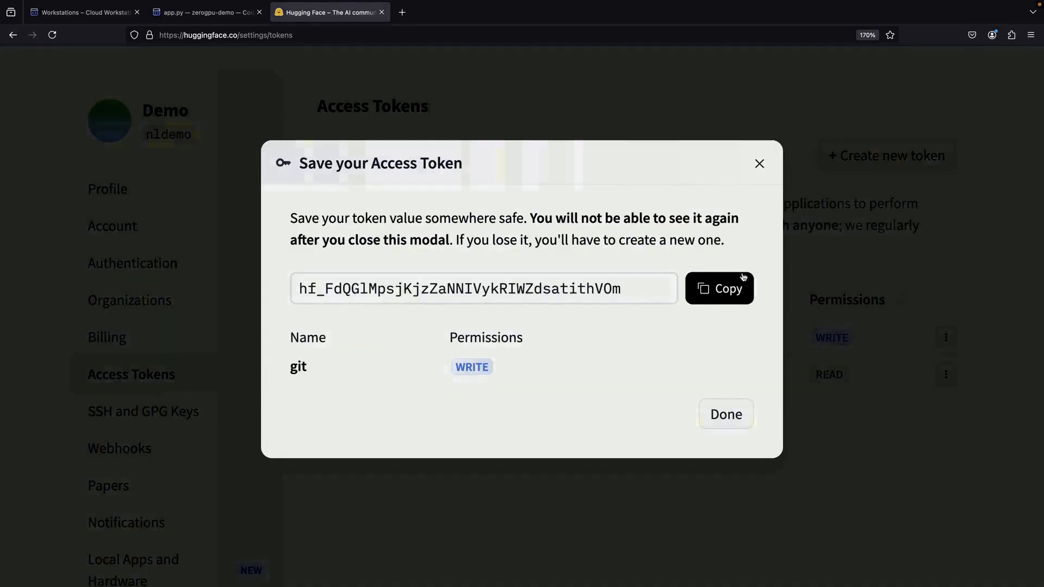
{"action": "left_click", "coordinate": [205, 12]}
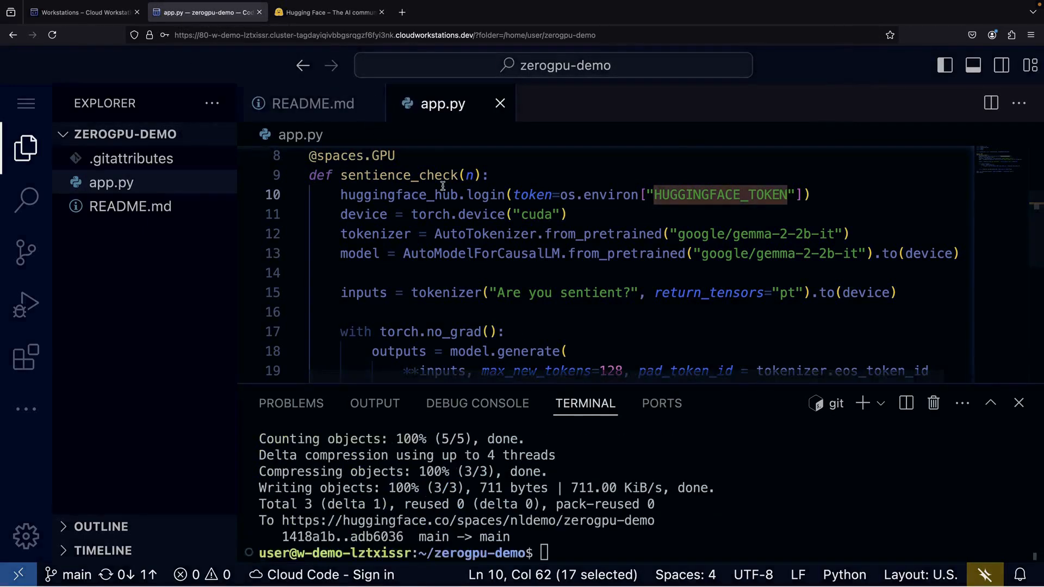
{"action": "left_click", "coordinate": [329, 12]}
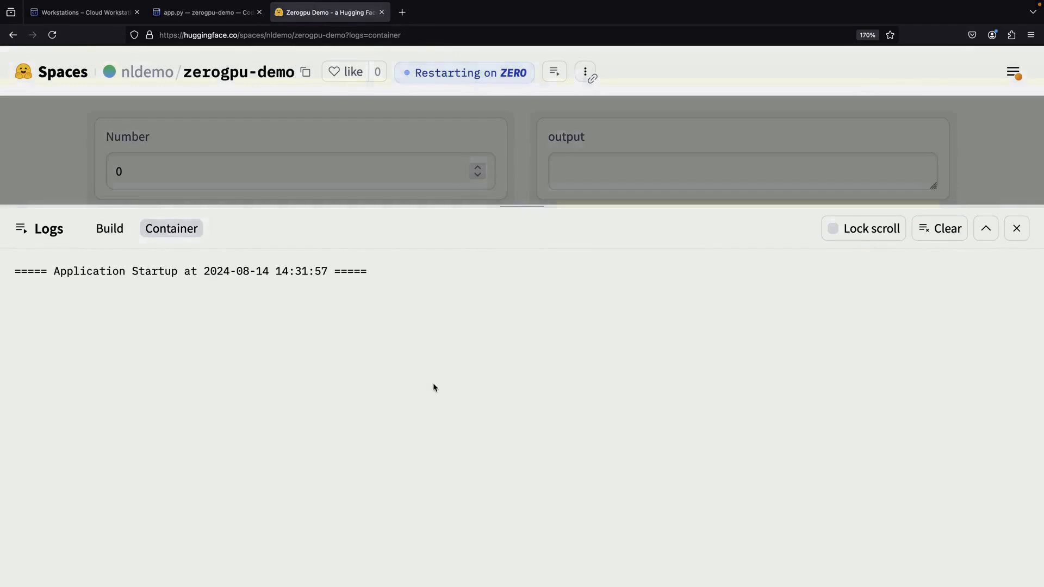
{"action": "mouse_move", "coordinate": [443, 174]}
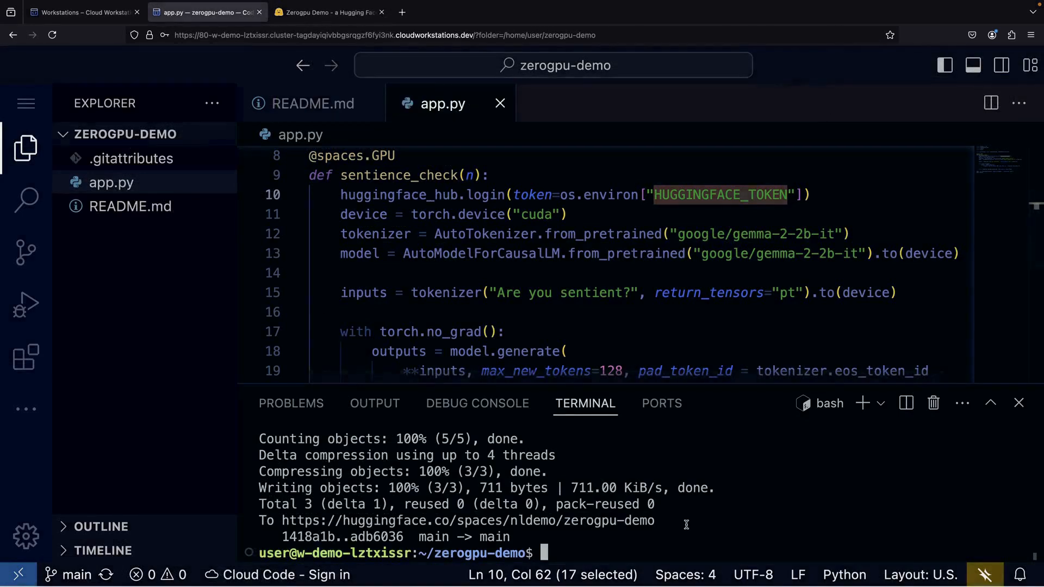
Create requirements.txt pinning huggingface_hub==0.24.5 and transformers==4.43.4, then push to main
{"action": "type", "text": "touch requirements.txt"}
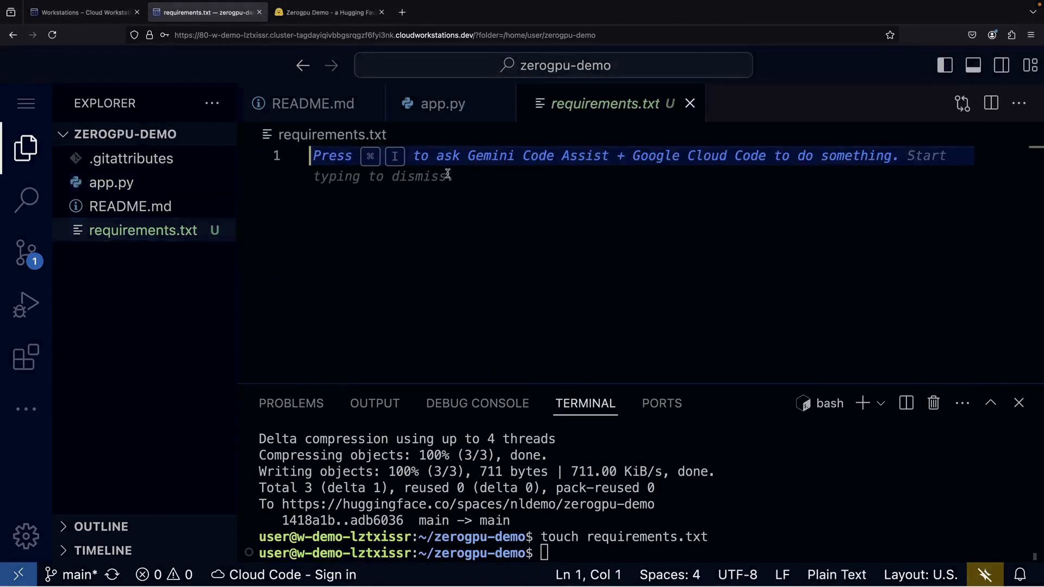
{"action": "type", "text": "huggingface_hub==0."}
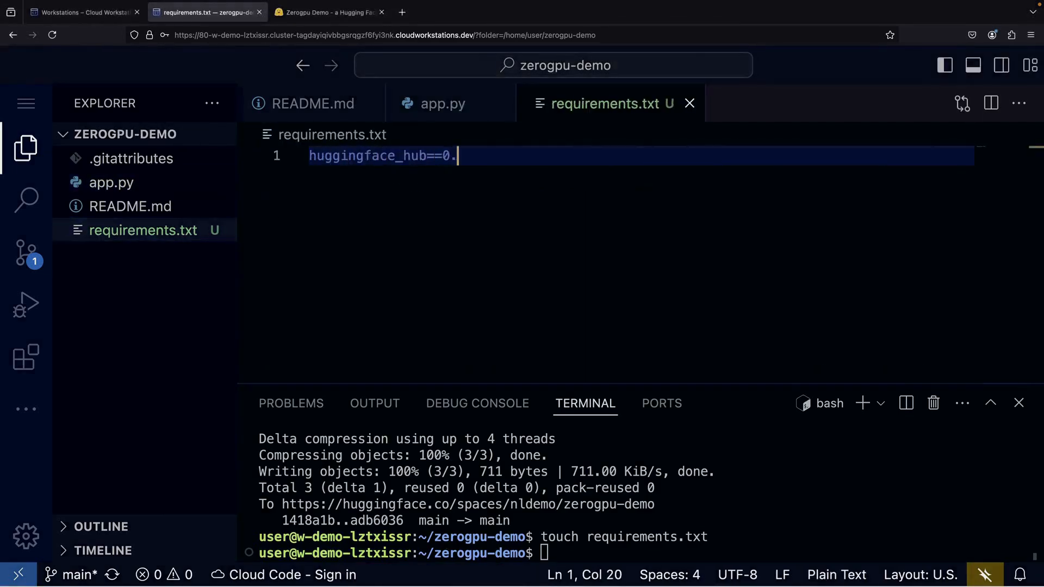
{"action": "type", "text": "24.5"}
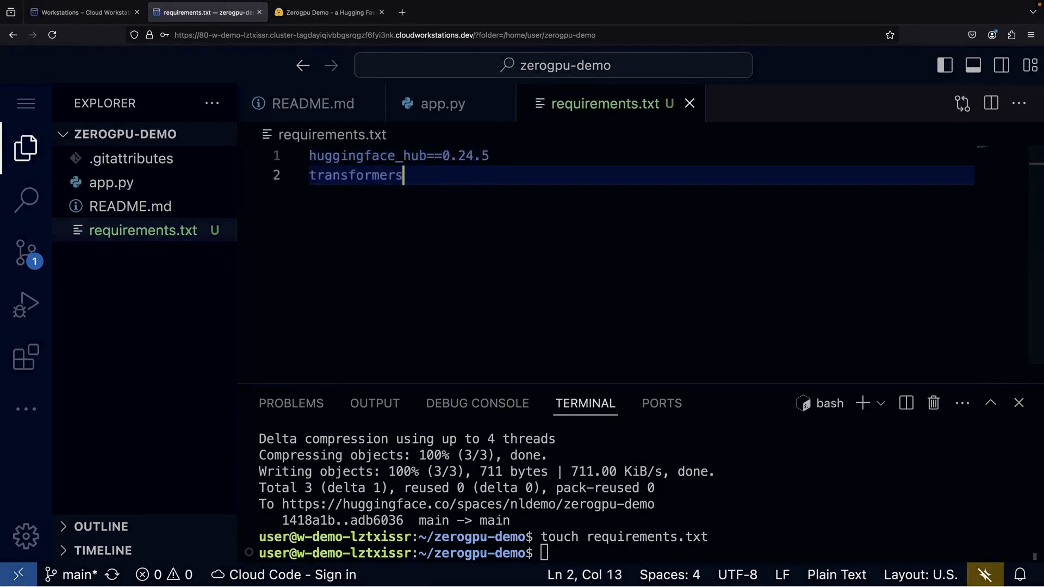
{"action": "type", "text": "==4.43.4"}
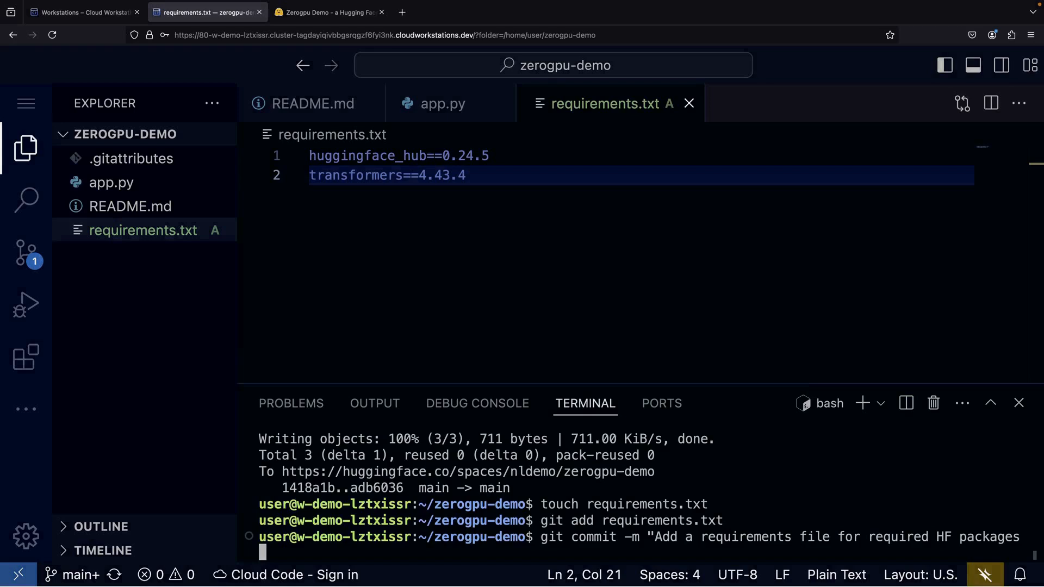
{"action": "type", "text": "git push origin main"}
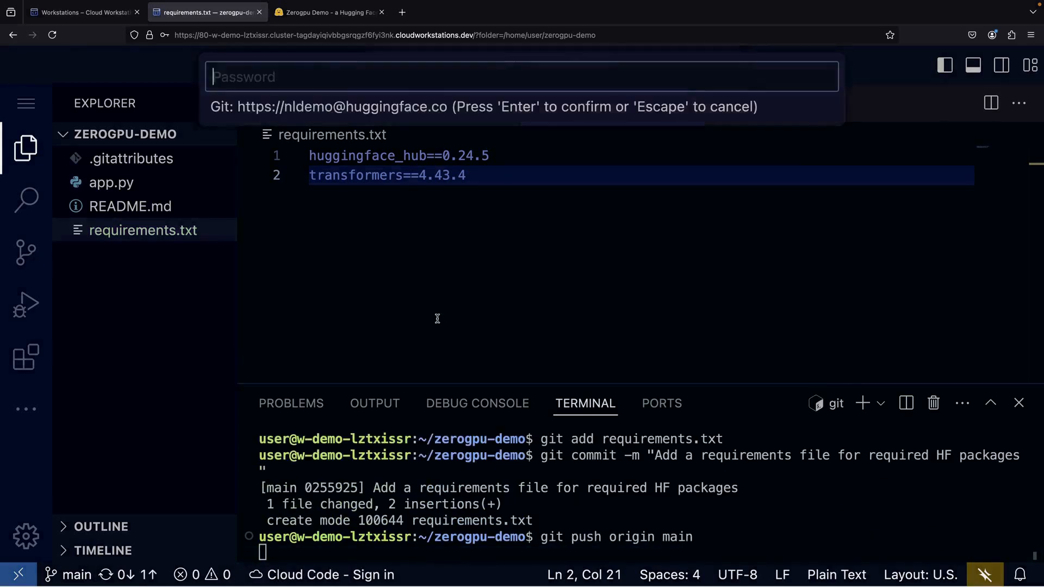
{"action": "left_click", "coordinate": [327, 12]}
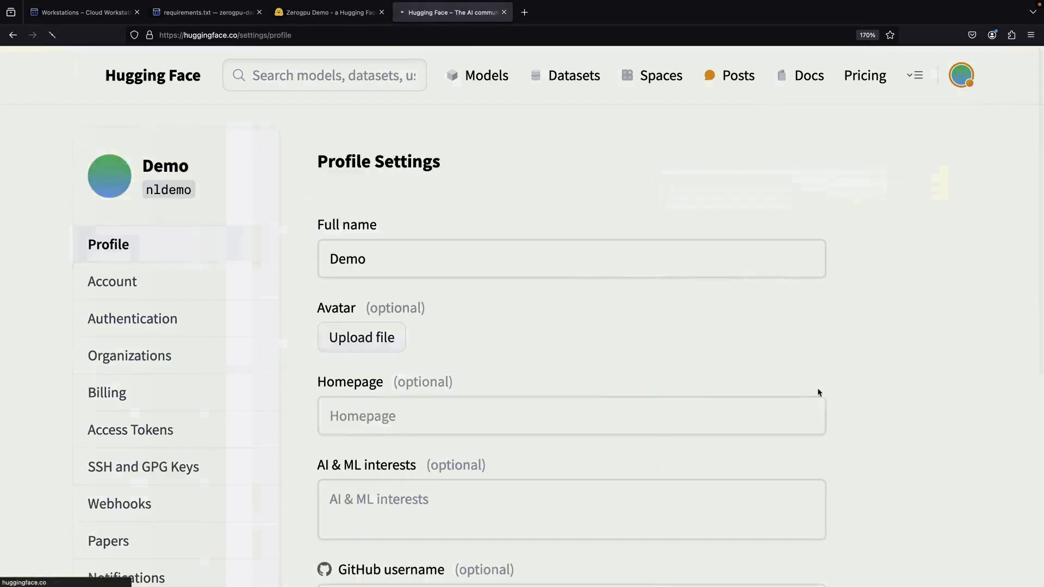
Invalidate and refresh the git access token, use it to finish the push, and check the Space build
{"action": "left_click", "coordinate": [131, 429]}
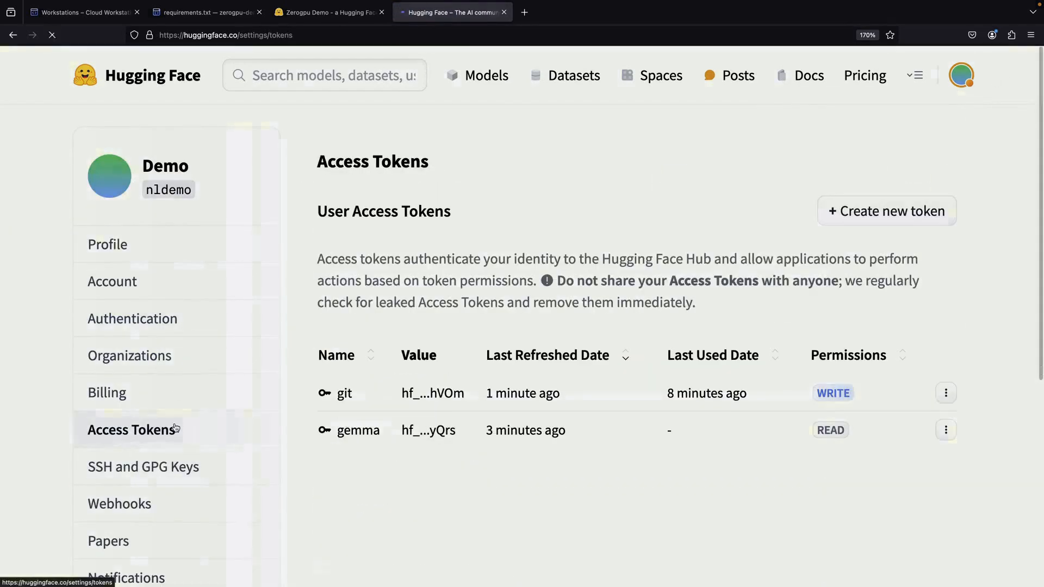
{"action": "left_click", "coordinate": [944, 393]}
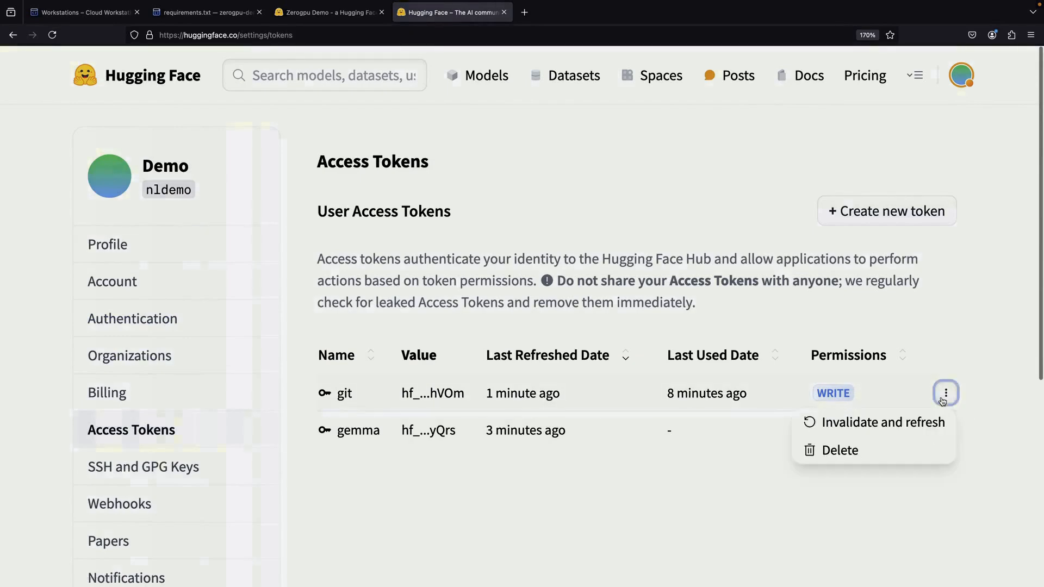
{"action": "left_click", "coordinate": [882, 421]}
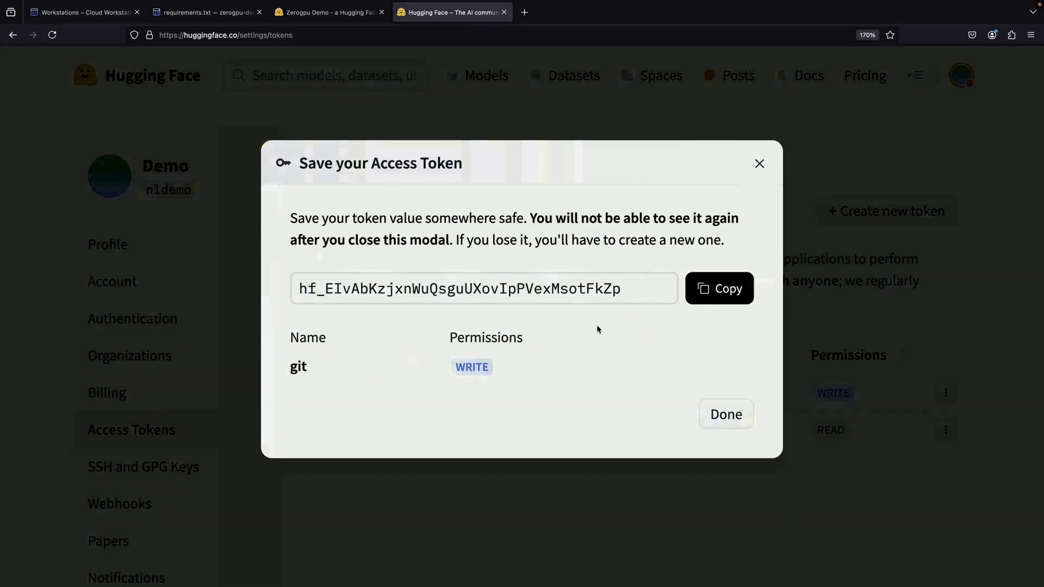
{"action": "left_click", "coordinate": [719, 288]}
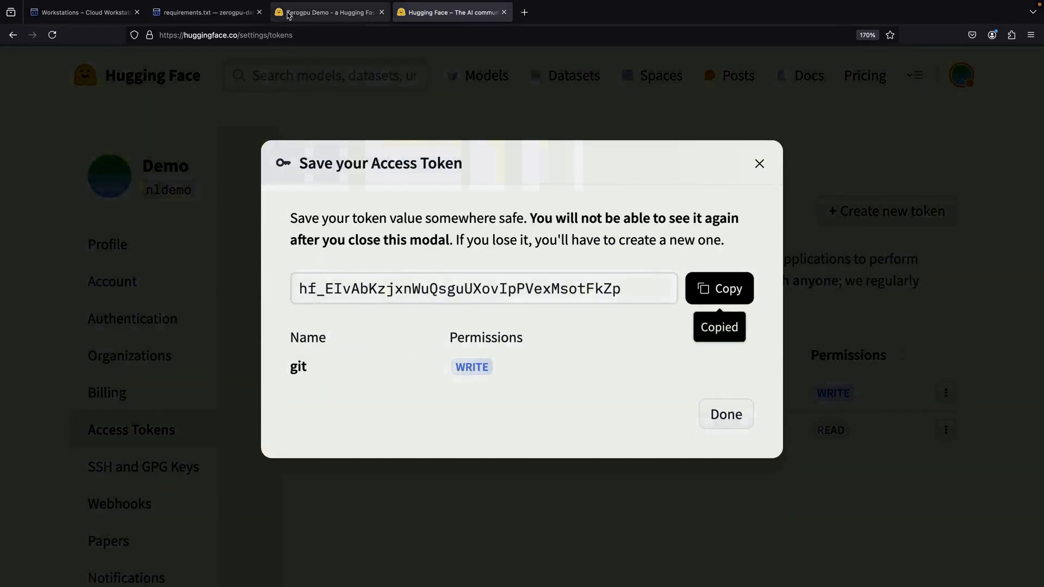
{"action": "left_click", "coordinate": [206, 12]}
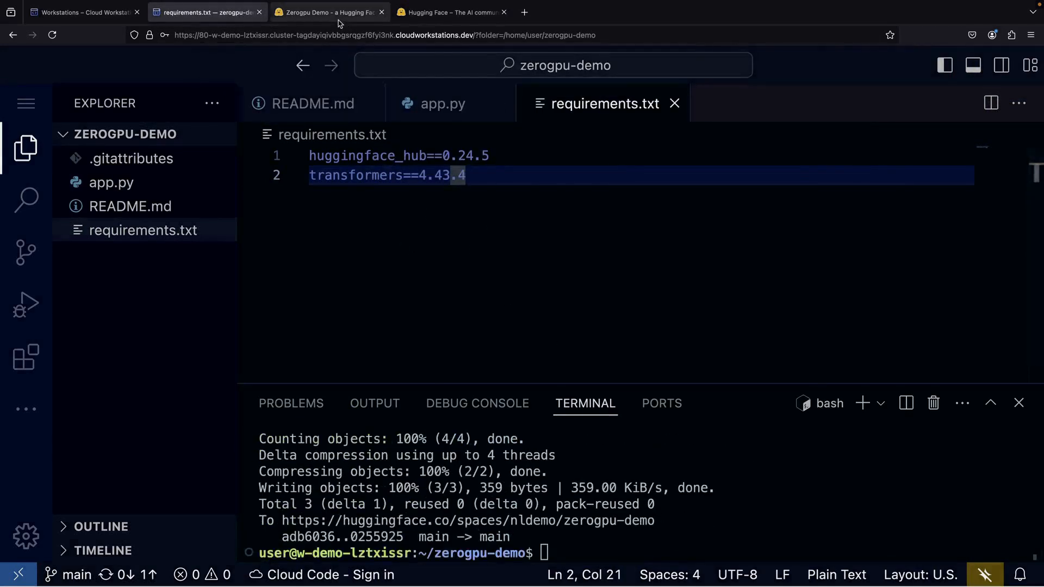
{"action": "left_click", "coordinate": [329, 12]}
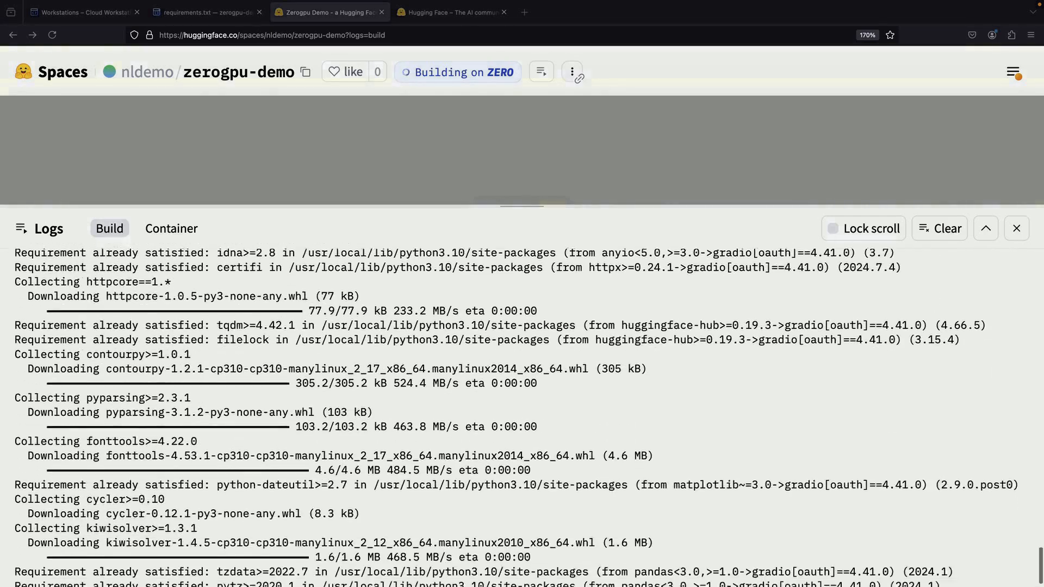
Scroll the build logs, then read the Container logs showing NameError: 'greet' is not defined
{"action": "scroll", "scroll_direction": "down", "scroll_amount": 3}
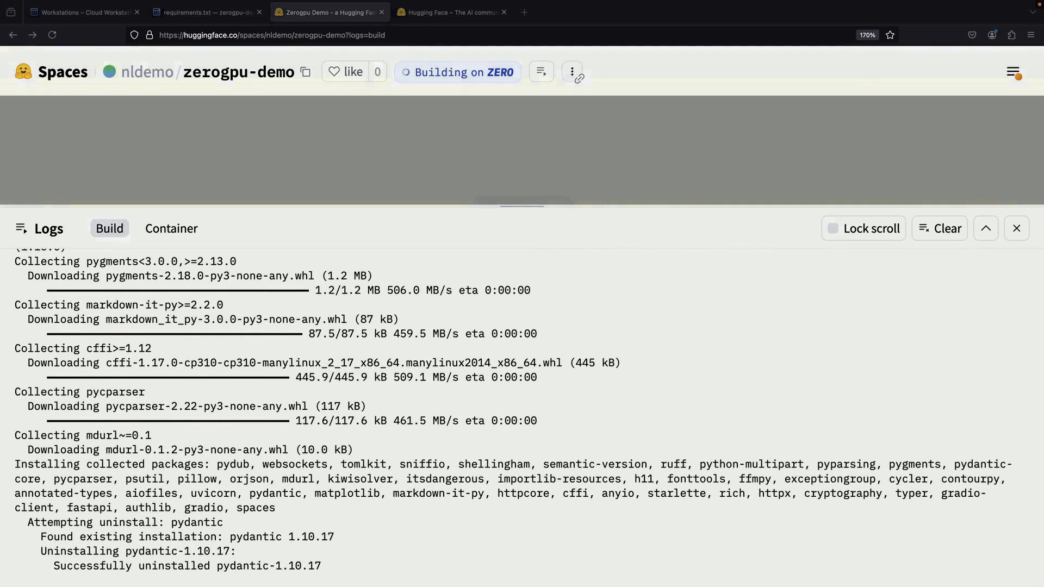
{"action": "scroll", "scroll_direction": "down", "scroll_amount": 3}
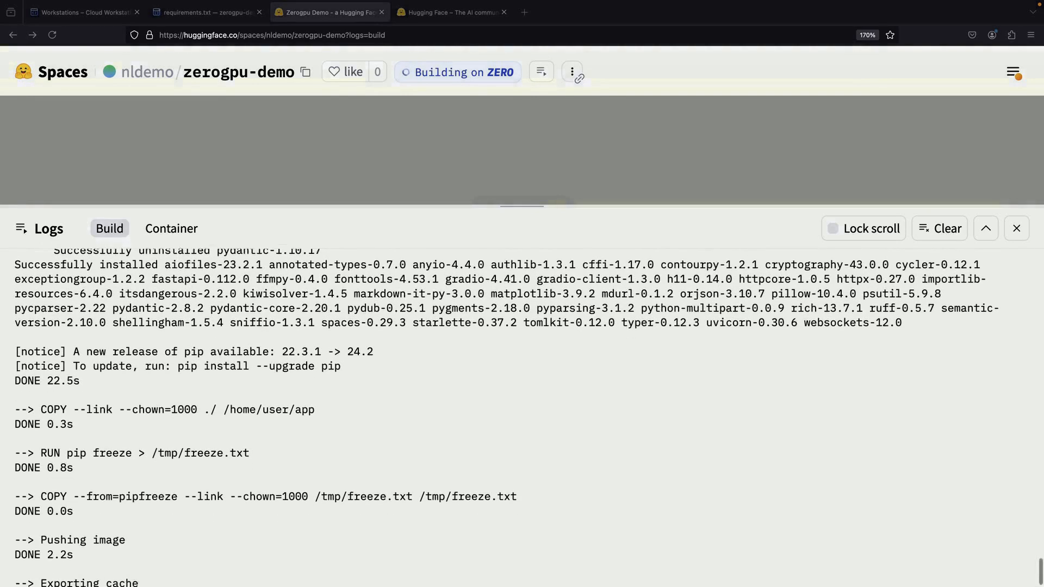
{"action": "left_click", "coordinate": [170, 228]}
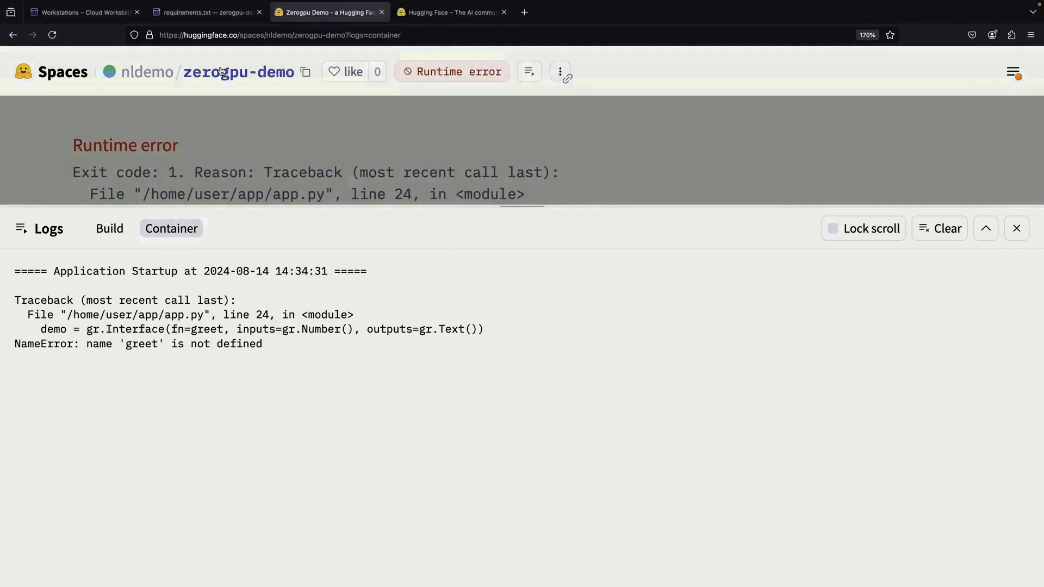
Fix app.py to use sentience_check, push it with the git token, and check the Space
{"action": "left_click", "coordinate": [207, 12]}
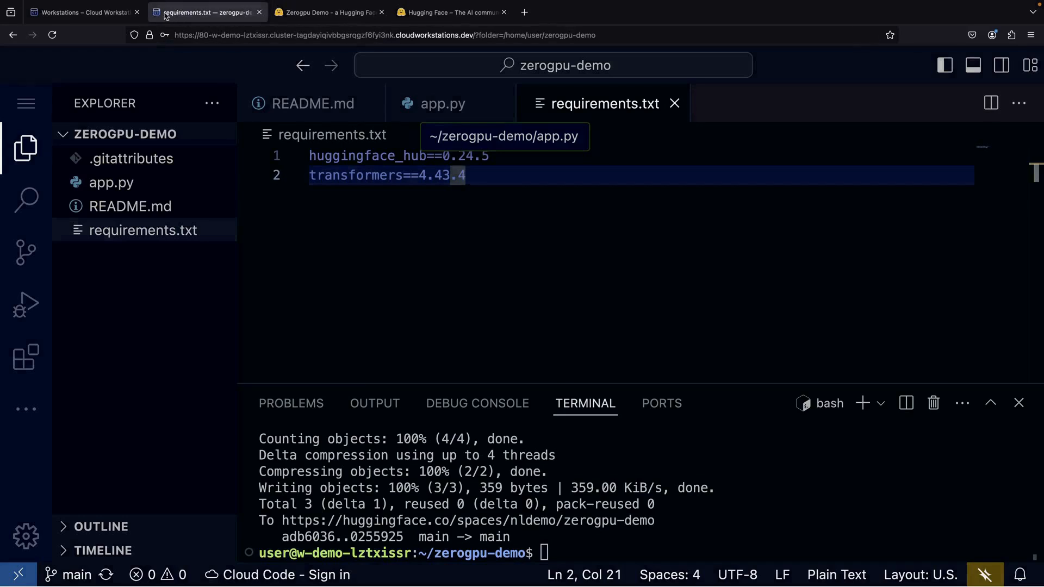
{"action": "left_click", "coordinate": [442, 103]}
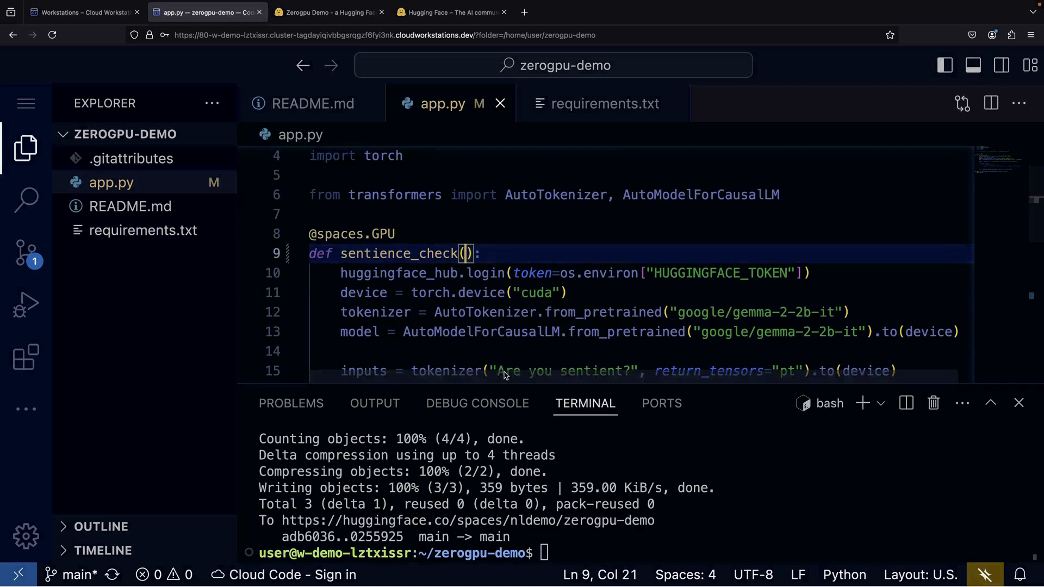
{"action": "scroll", "scroll_direction": "down", "scroll_amount": 3}
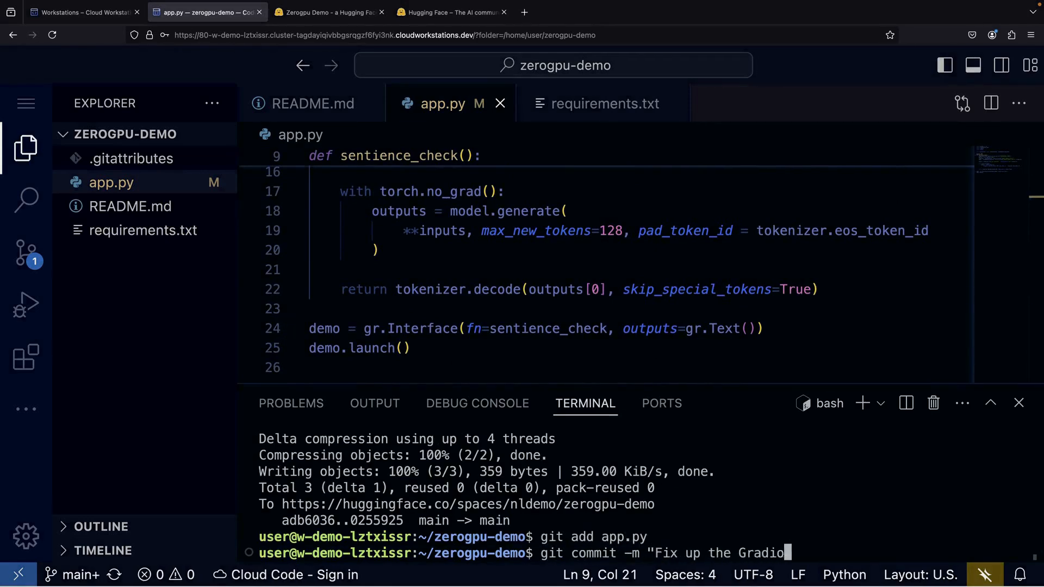
{"action": "type", "text": "inputs, outputs, and functions\""}
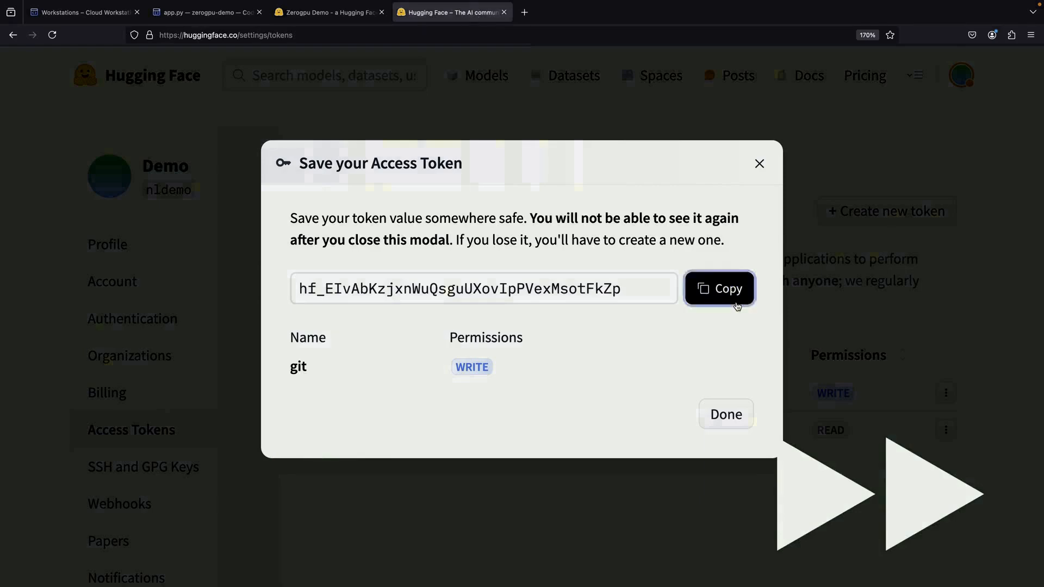
{"action": "left_click", "coordinate": [207, 12]}
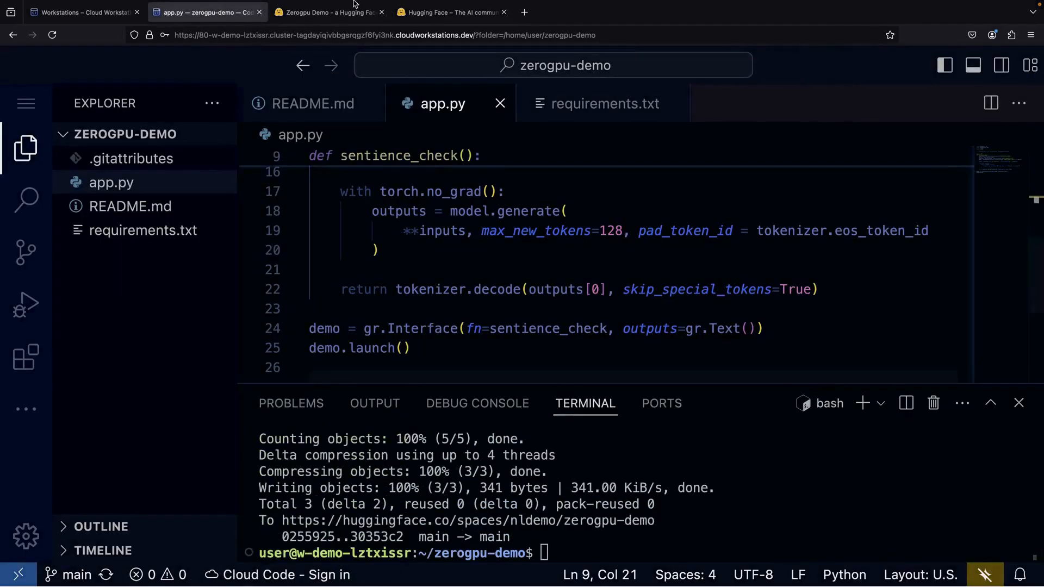
{"action": "left_click", "coordinate": [326, 12]}
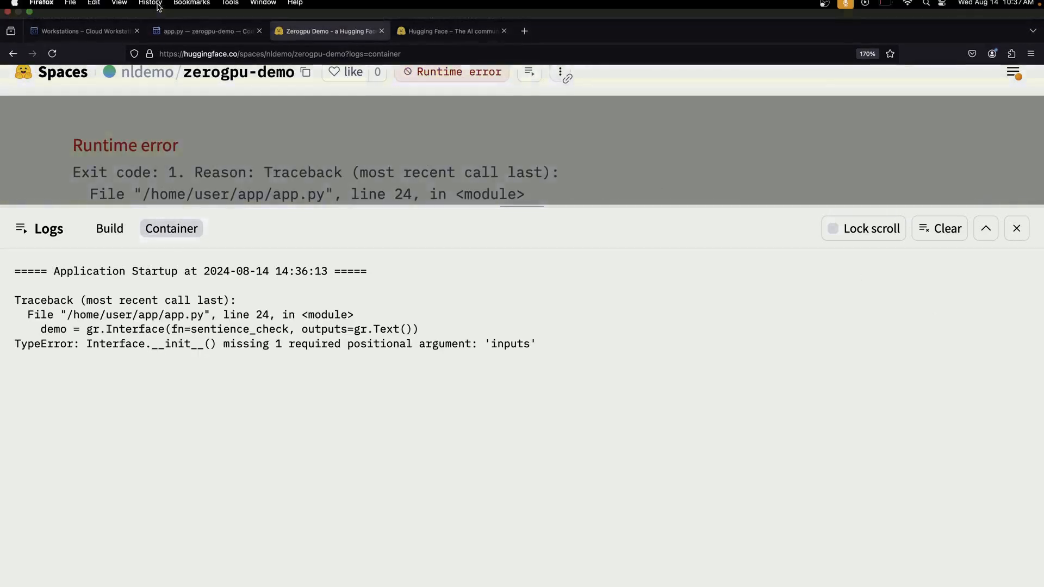
Add inputs=None to gr.Interface and commit it as explicitly specifying no inputs
{"action": "left_click", "coordinate": [207, 31]}
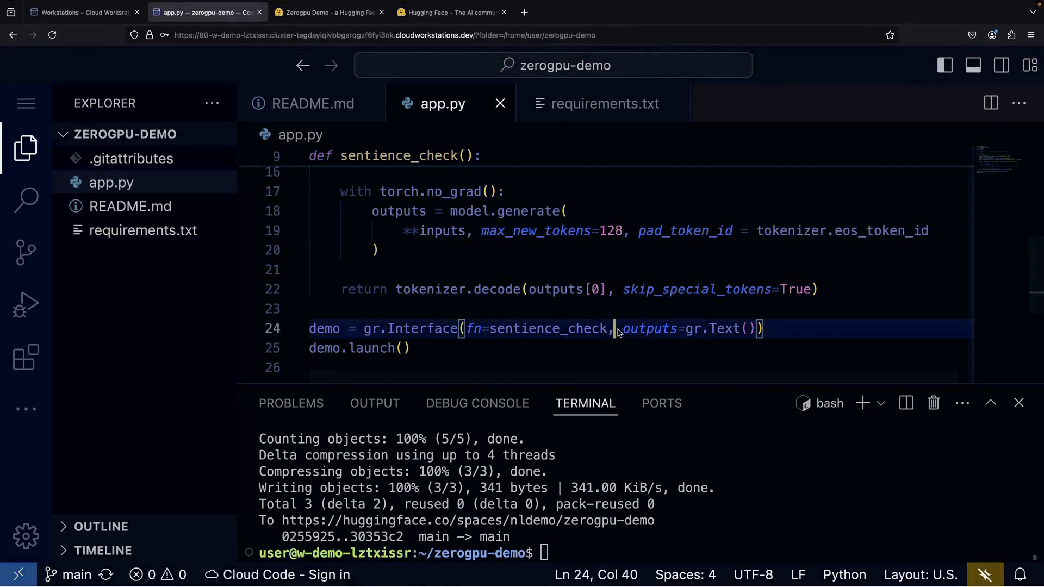
{"action": "type", "text": "inputs=None,"}
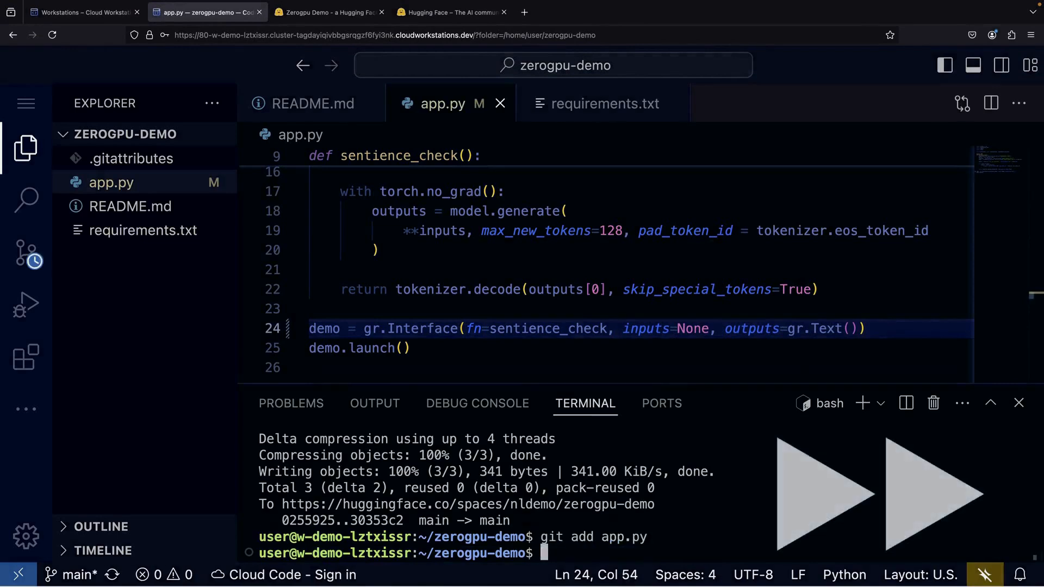
{"action": "type", "text": "git commit -m \"Explicitly specify no i"}
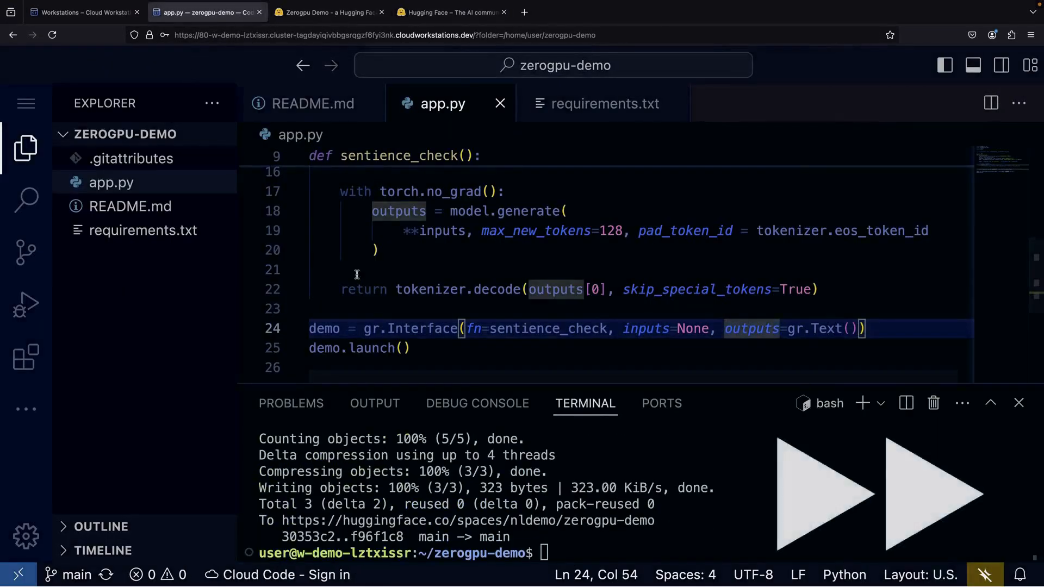
Hide the logs panel, run Generate on the Space, and open the logs as it acquires a GPU
{"action": "left_click", "coordinate": [329, 12]}
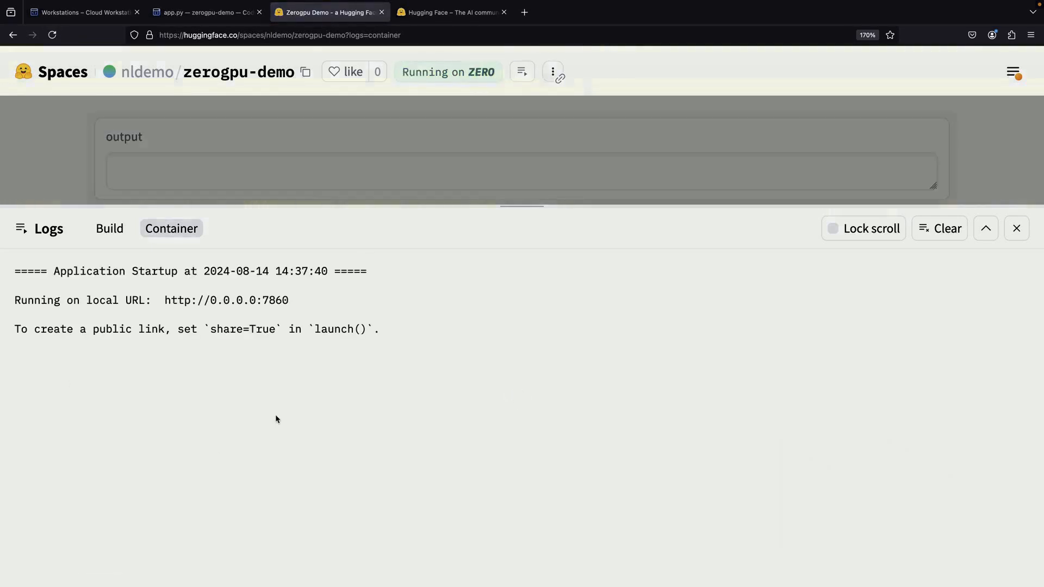
{"action": "left_click_drag", "start_coordinate": [521, 205], "coordinate": [511, 293]}
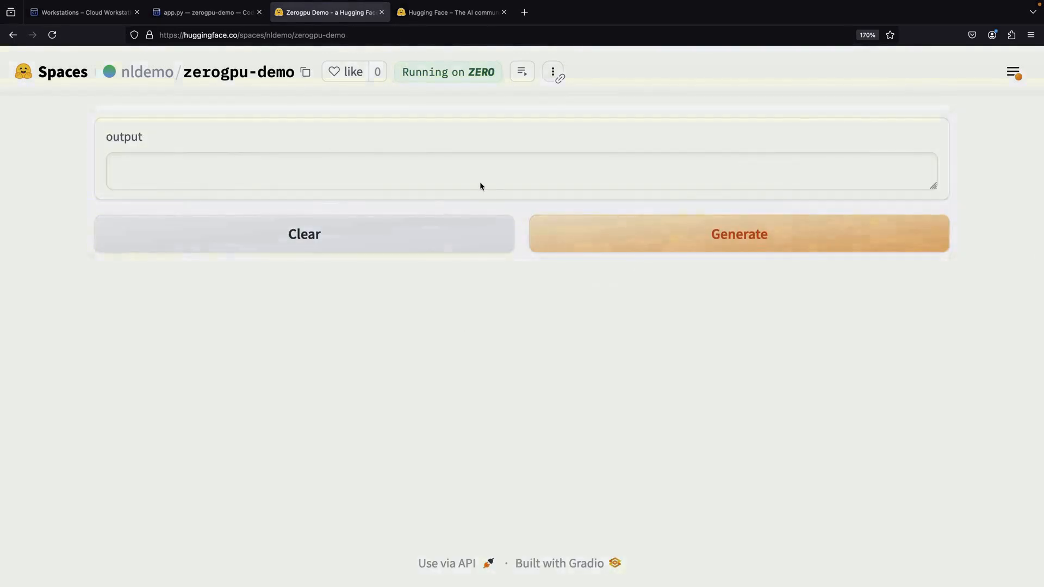
{"action": "left_click", "coordinate": [738, 234]}
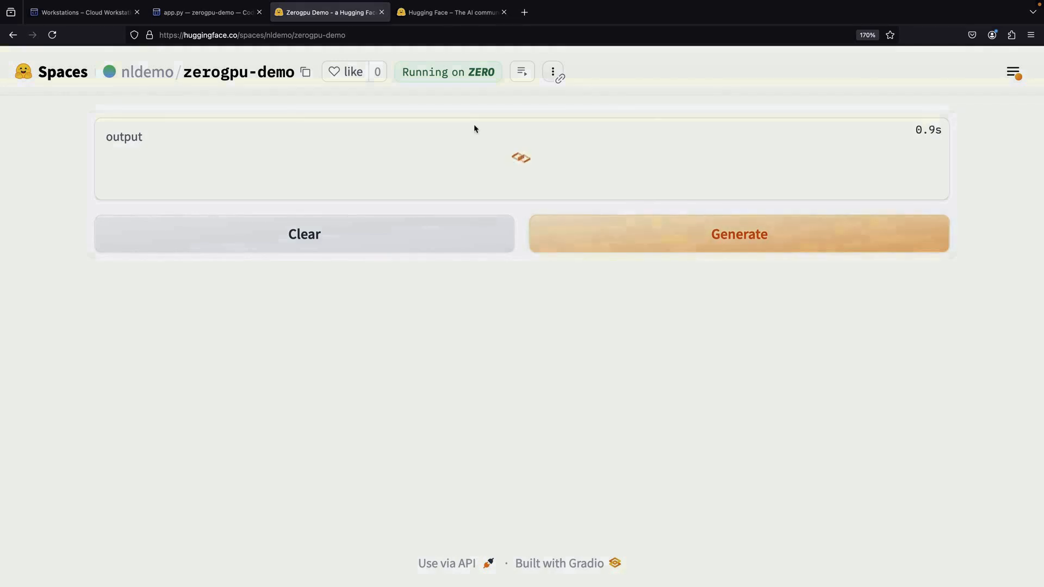
{"action": "left_click", "coordinate": [738, 234]}
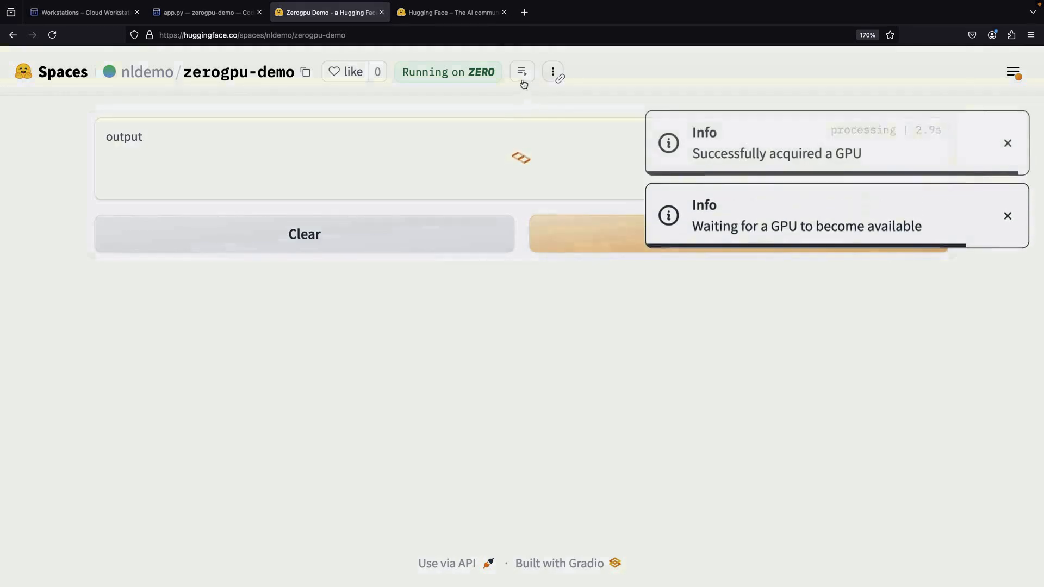
{"action": "left_click", "coordinate": [522, 71]}
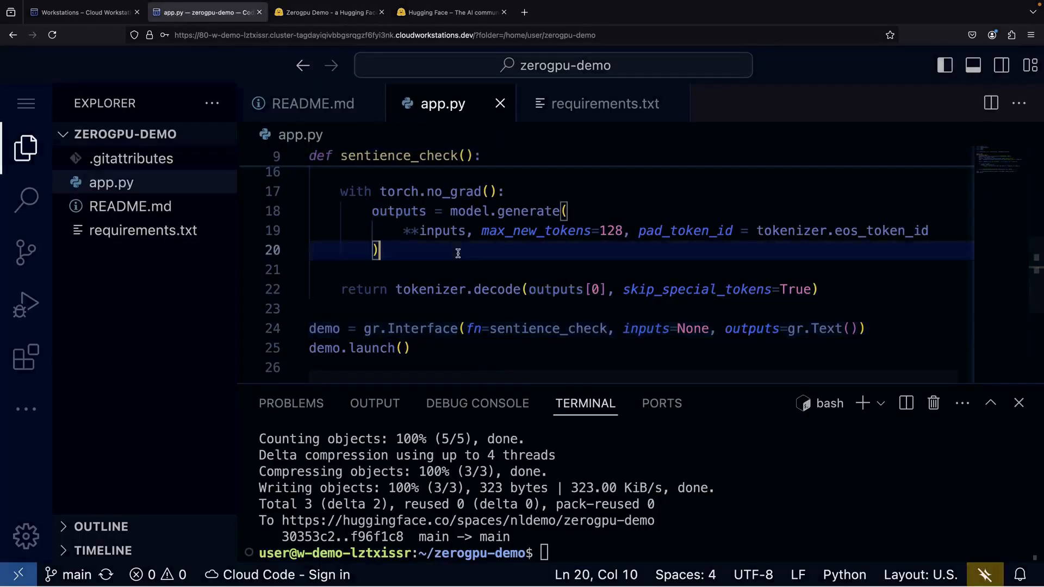
Insert 'import os' at the top of app.py and push it with git push origin
{"action": "double_click", "coordinate": [609, 229]}
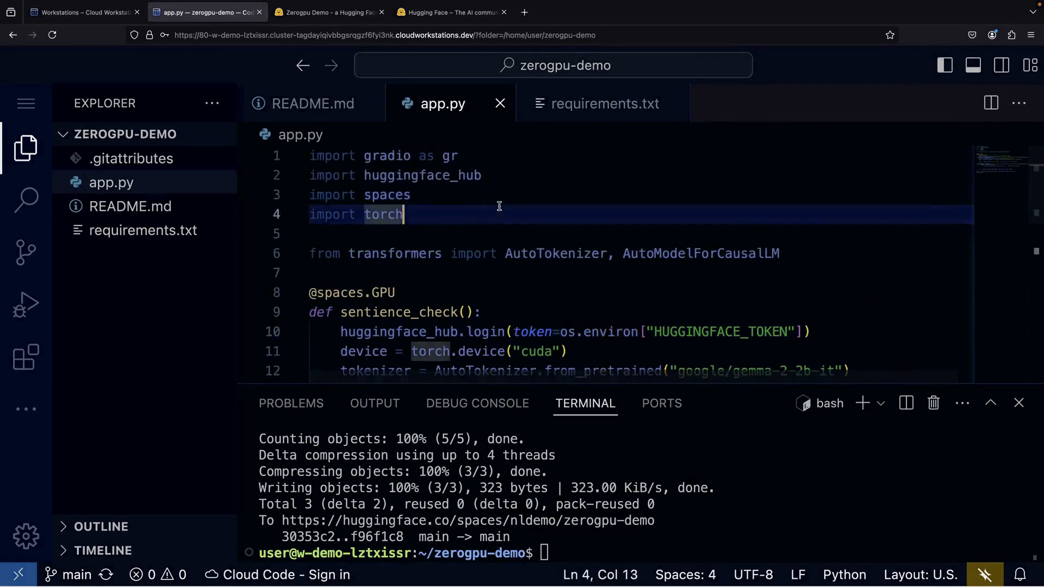
{"action": "key", "text": "Enter"}
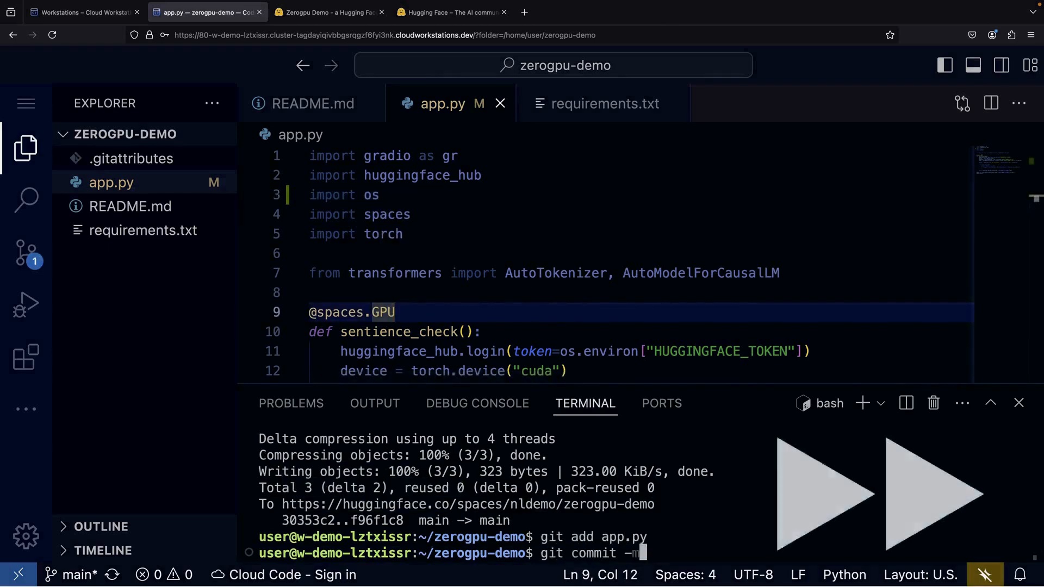
{"action": "type", "text": "git push origin"}
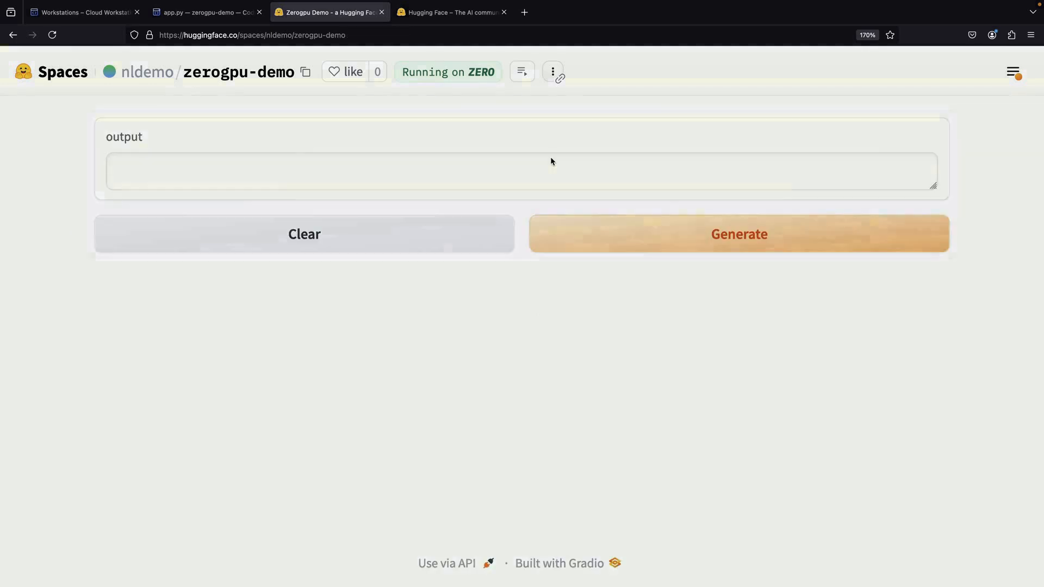
Run Generate, find the gated-repo error for gemma-2-2b-it, and open that model's page
{"action": "left_click", "coordinate": [739, 234]}
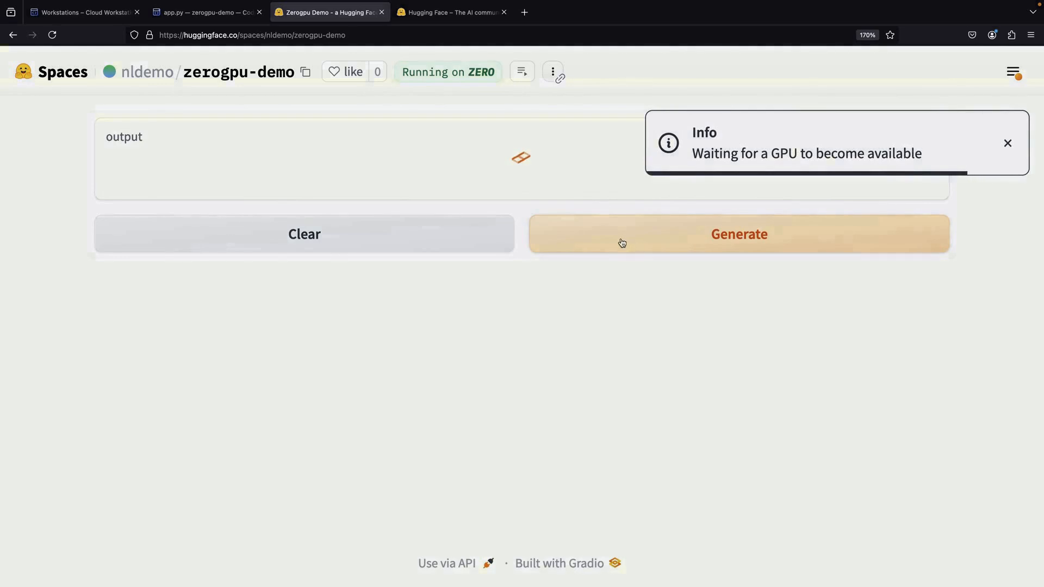
{"action": "mouse_move", "coordinate": [602, 290]}
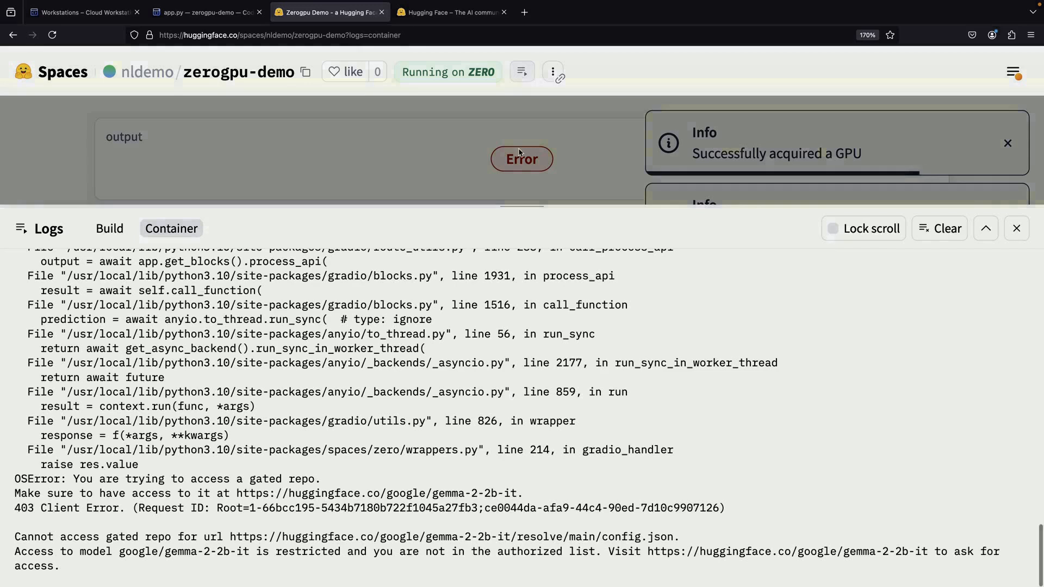
{"action": "mouse_move", "coordinate": [522, 405]}
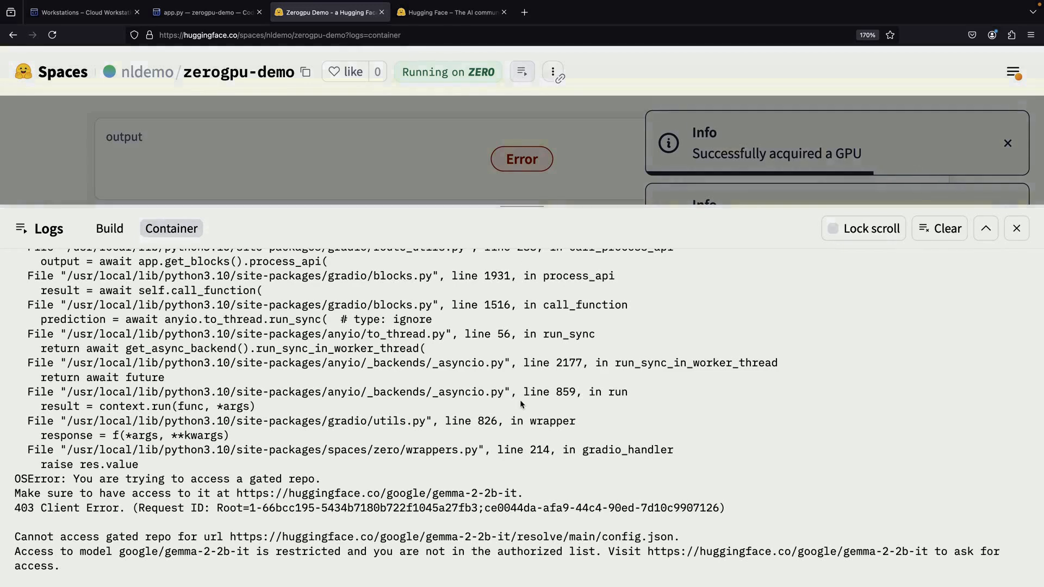
{"action": "mouse_move", "coordinate": [468, 471]}
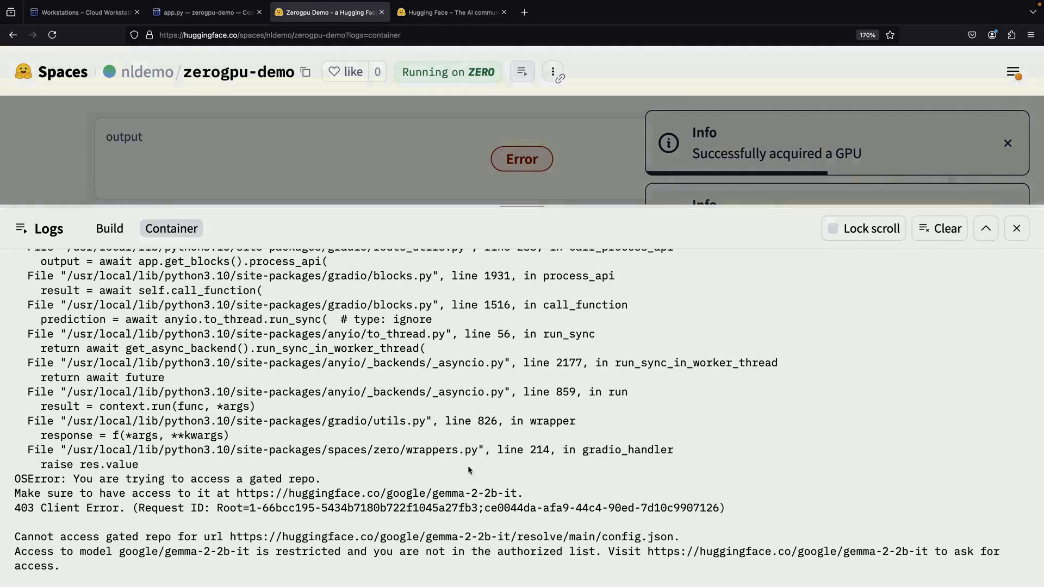
{"action": "mouse_move", "coordinate": [249, 543]}
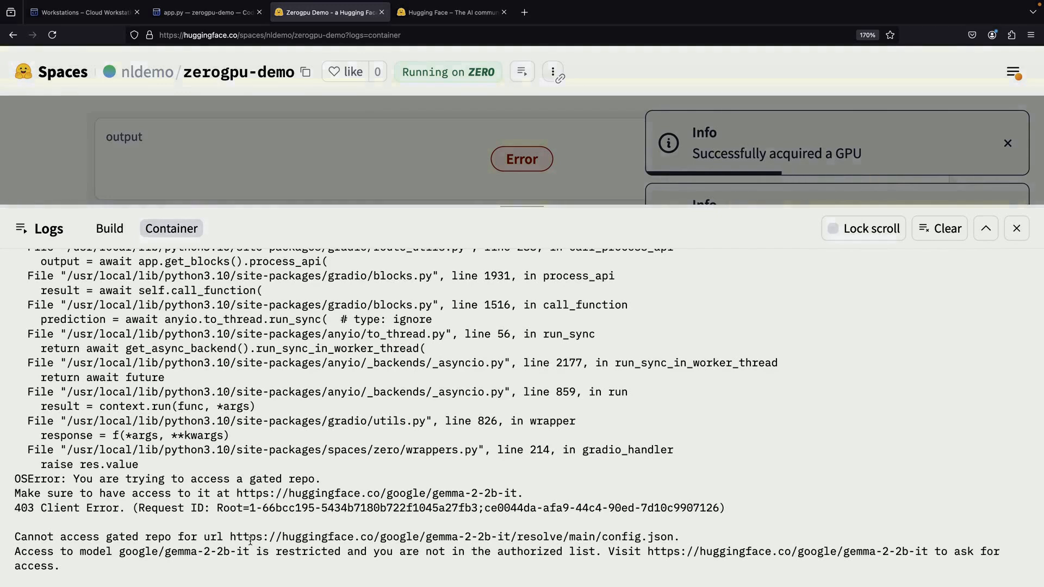
{"action": "double_click", "coordinate": [369, 537]}
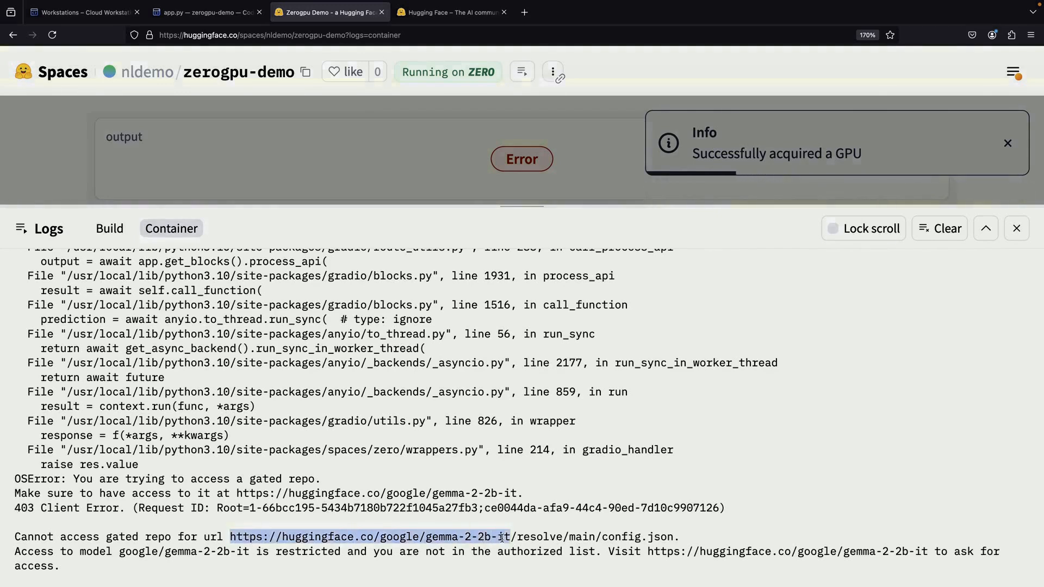
{"action": "left_click", "coordinate": [645, 12]}
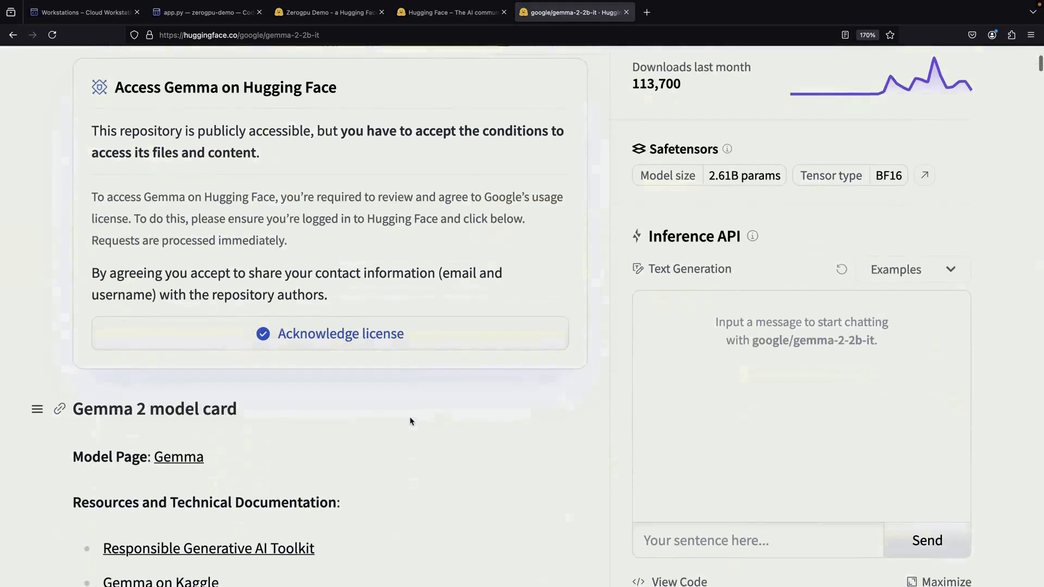
Acknowledge the Gemma license and authorize the Kaggle consent app
{"action": "left_click", "coordinate": [329, 333]}
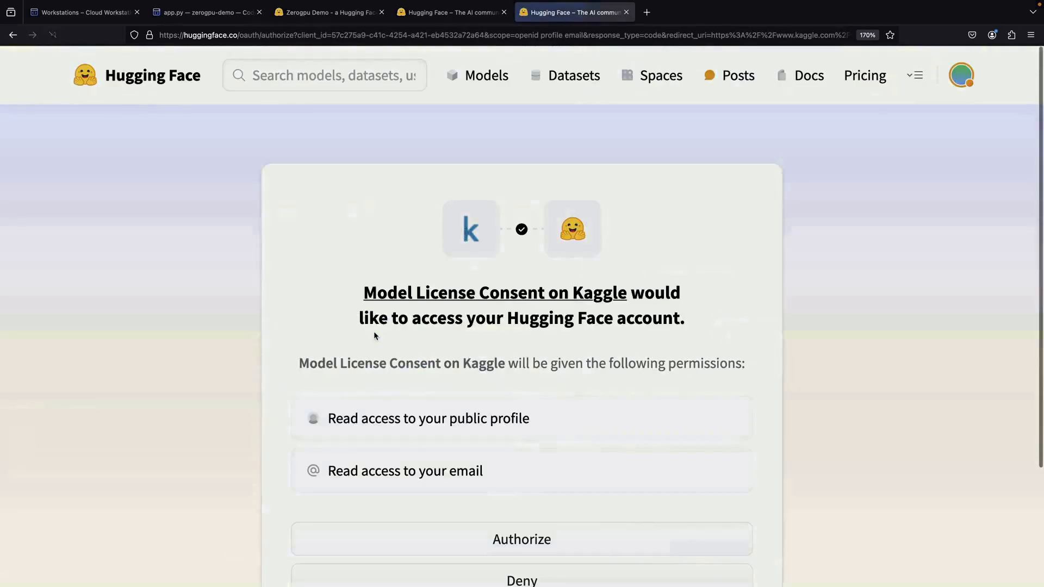
{"action": "scroll", "scroll_direction": "down", "scroll_amount": 3}
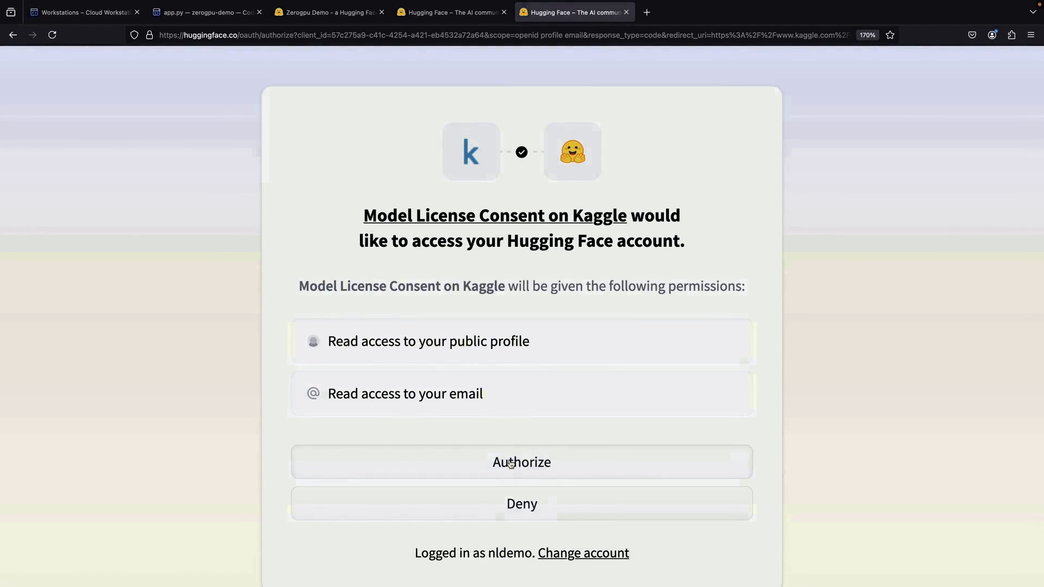
{"action": "left_click", "coordinate": [521, 462]}
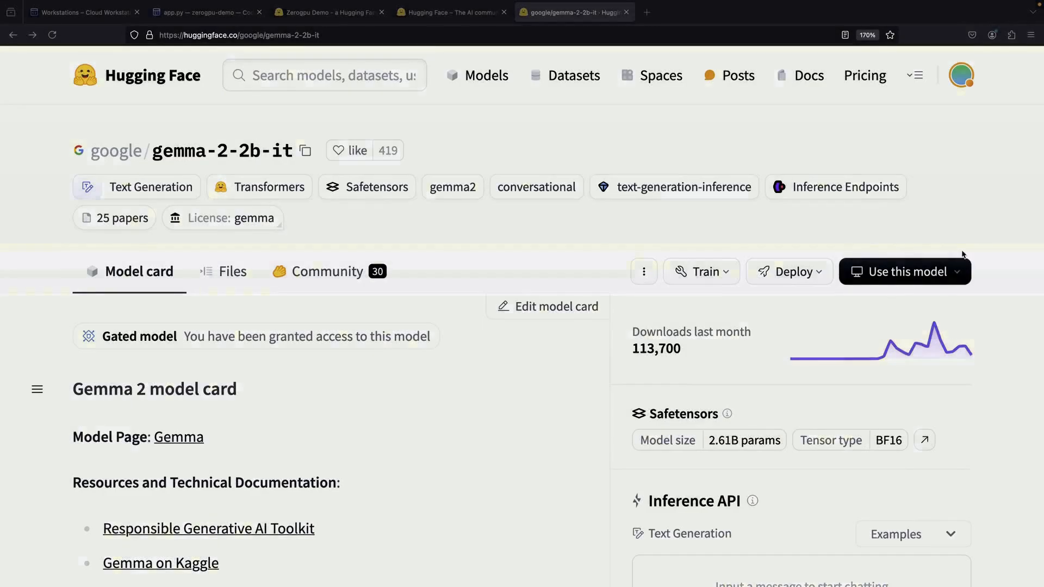
{"action": "mouse_move", "coordinate": [125, 405]}
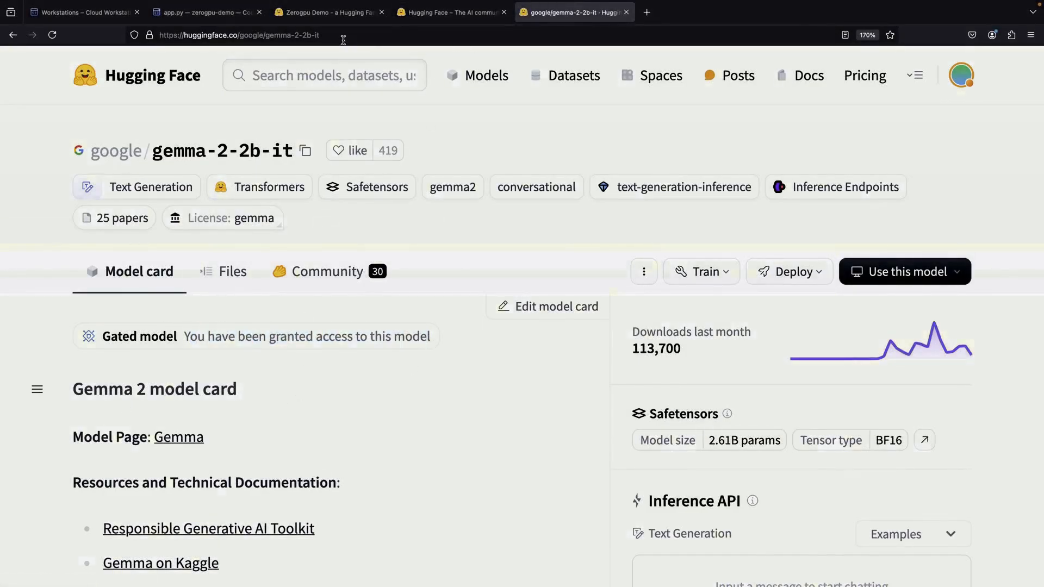
Run Generate on the Space until Gemma answers 'Are you sentient?', then switch back to Code OSS
{"action": "left_click", "coordinate": [328, 12]}
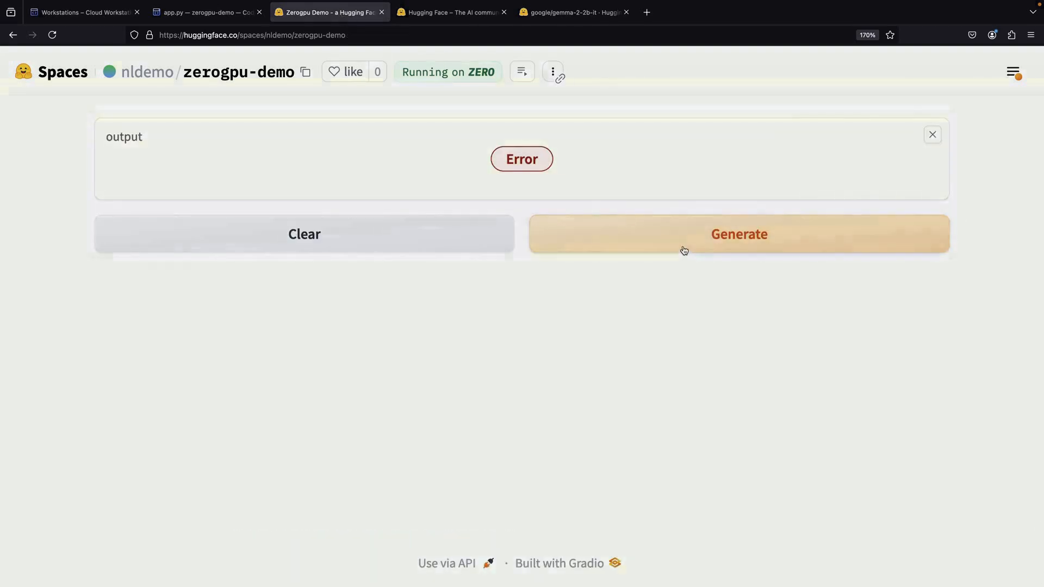
{"action": "left_click", "coordinate": [738, 234]}
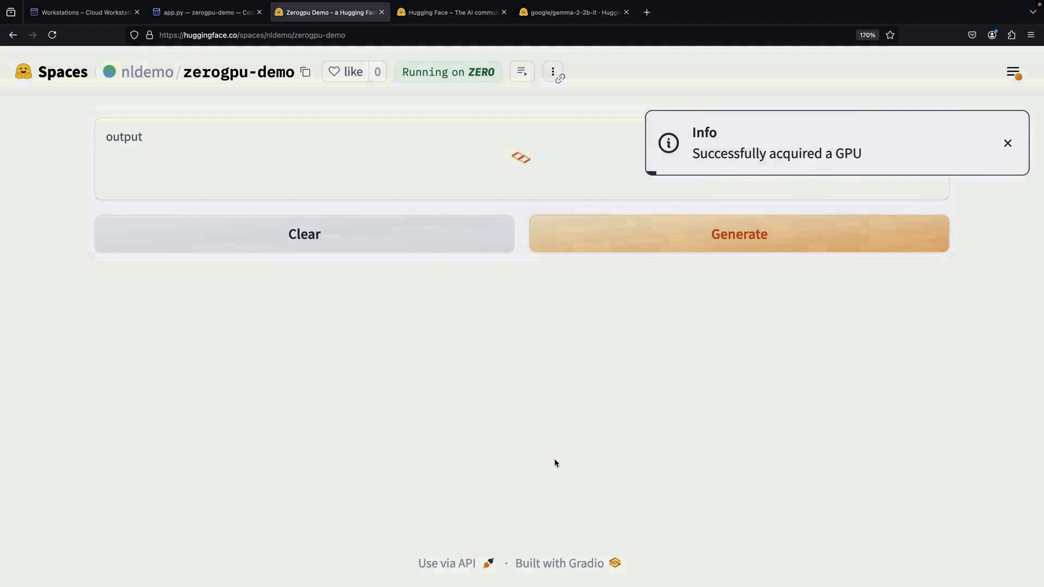
{"action": "left_click", "coordinate": [738, 234]}
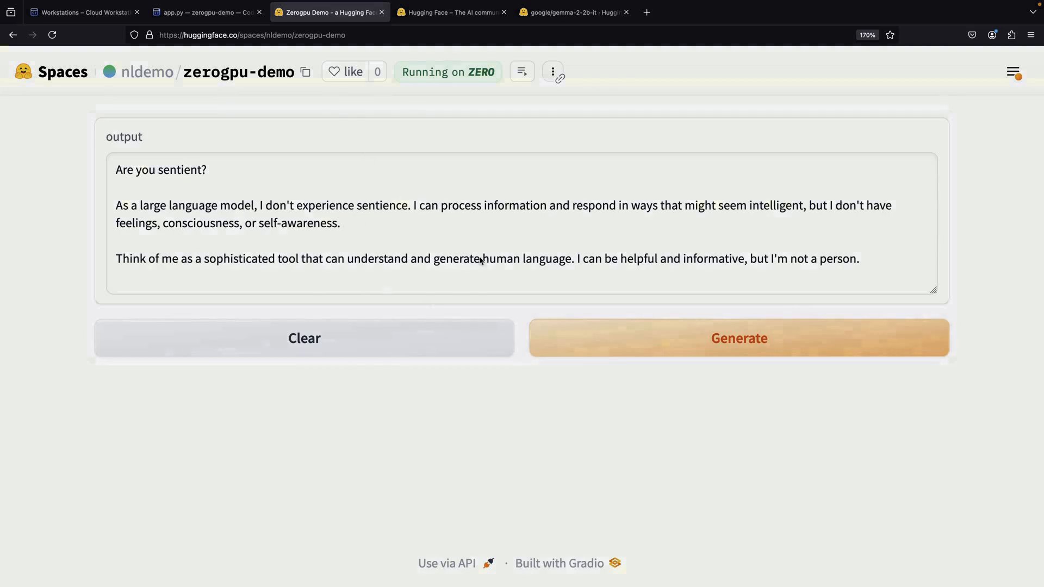
{"action": "mouse_move", "coordinate": [484, 248]}
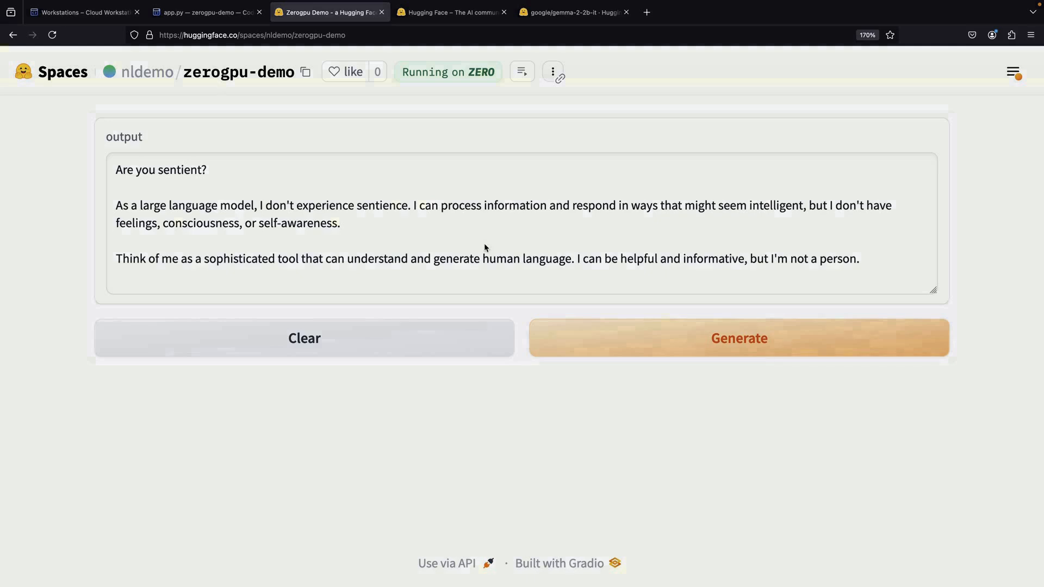
{"action": "mouse_move", "coordinate": [613, 181]}
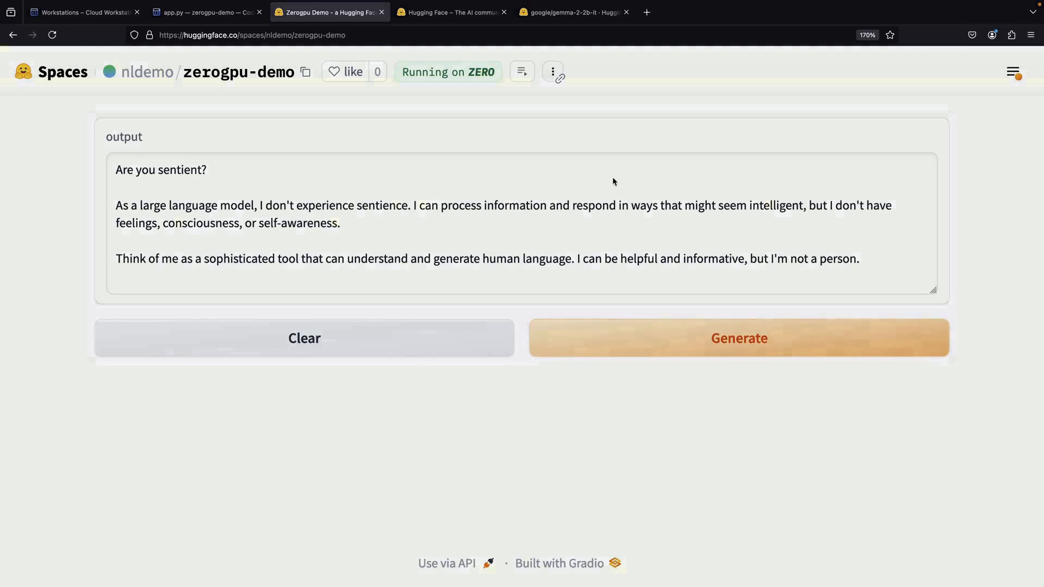
{"action": "mouse_move", "coordinate": [238, 72]}
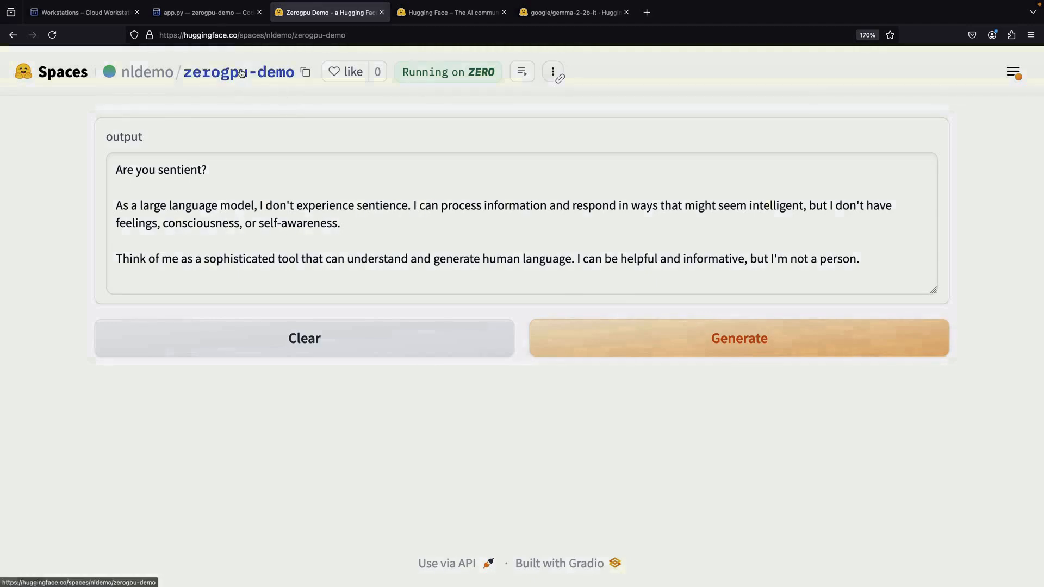
{"action": "left_click", "coordinate": [207, 12]}
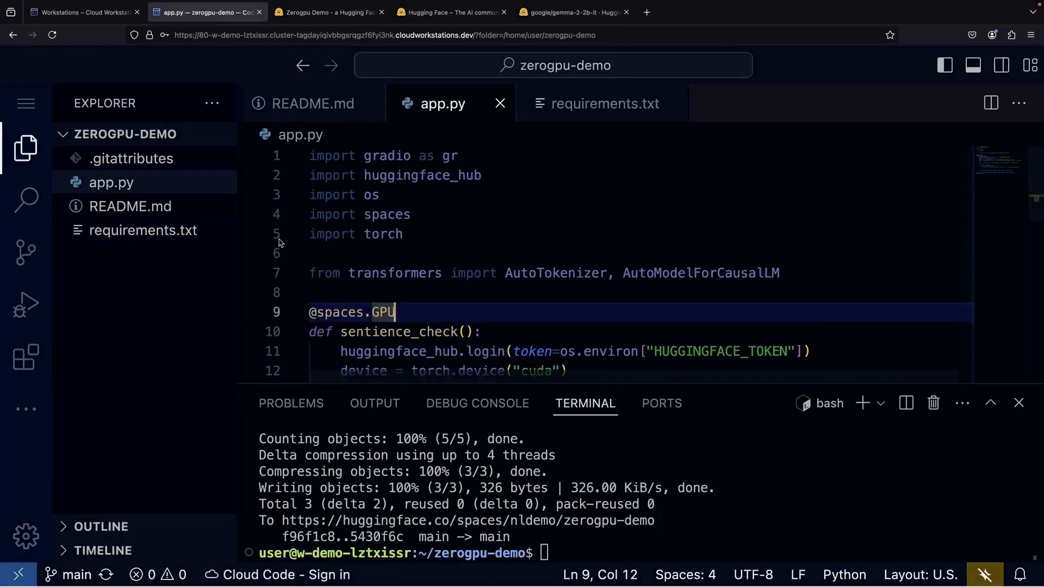